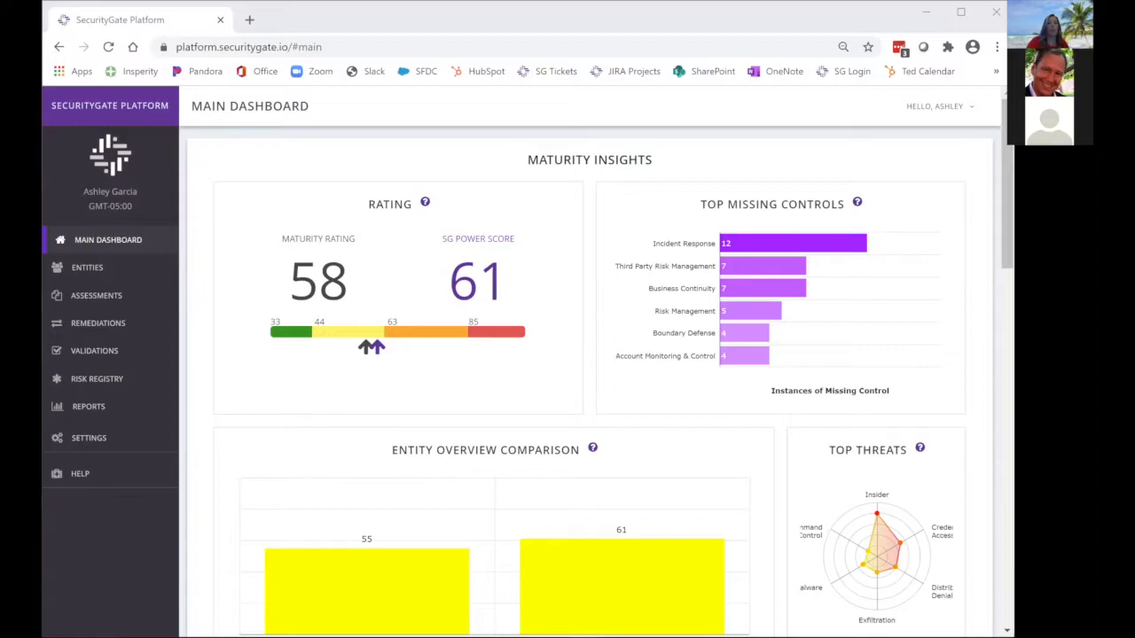
pyautogui.moveTo(882, 353)
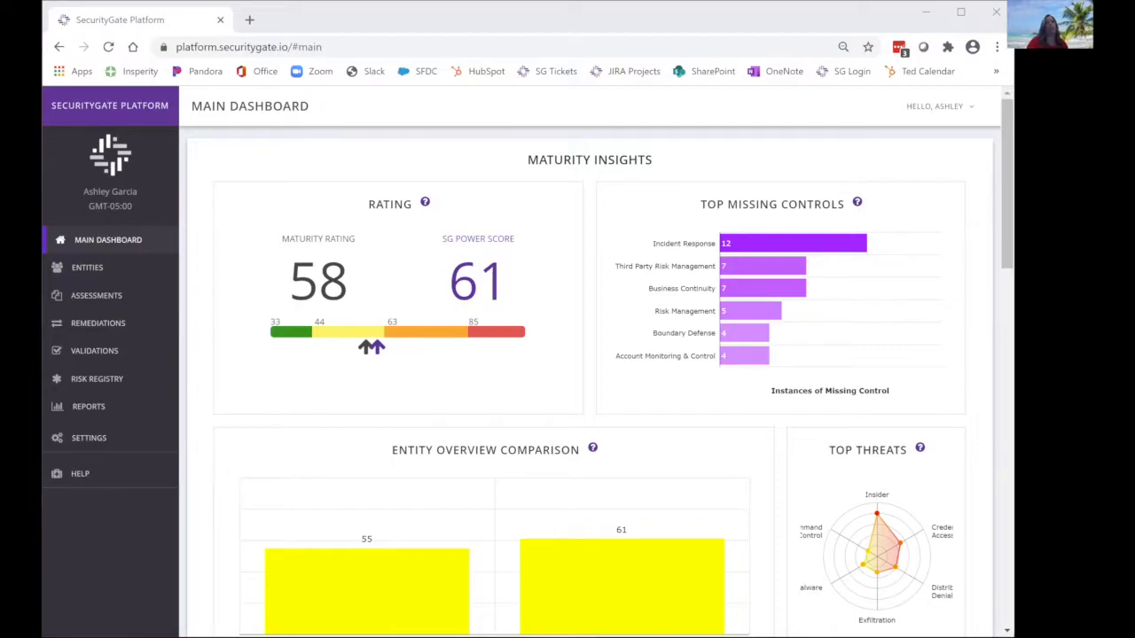
pyautogui.moveTo(372, 326)
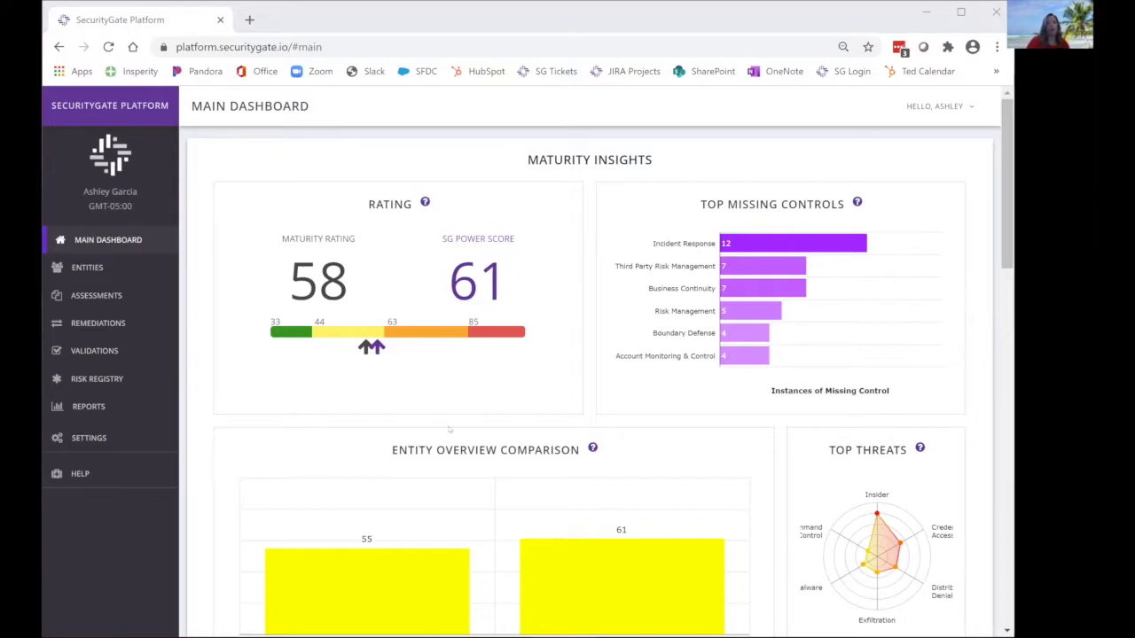
pyautogui.moveTo(485, 393)
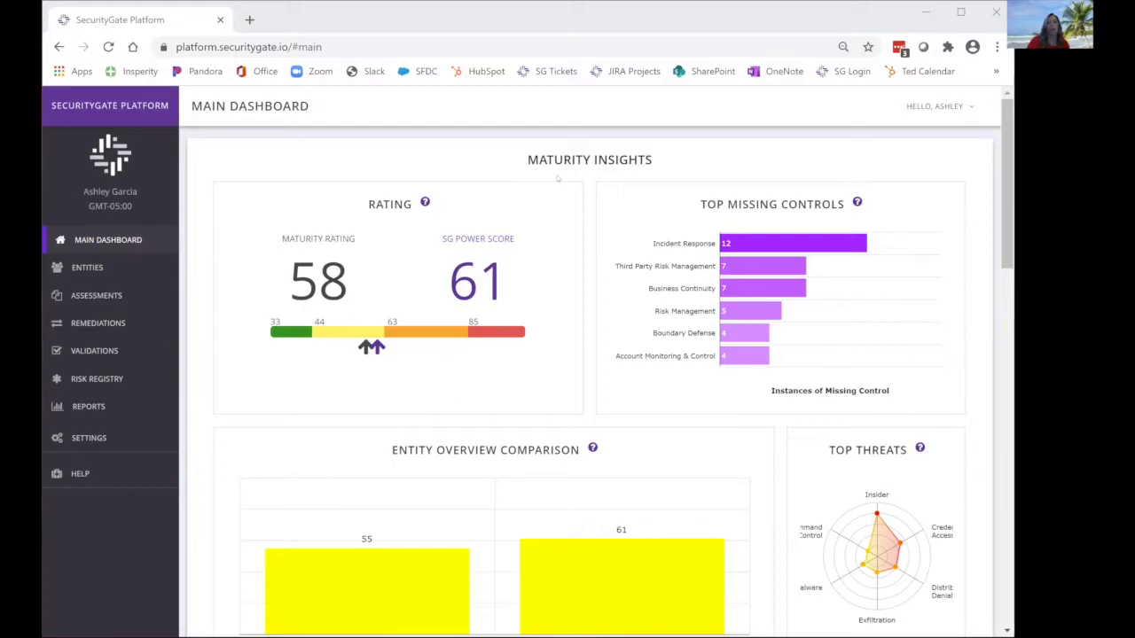
pyautogui.moveTo(593, 546)
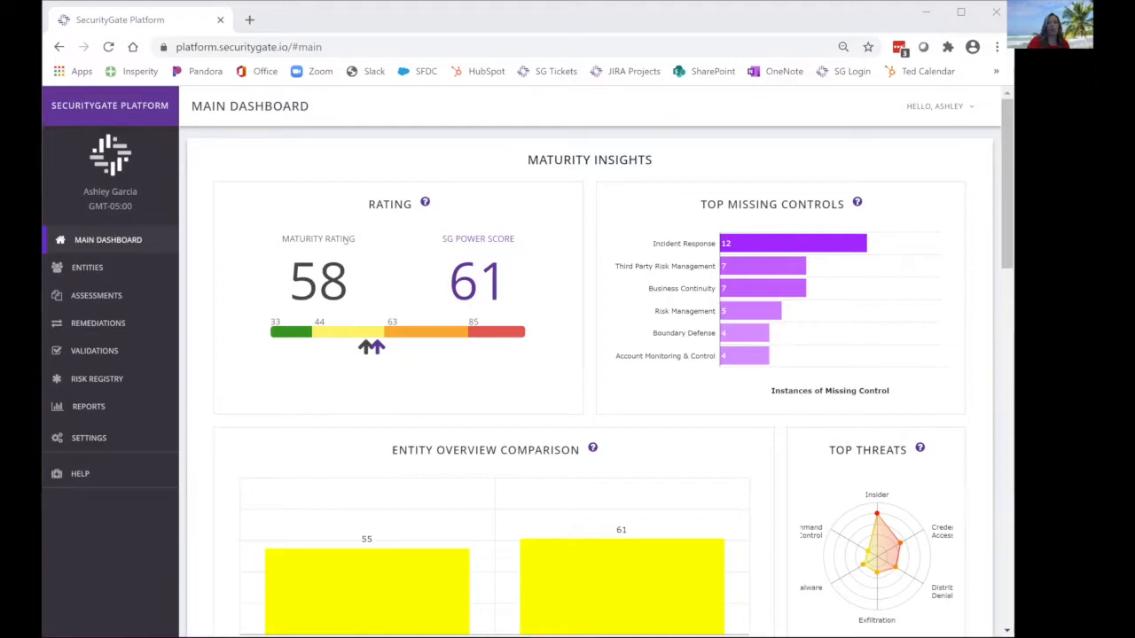
pyautogui.moveTo(493, 355)
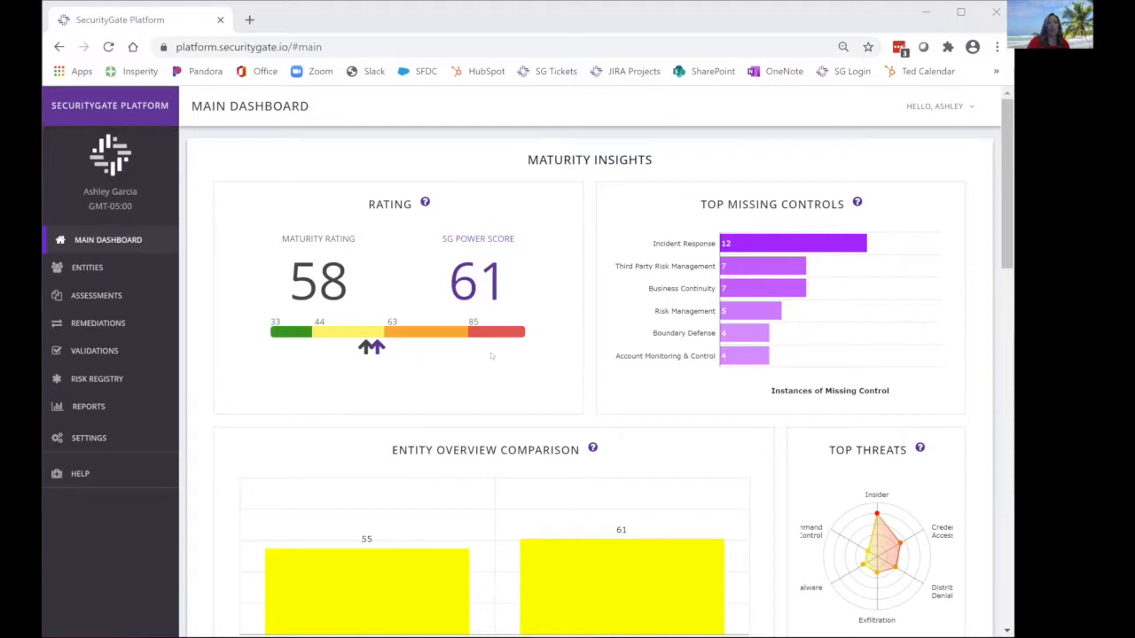
pyautogui.moveTo(495, 372)
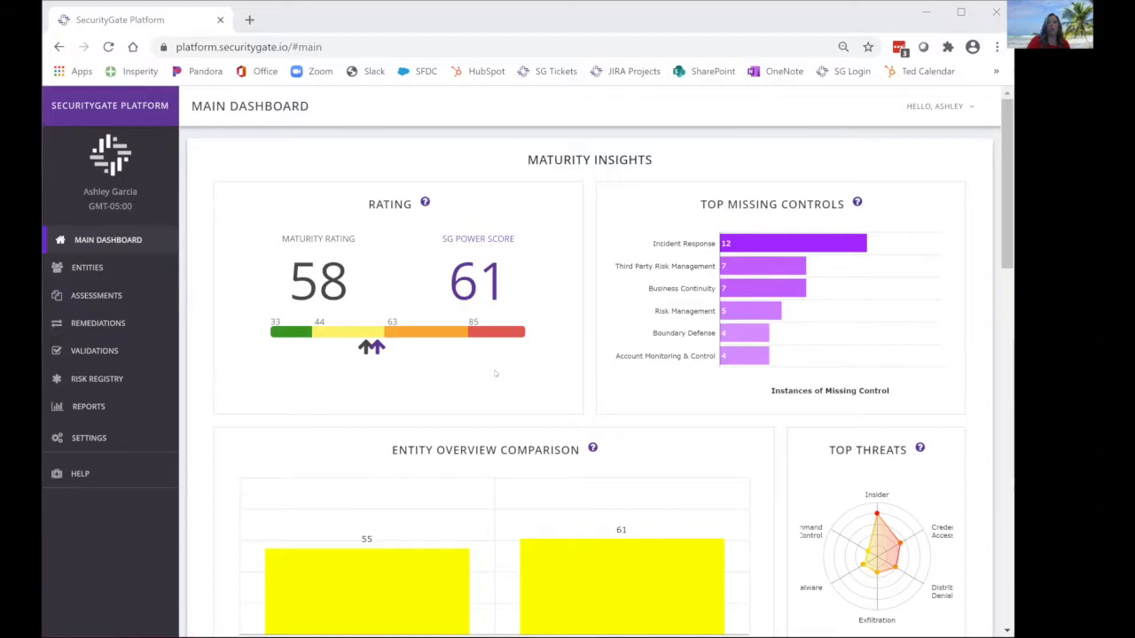
# - Select the Insider threat on the Top Threats chart to list its questions for Location B and Test
pyautogui.scroll(-3)
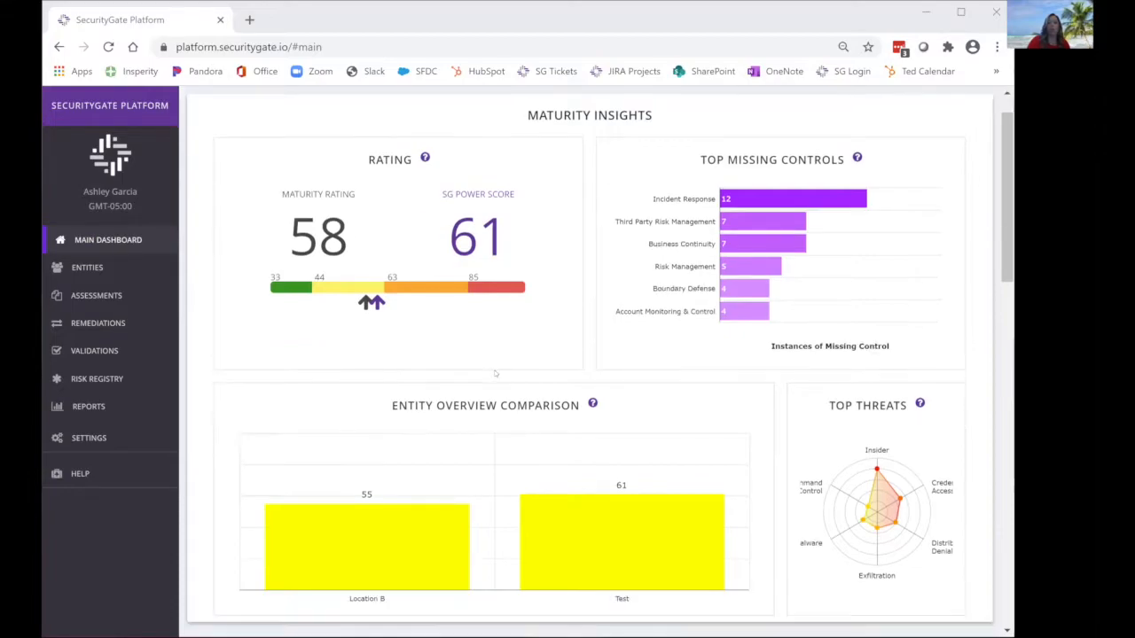
pyautogui.scroll(-3)
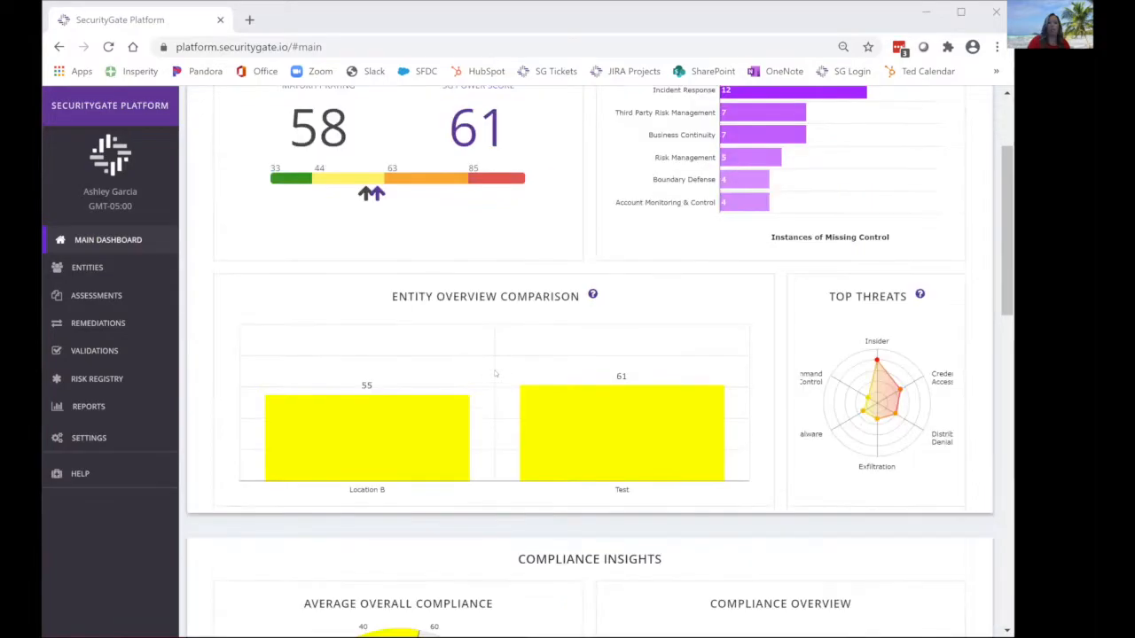
pyautogui.scroll(-3)
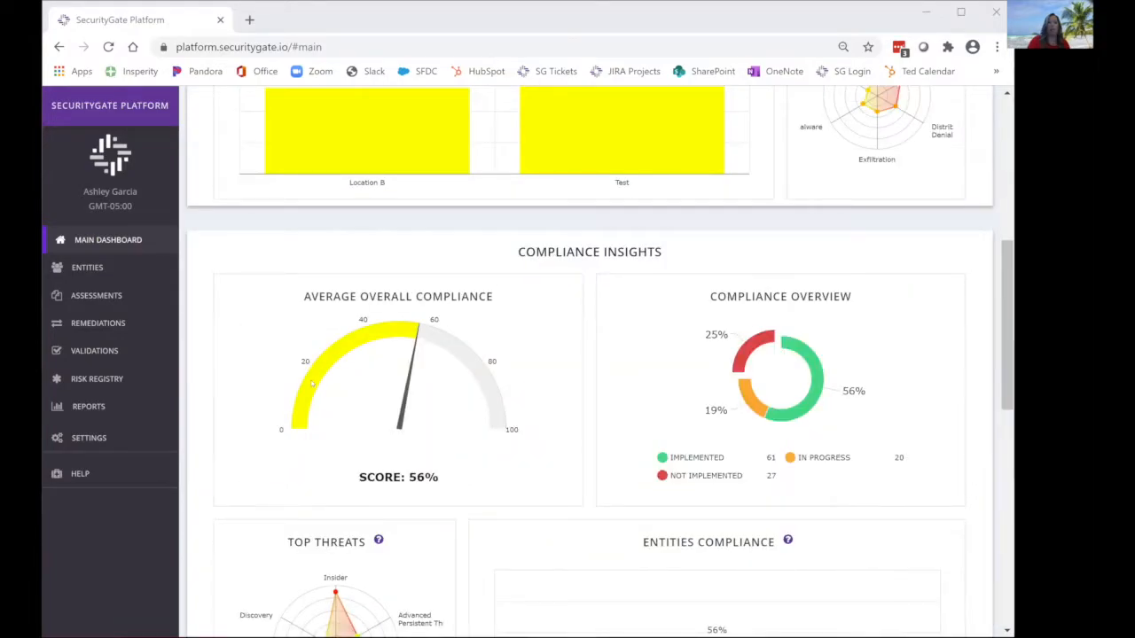
pyautogui.moveTo(471, 439)
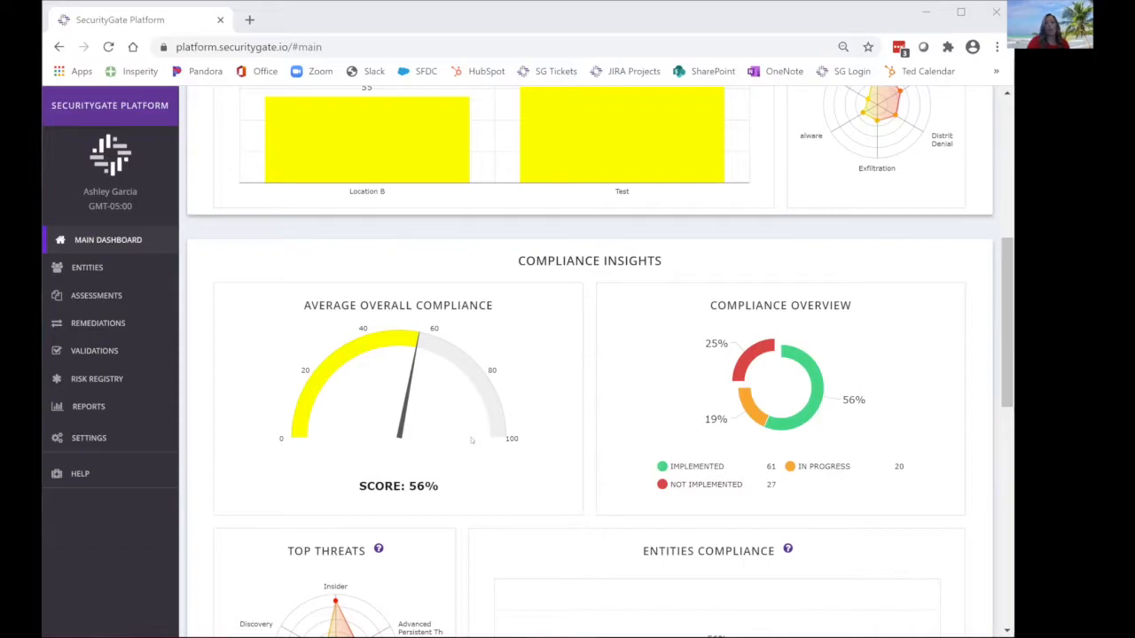
pyautogui.scroll(3)
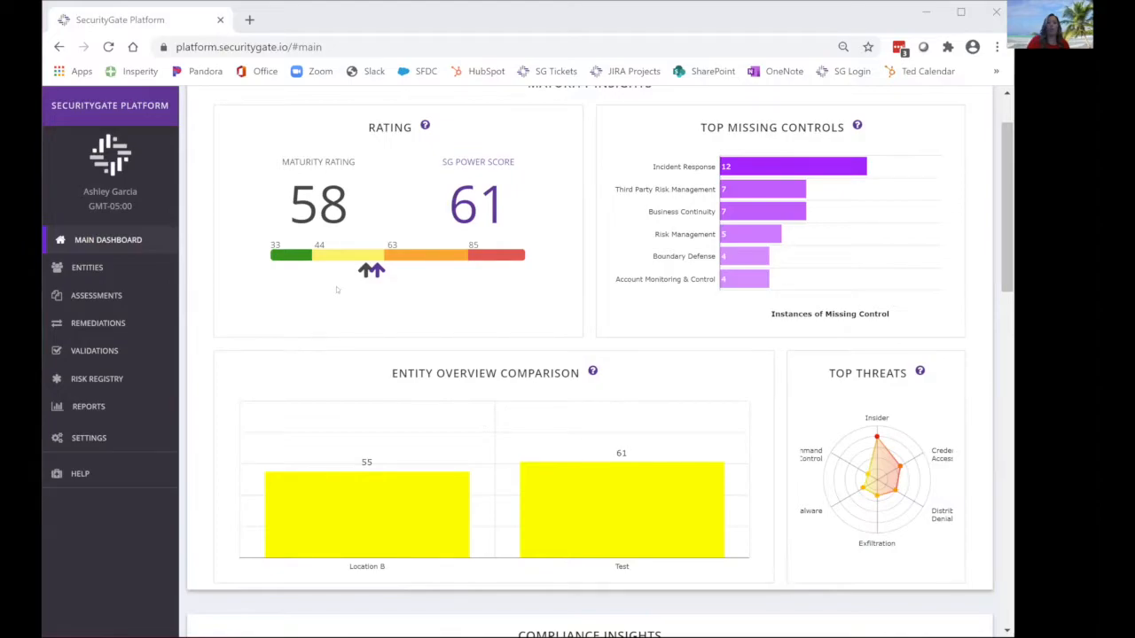
pyautogui.moveTo(344, 294)
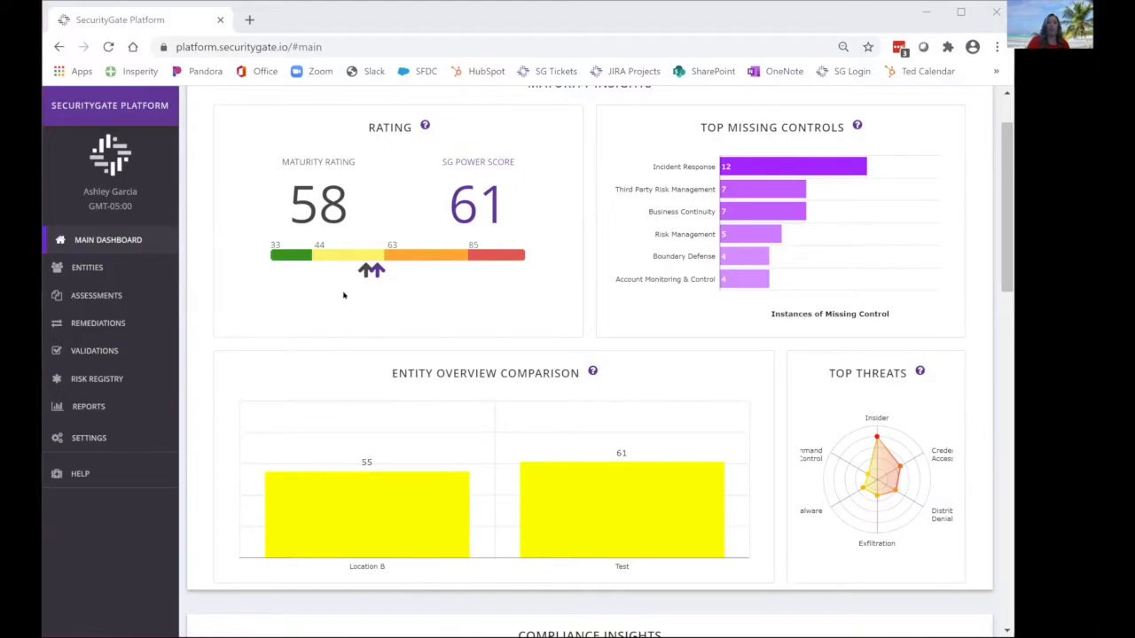
pyautogui.moveTo(376, 303)
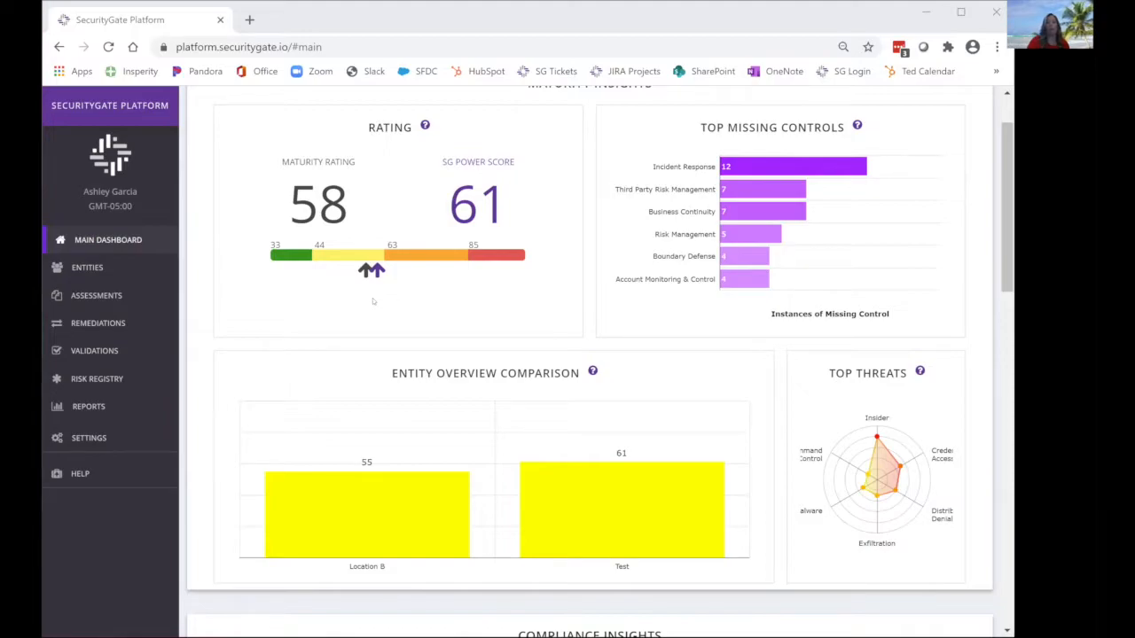
pyautogui.moveTo(364, 275)
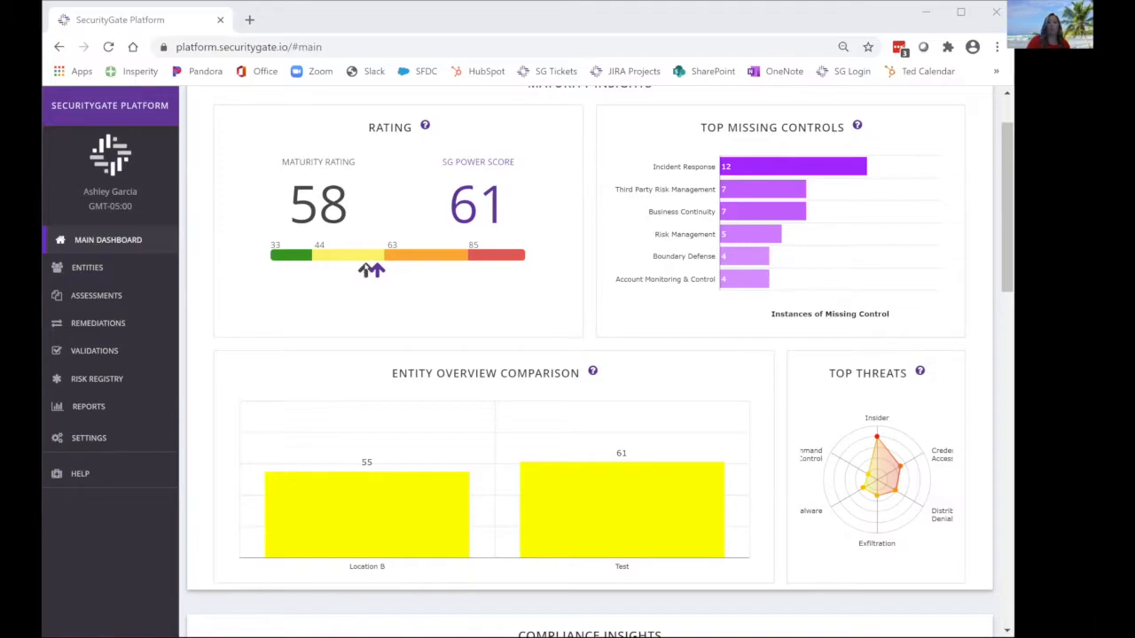
pyautogui.moveTo(372, 302)
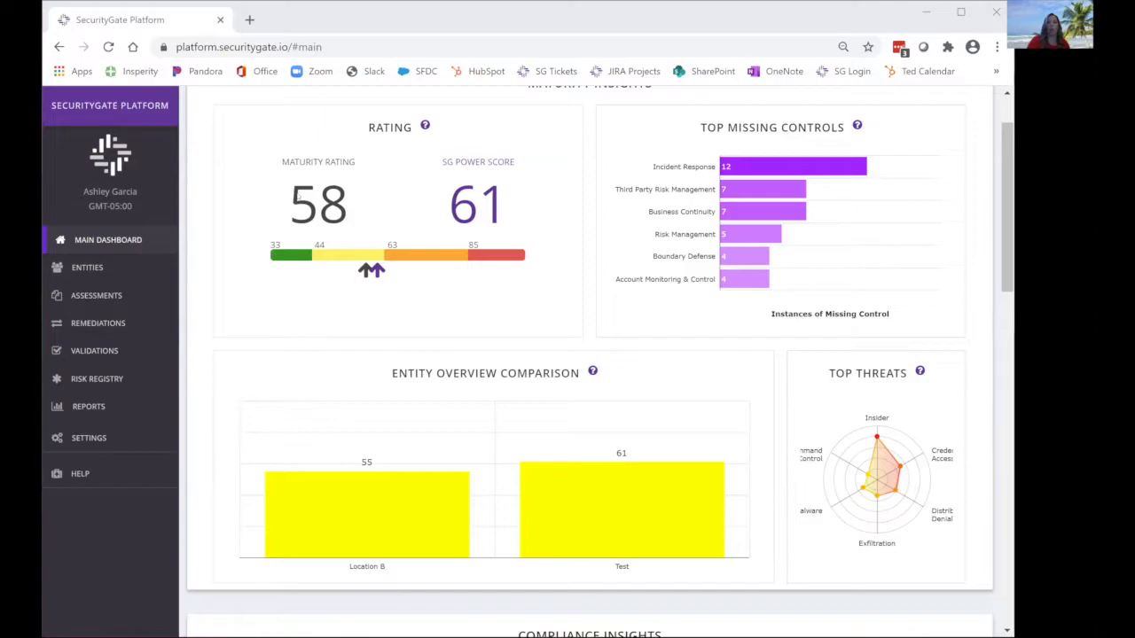
pyautogui.moveTo(417, 317)
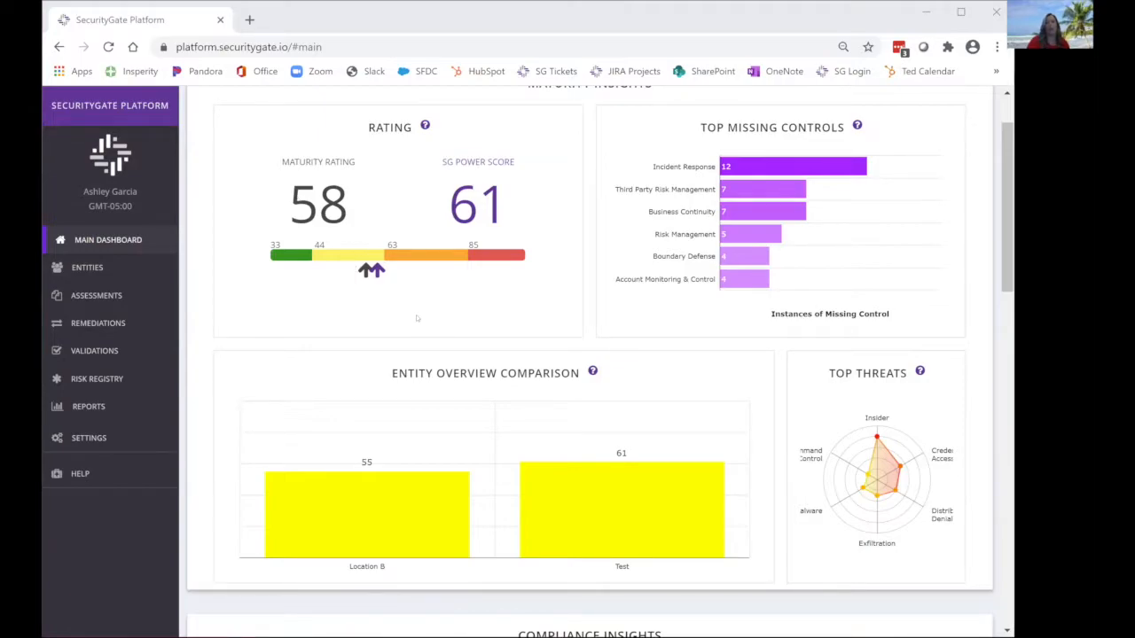
pyautogui.scroll(3)
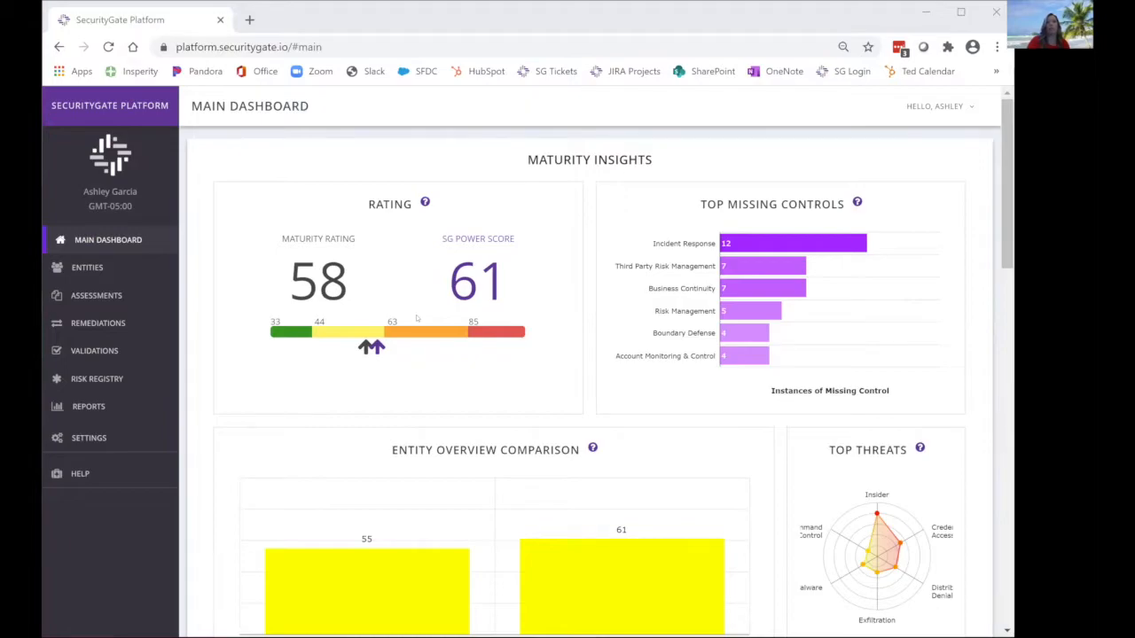
pyautogui.moveTo(532, 282)
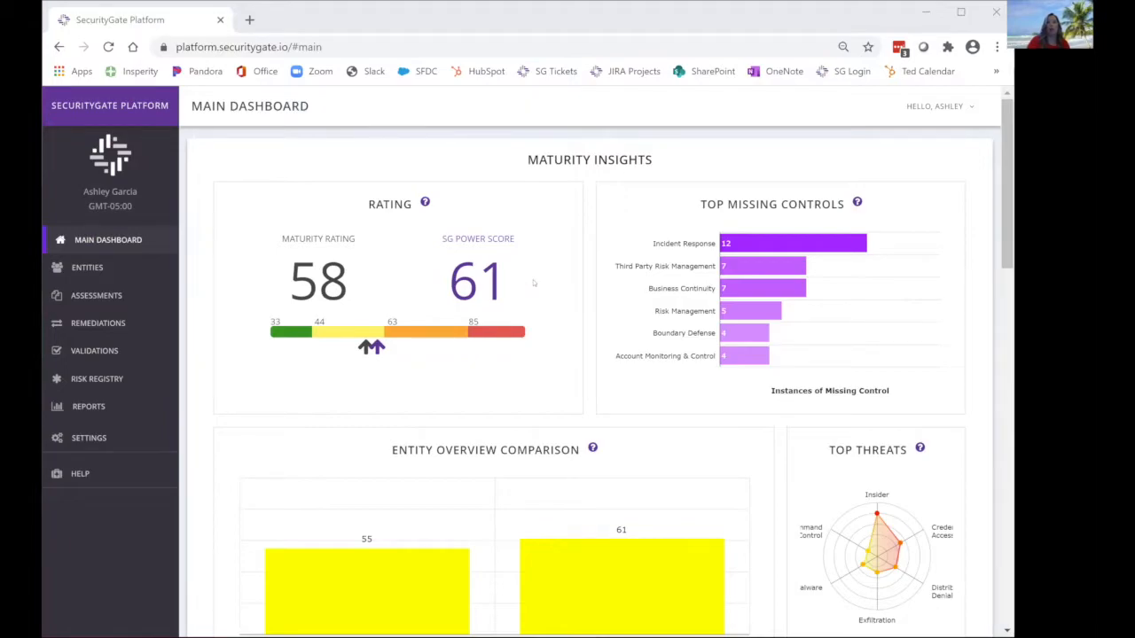
pyautogui.moveTo(560, 319)
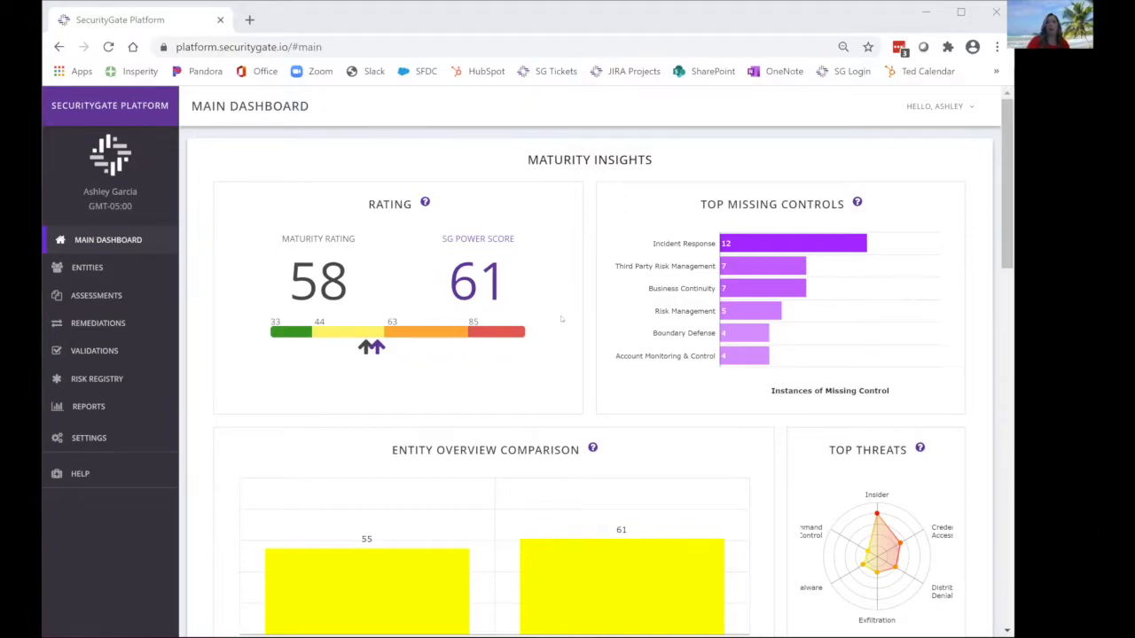
pyautogui.scroll(-3)
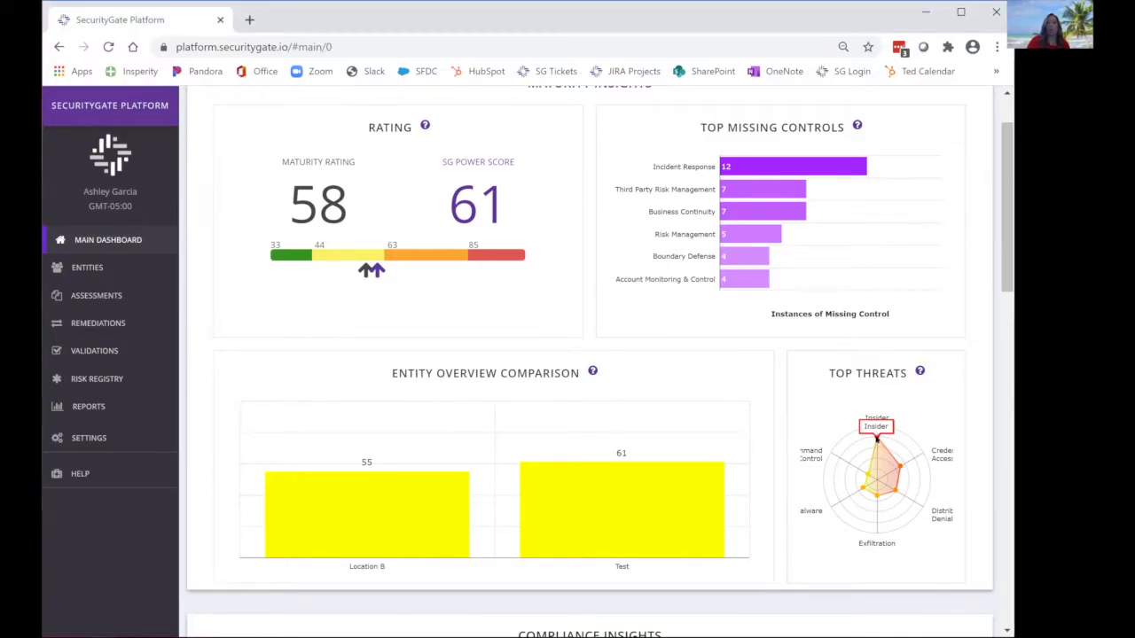
pyautogui.click(876, 426)
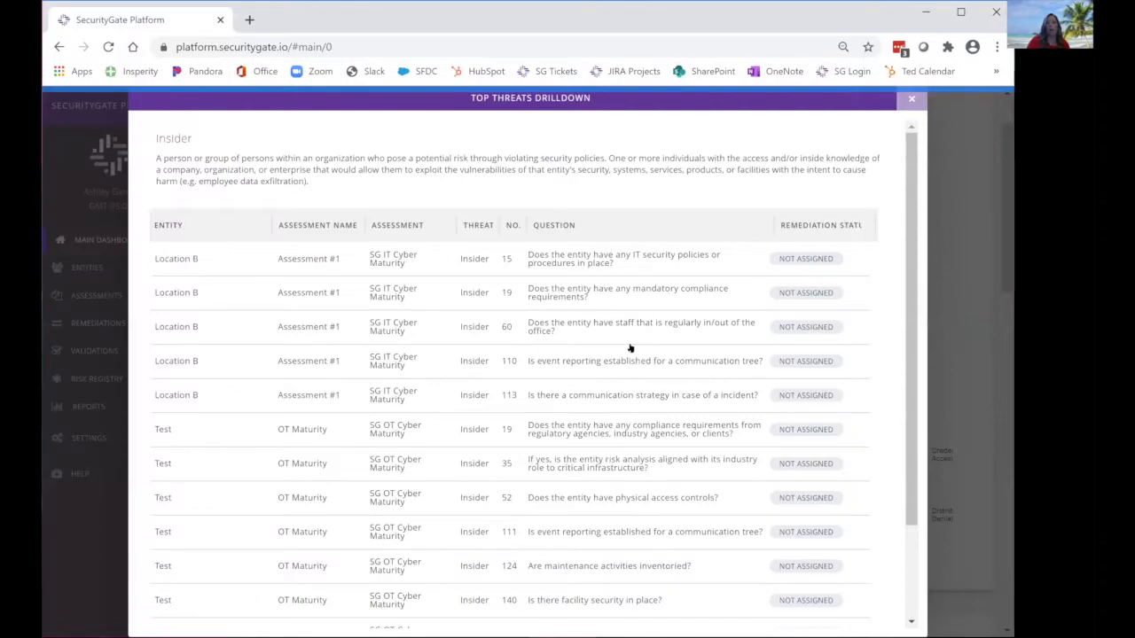
pyautogui.moveTo(209, 135)
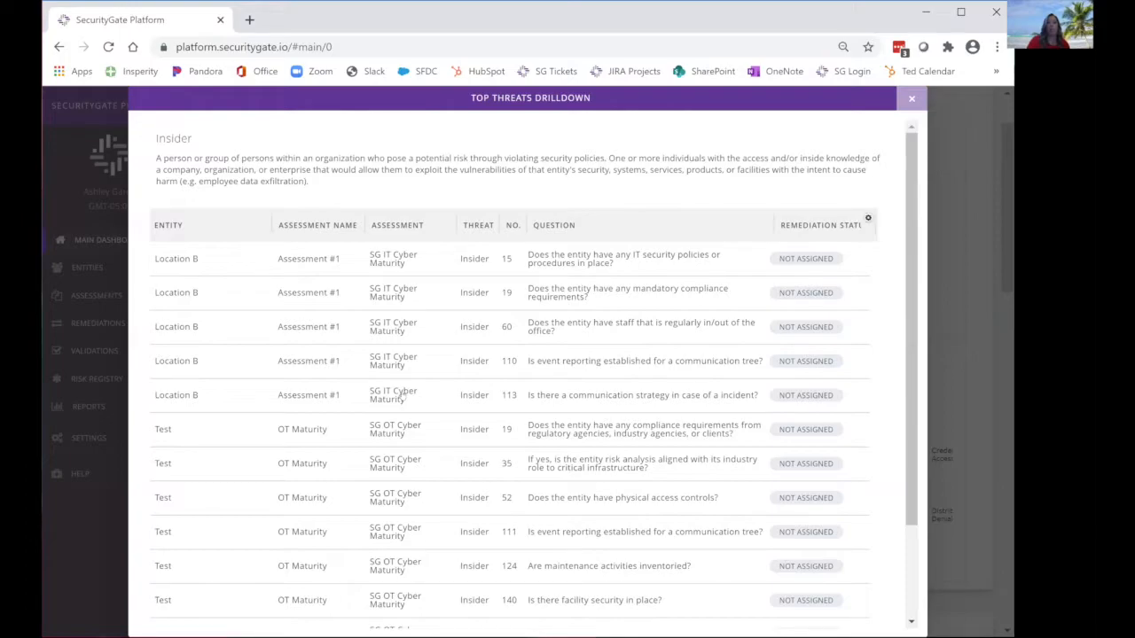
pyautogui.moveTo(340, 373)
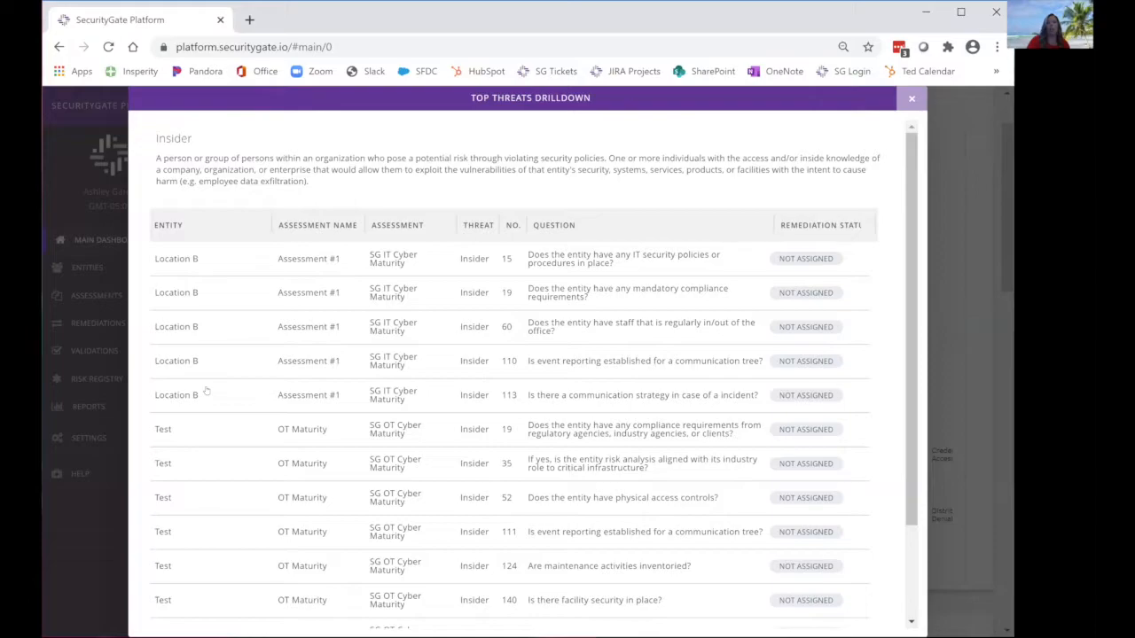
pyautogui.moveTo(188, 433)
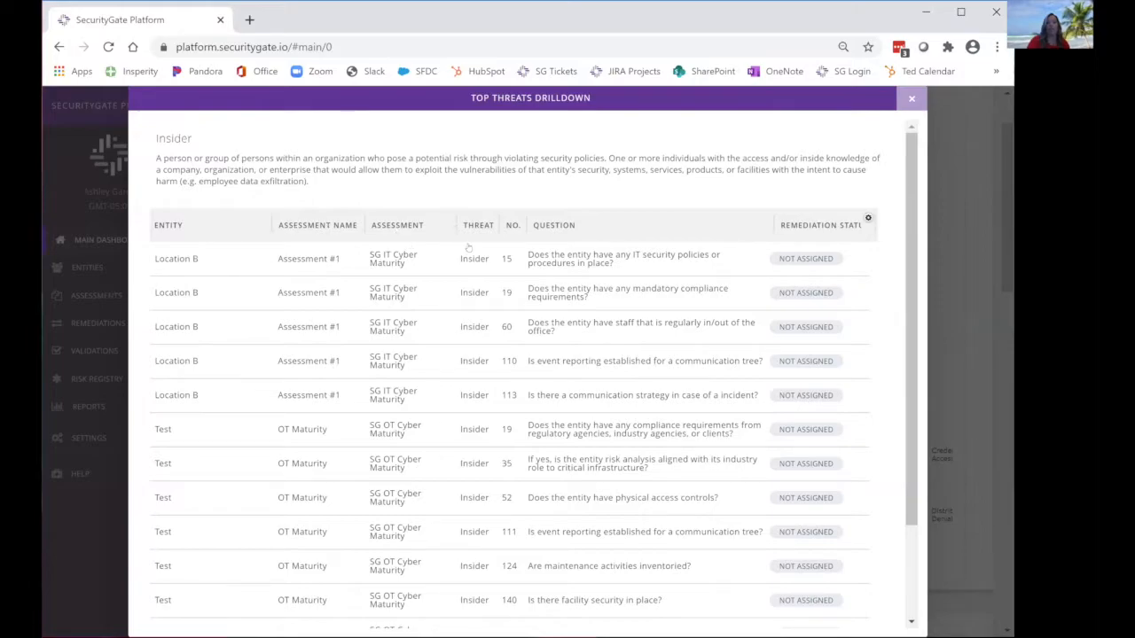
pyautogui.moveTo(628, 249)
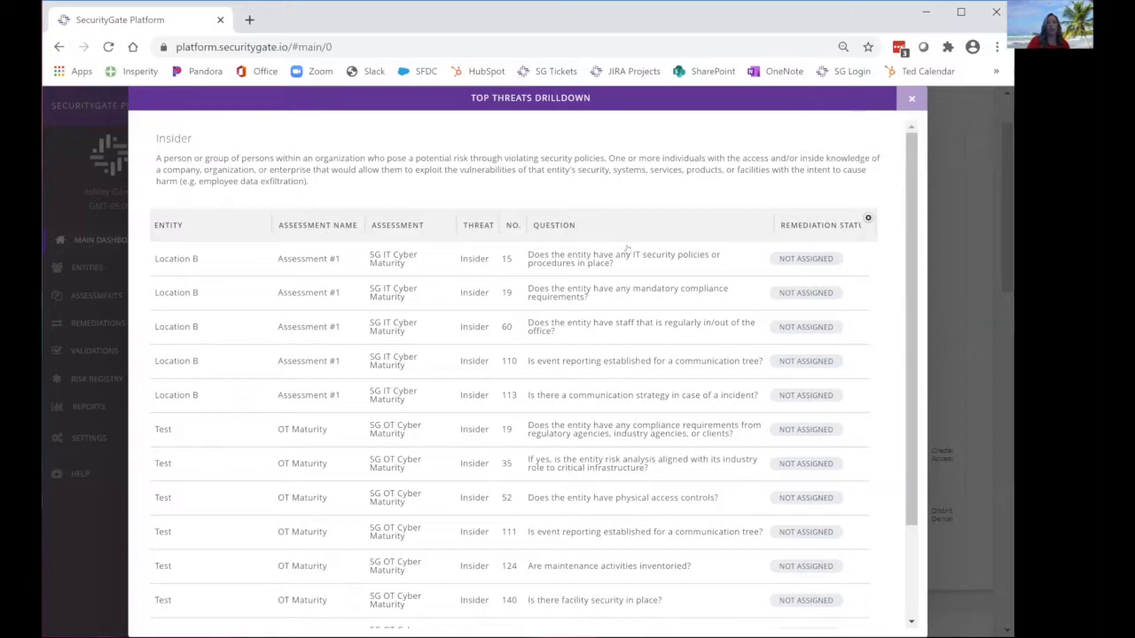
pyautogui.moveTo(759, 284)
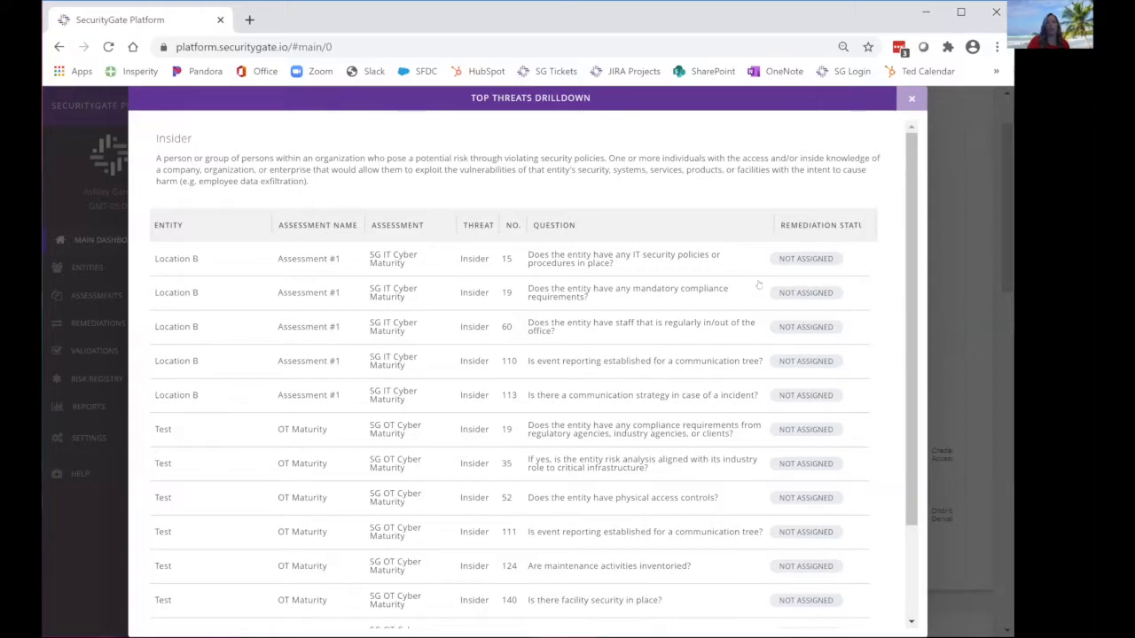
pyautogui.moveTo(798, 273)
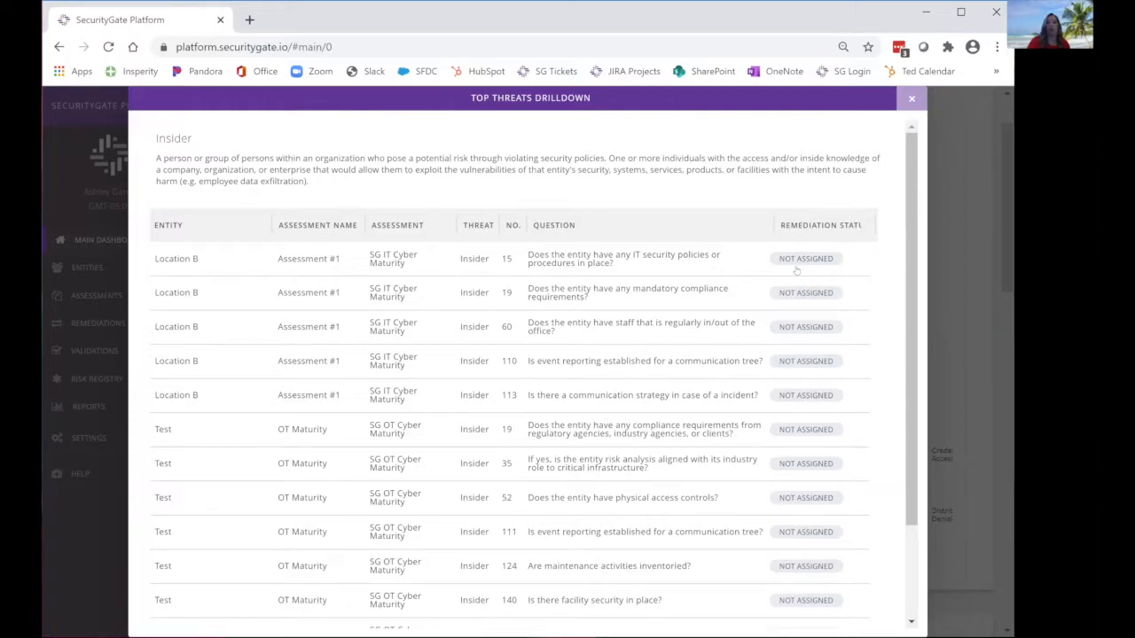
pyautogui.scroll(-3)
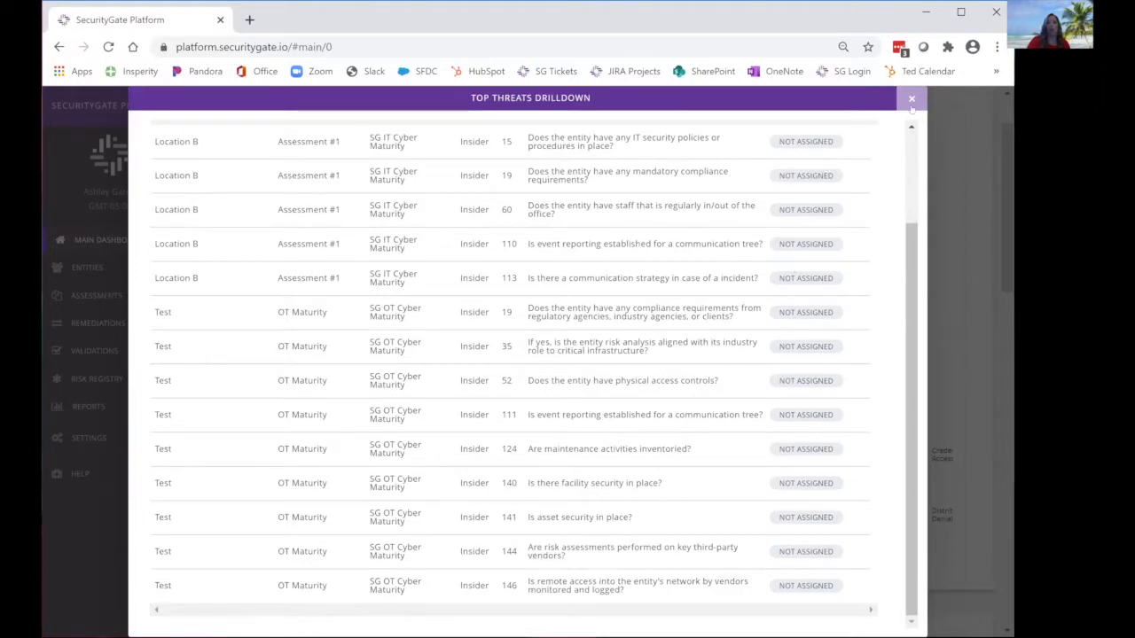
pyautogui.scroll(3)
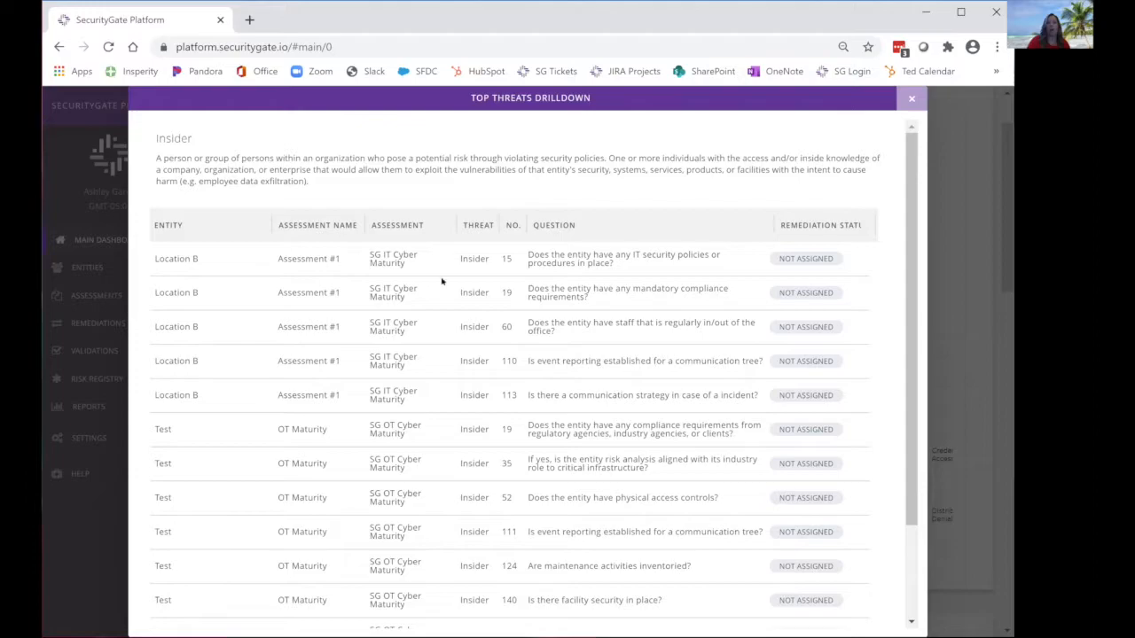
# - Dismiss the Insider drilldown and reach the Contact Support form via Help in the sidebar
pyautogui.click(911, 99)
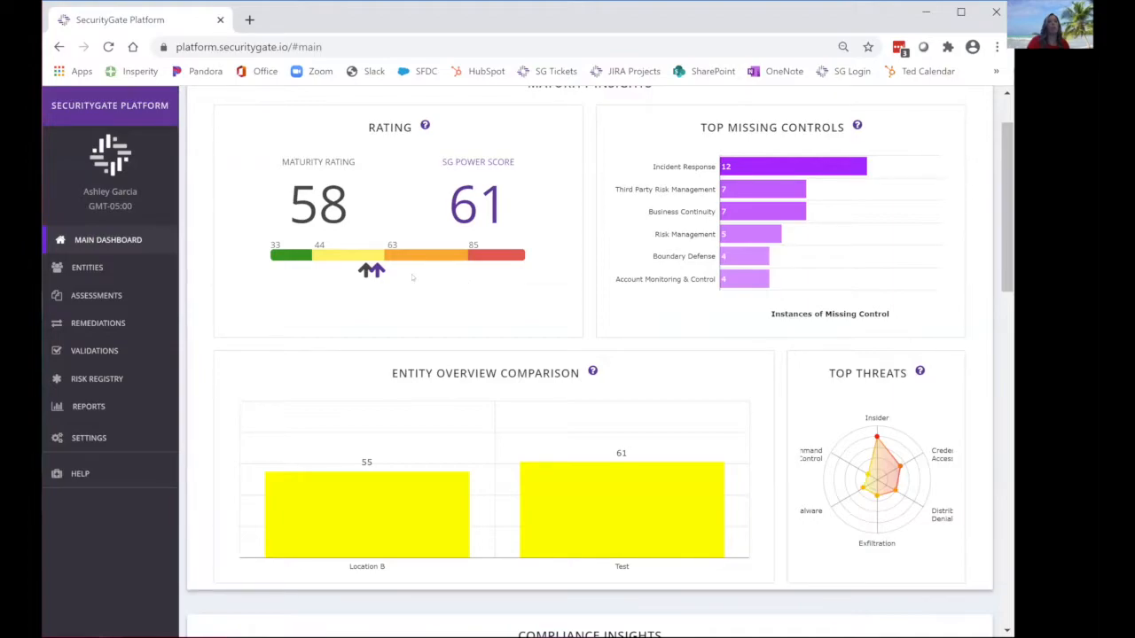
pyautogui.moveTo(117, 434)
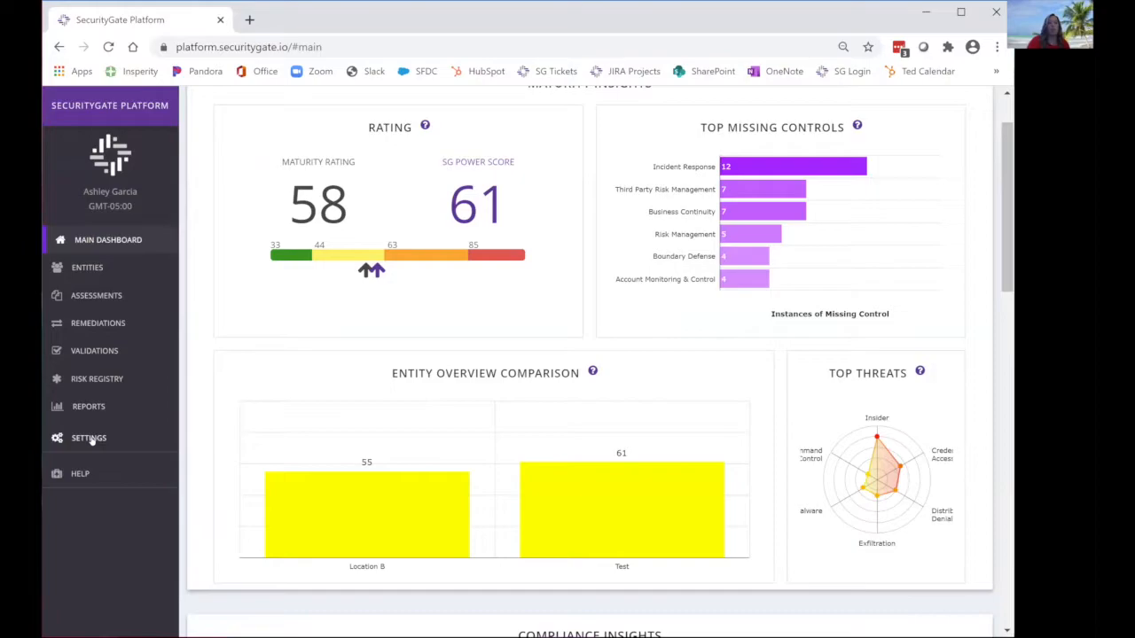
pyautogui.click(88, 437)
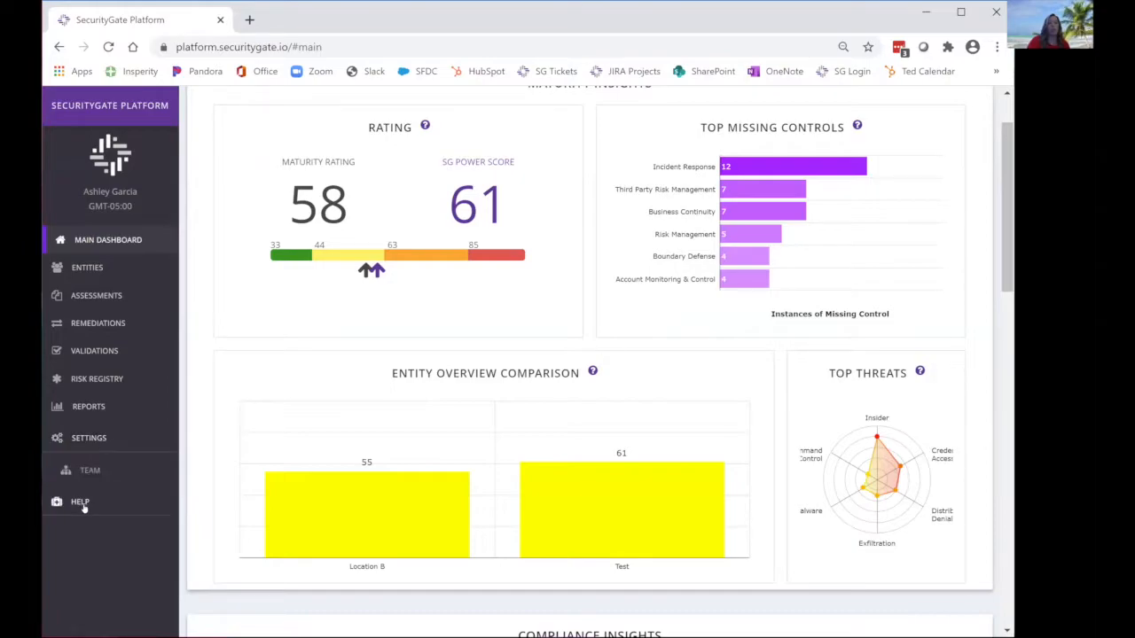
pyautogui.click(80, 502)
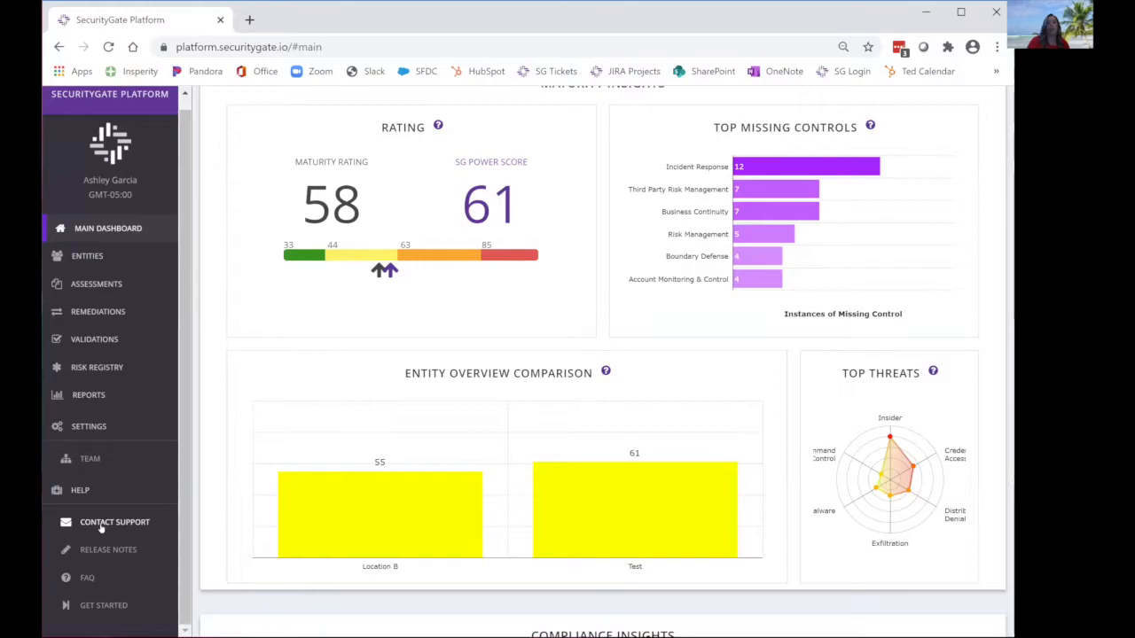
pyautogui.click(117, 521)
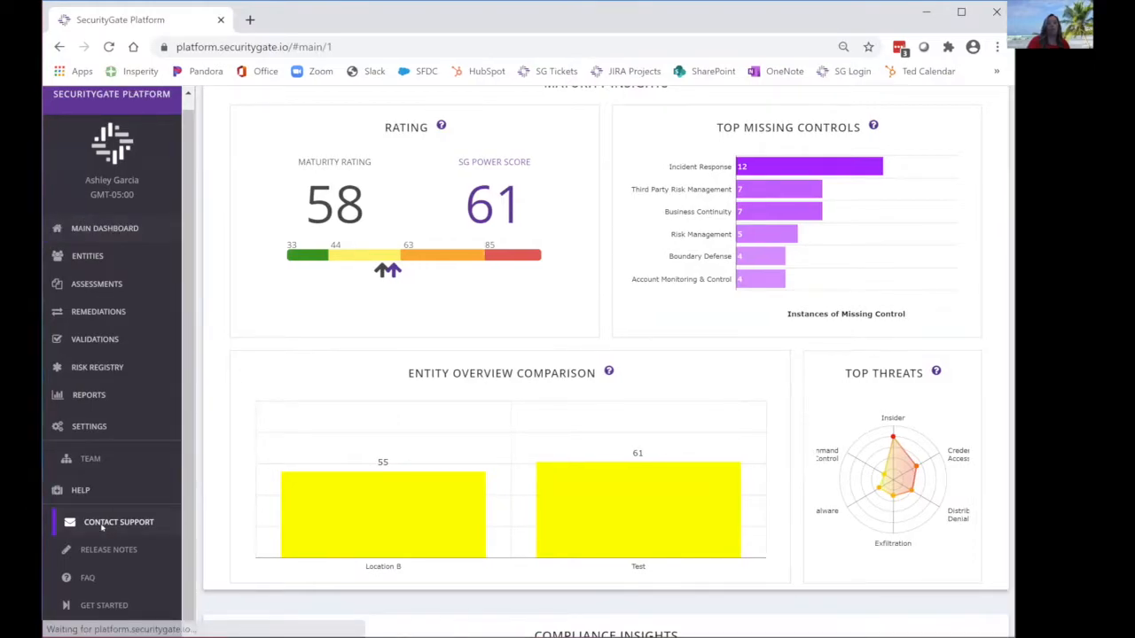
pyautogui.click(118, 521)
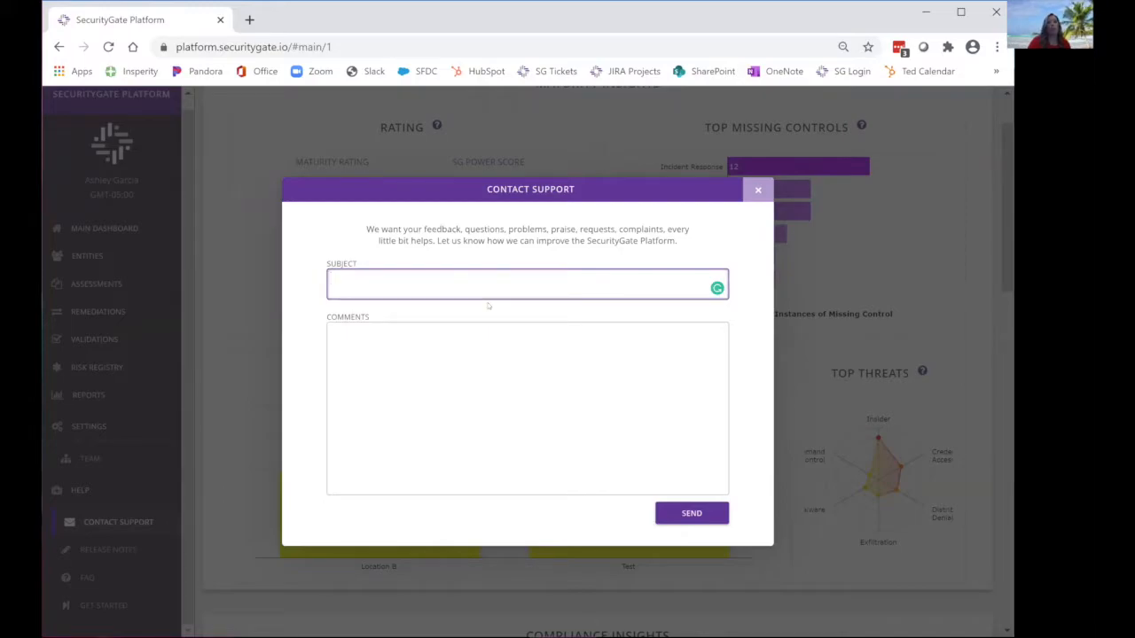
pyautogui.moveTo(554, 308)
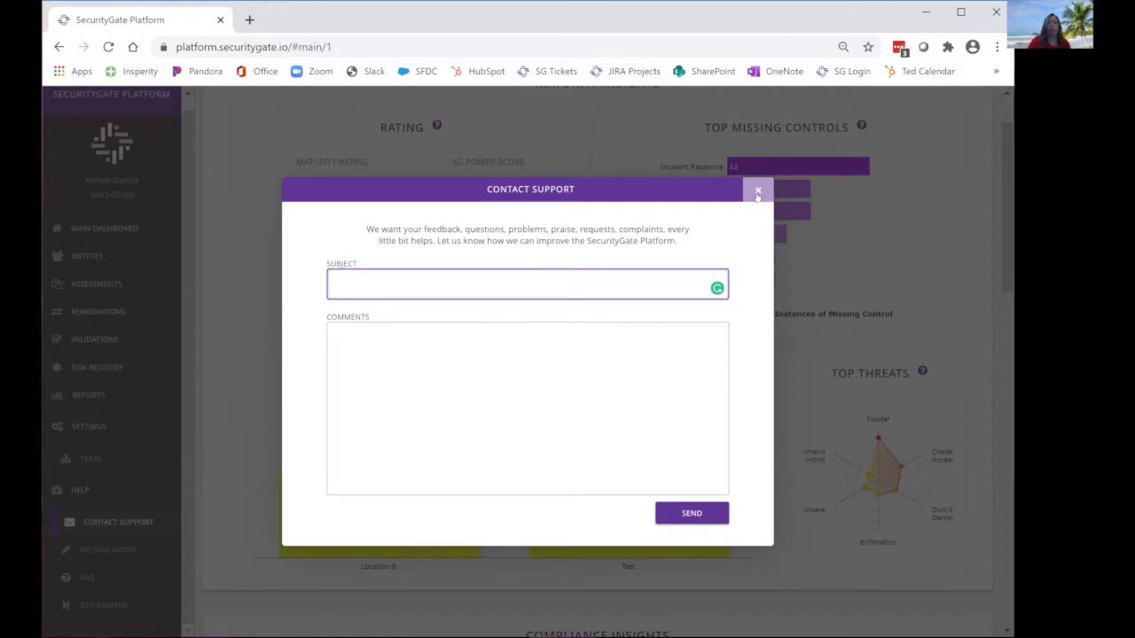
# - Dismiss Contact Support and show the Entities page with Location B and Test rows
pyautogui.click(758, 192)
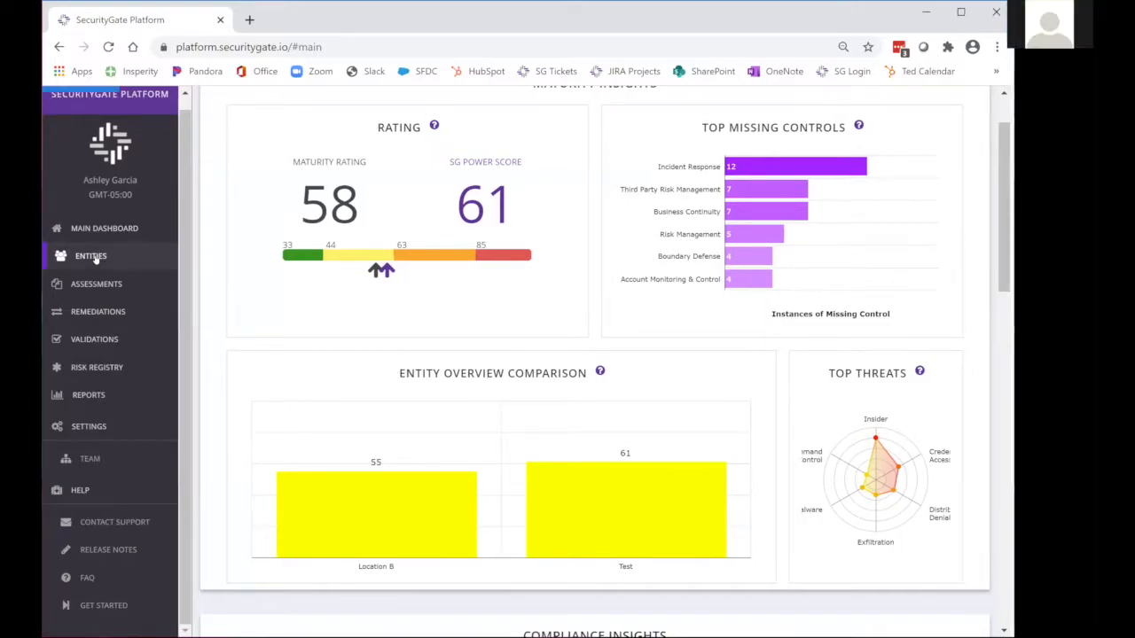
pyautogui.click(93, 255)
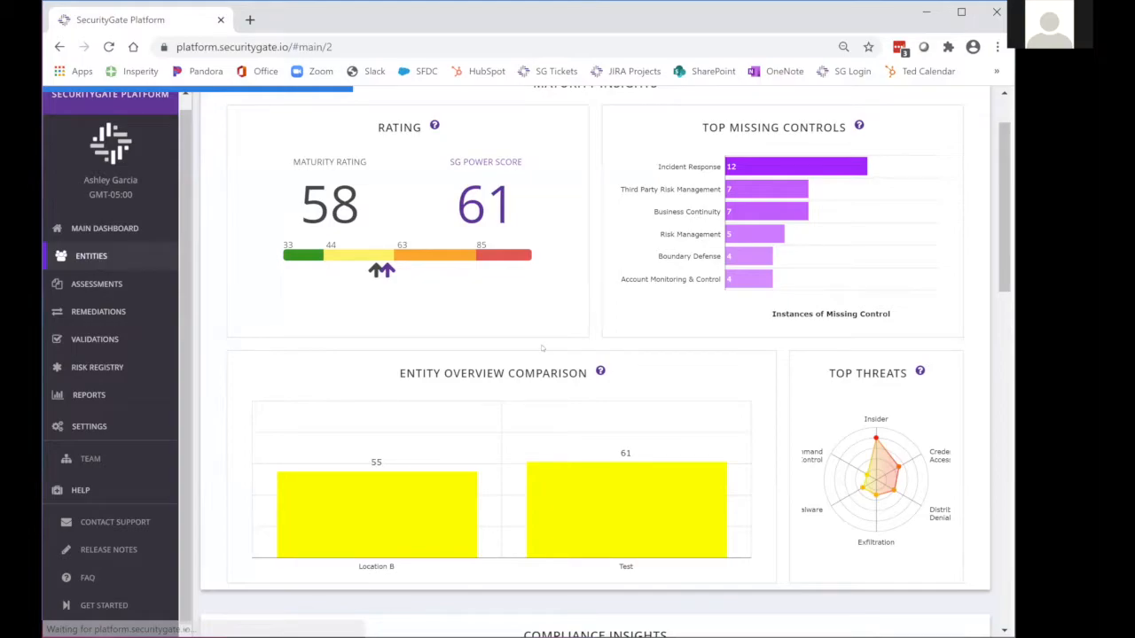
pyautogui.click(90, 255)
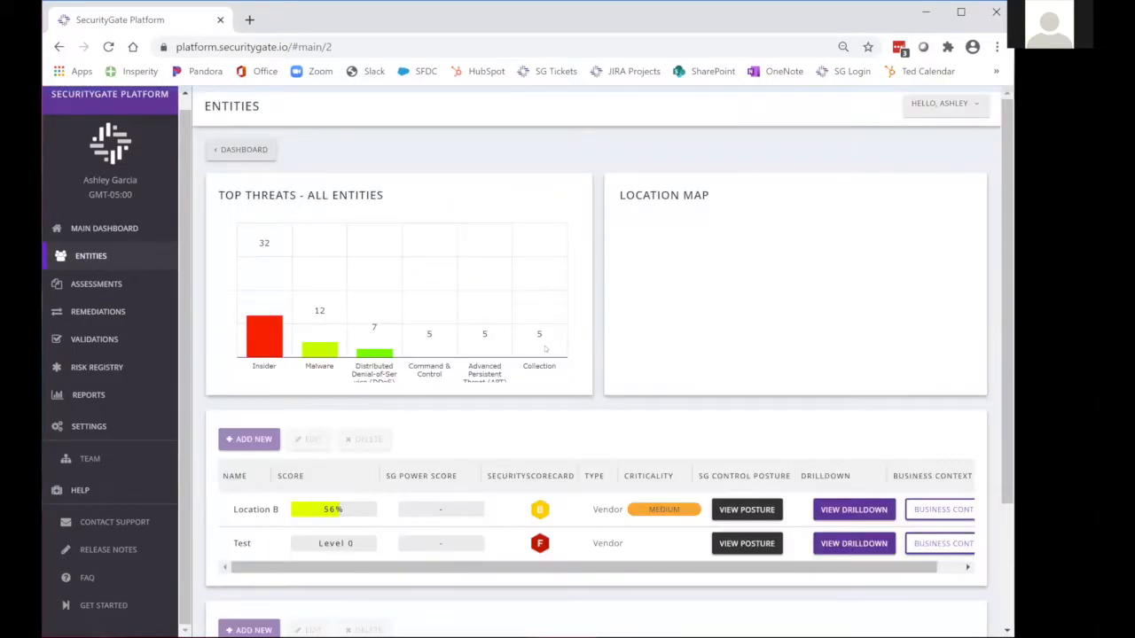
pyautogui.moveTo(540, 346)
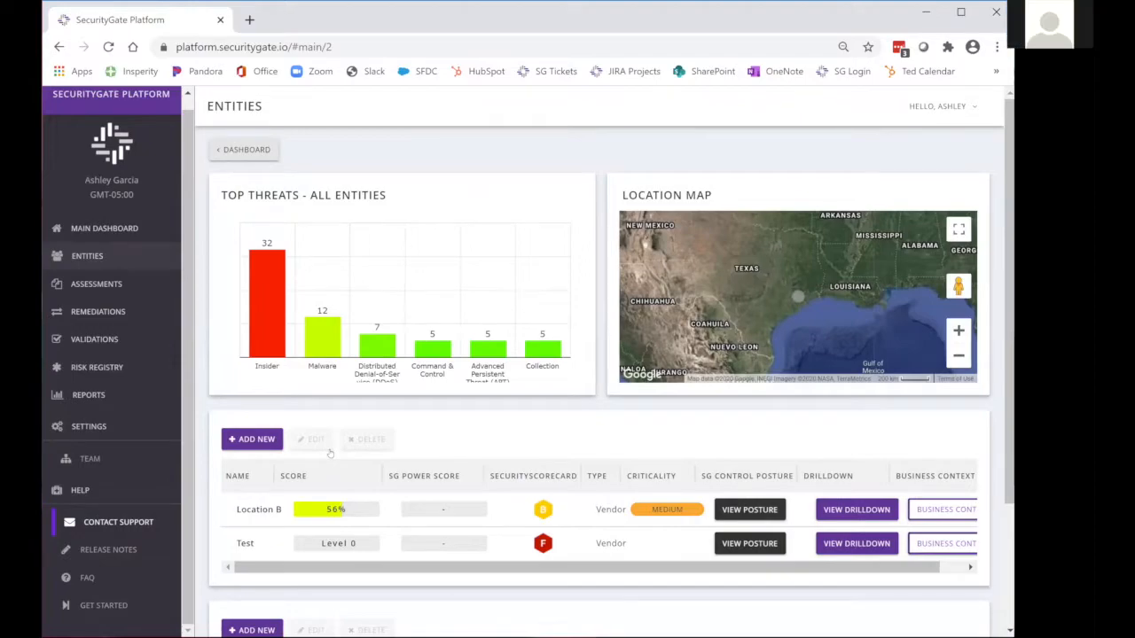
# - Bring up the empty Contact Support form over the Entities page
pyautogui.click(117, 521)
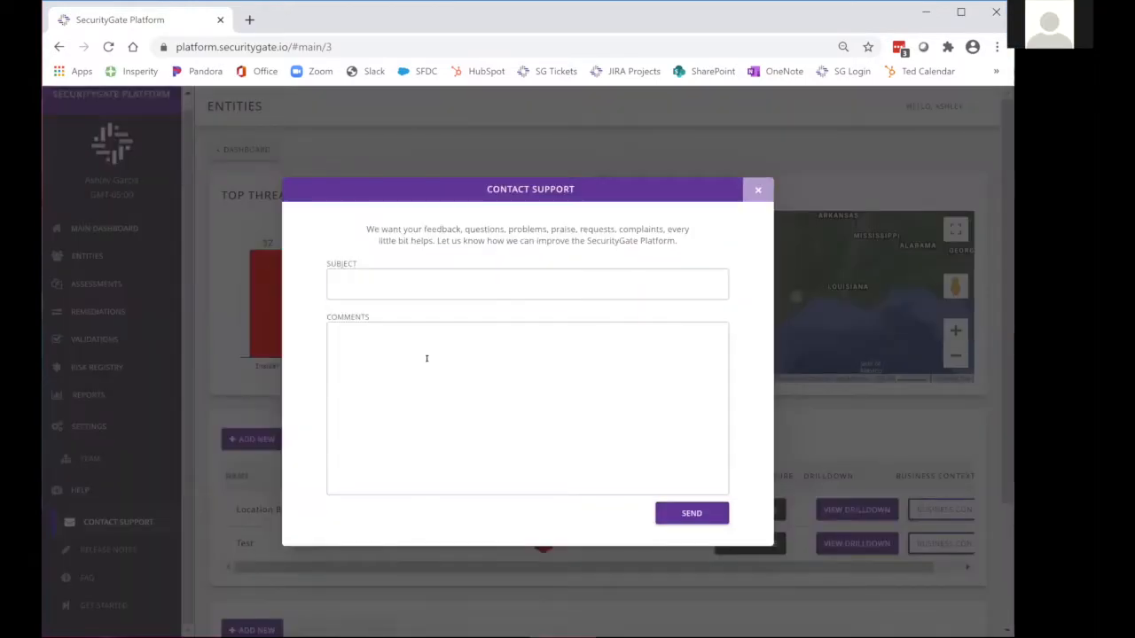
pyautogui.click(526, 284)
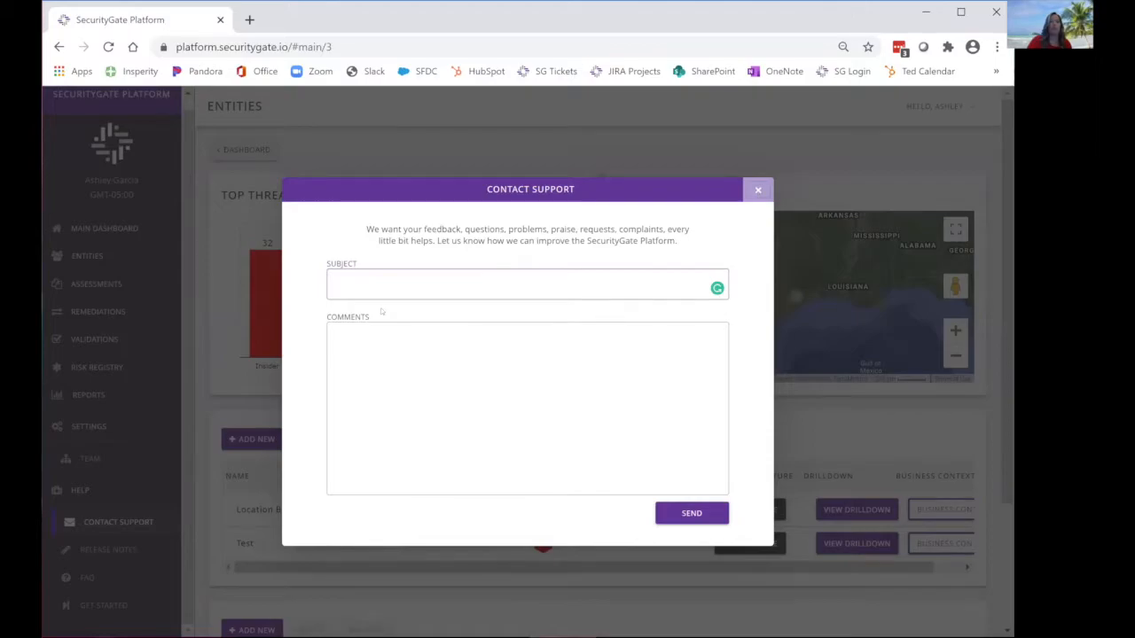
# - Dismiss Contact Support so the Location B and Test entity rows show again
pyautogui.click(759, 189)
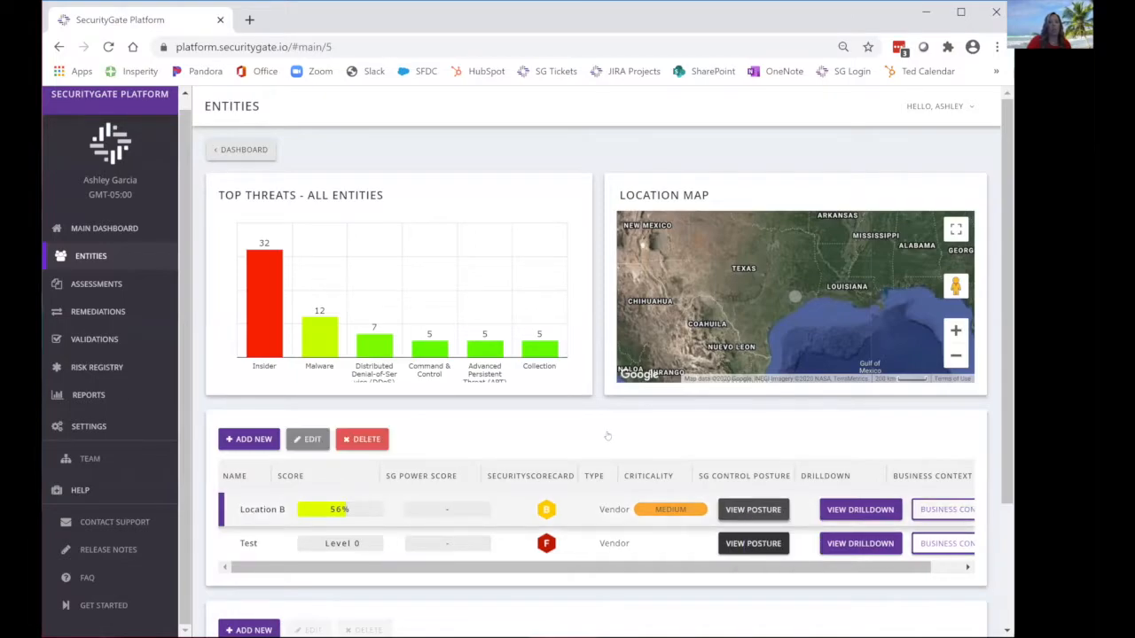
# - View Location B's control posture showing 56% NIST CSF compliance
pyautogui.click(752, 509)
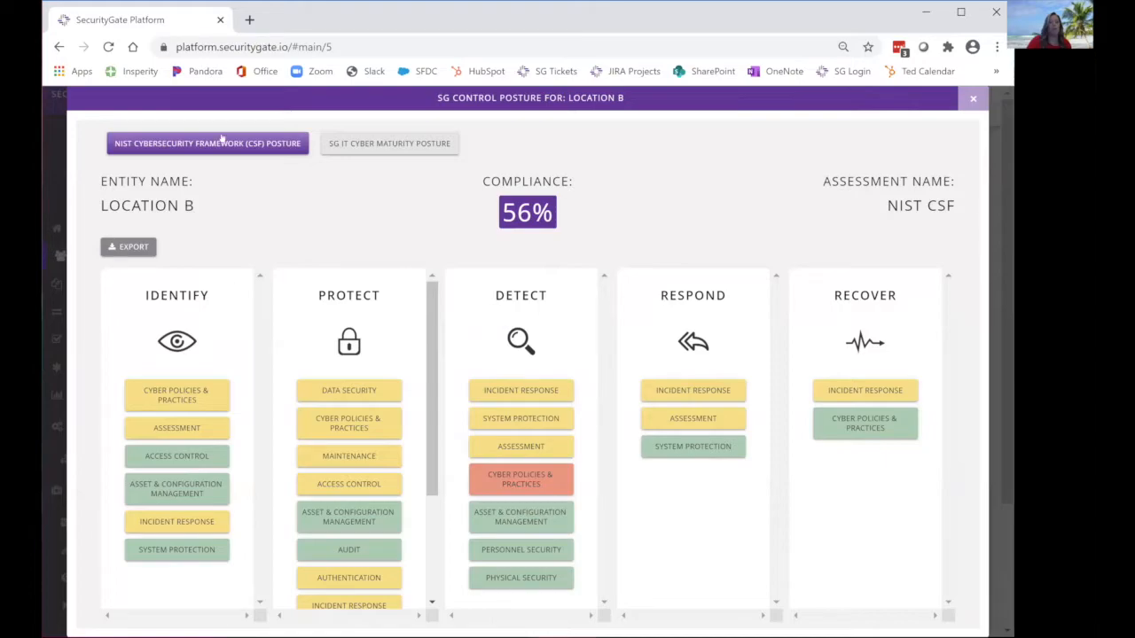
pyautogui.moveTo(404, 158)
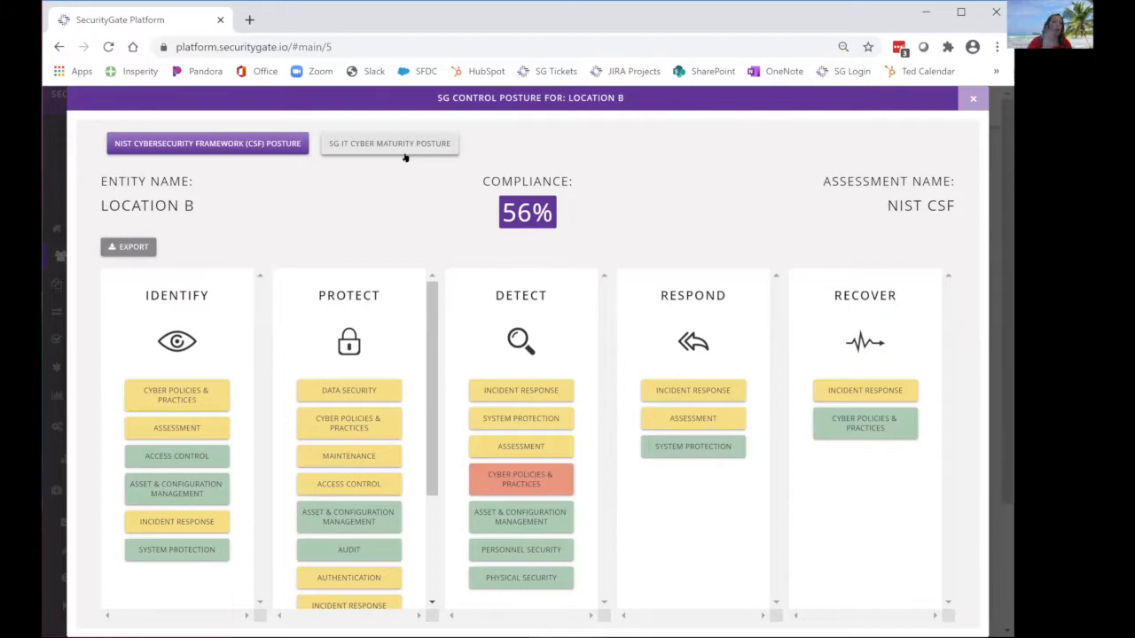
pyautogui.moveTo(465, 295)
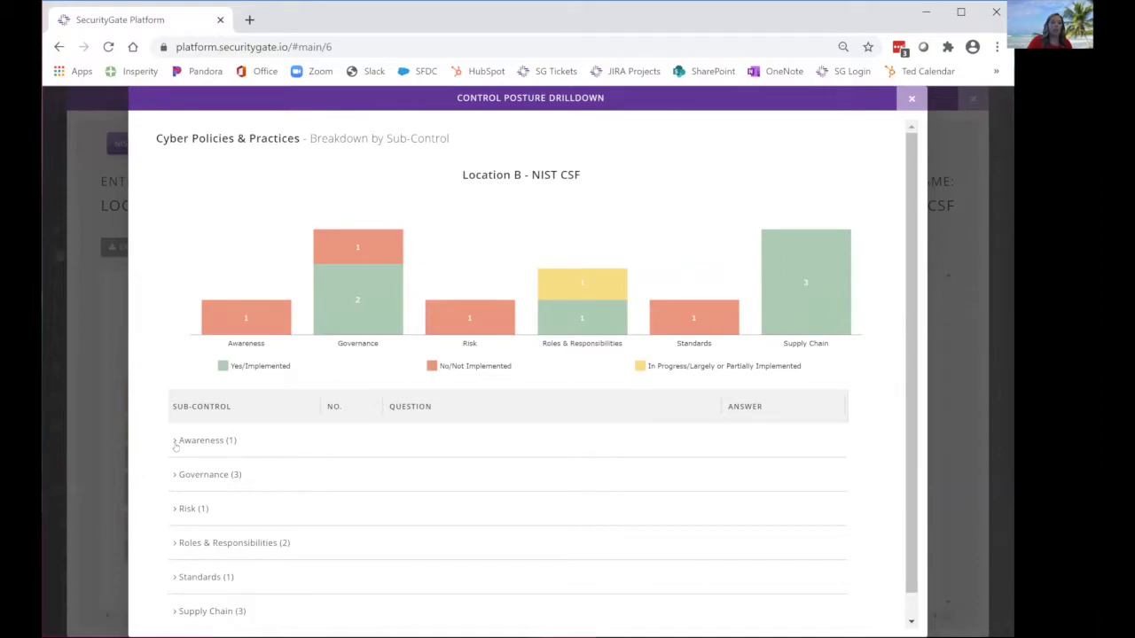
pyautogui.moveTo(216, 550)
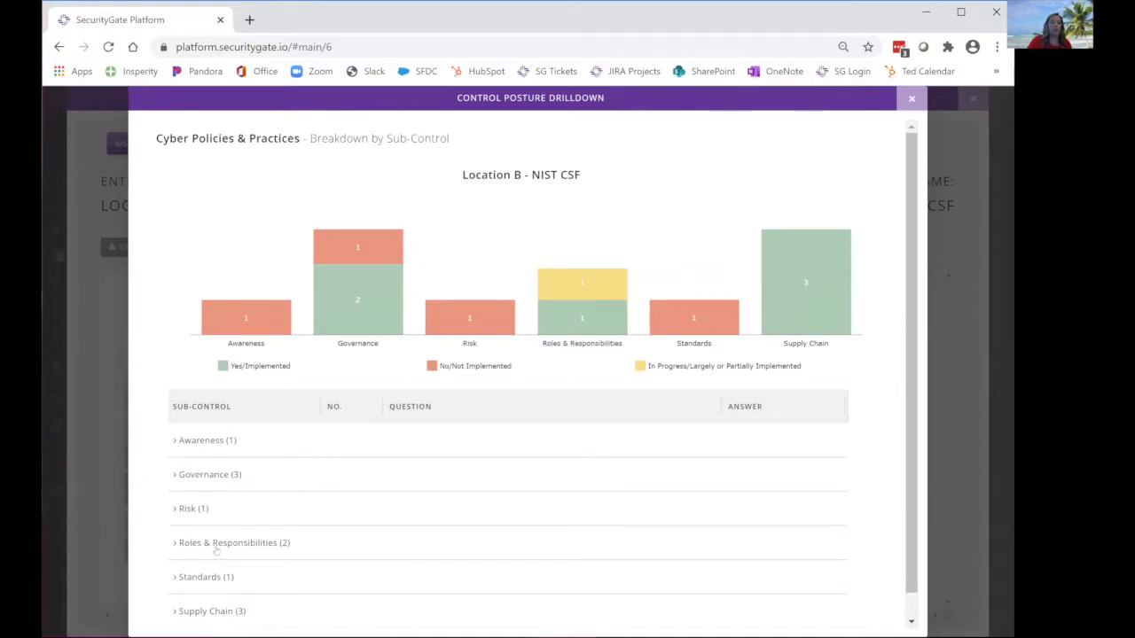
# - Expand the Awareness sub-control's question and answer, then return to Location B's 56% posture
pyautogui.click(202, 440)
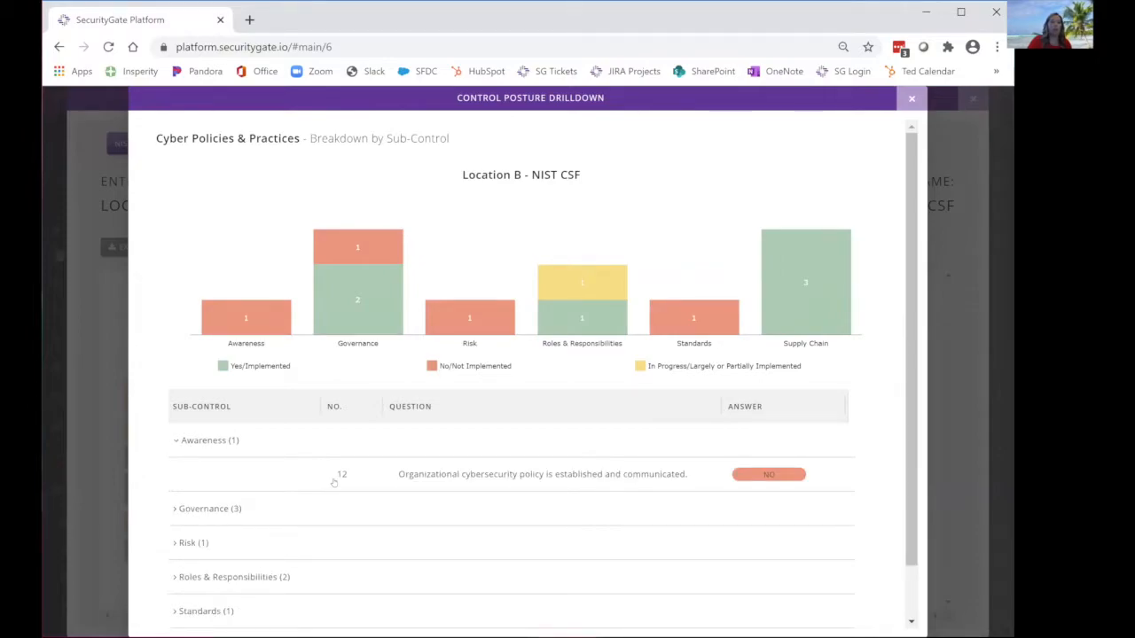
pyautogui.moveTo(454, 477)
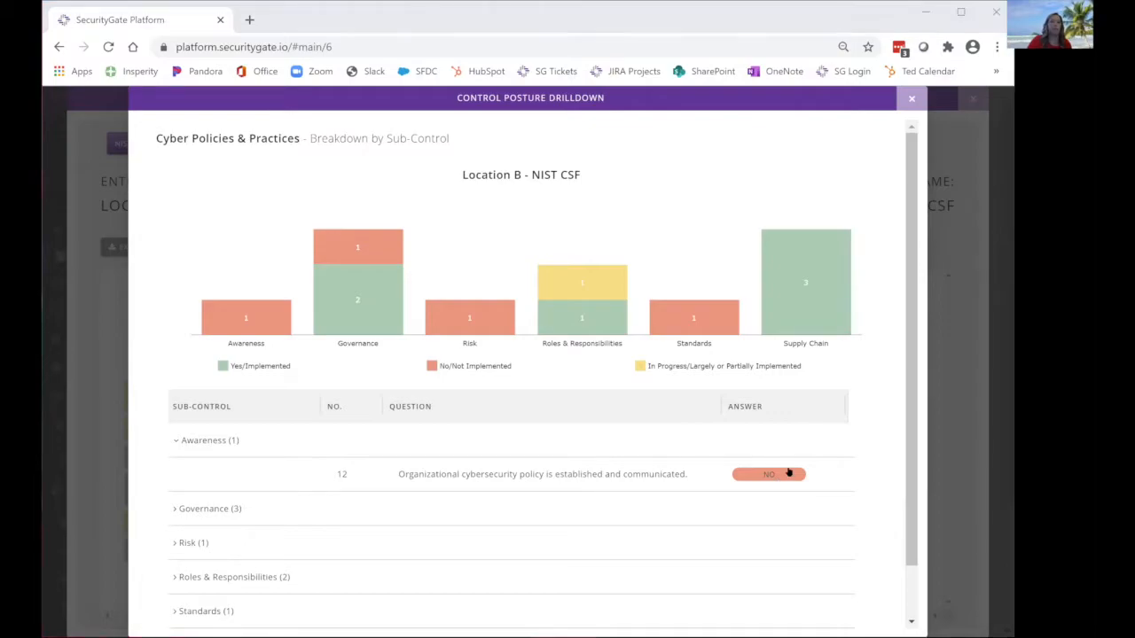
pyautogui.moveTo(823, 312)
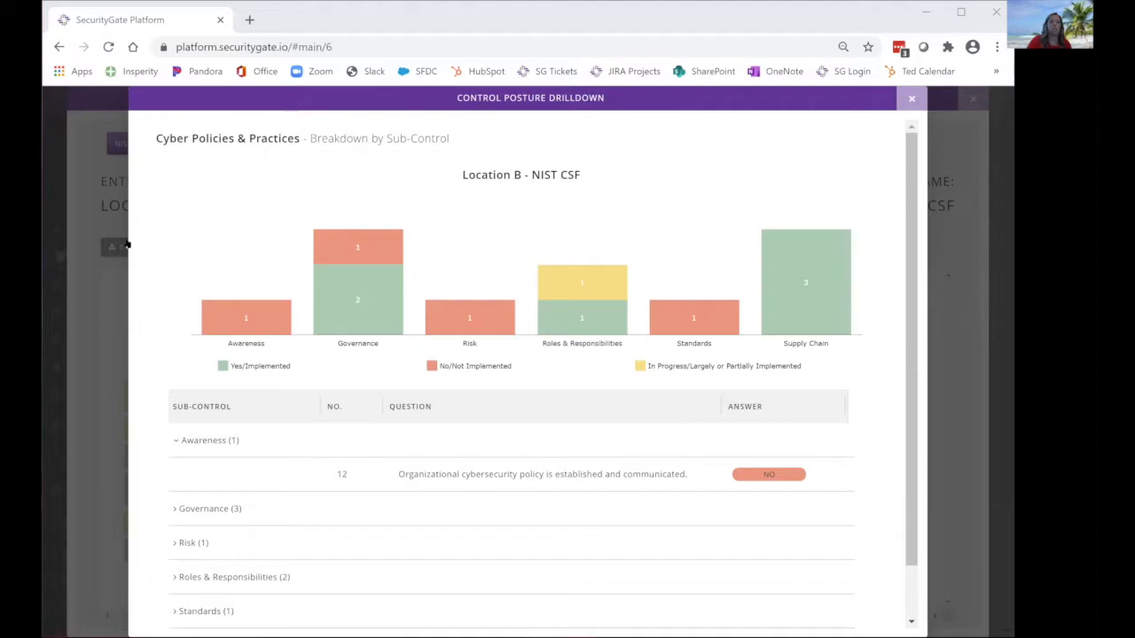
pyautogui.click(912, 99)
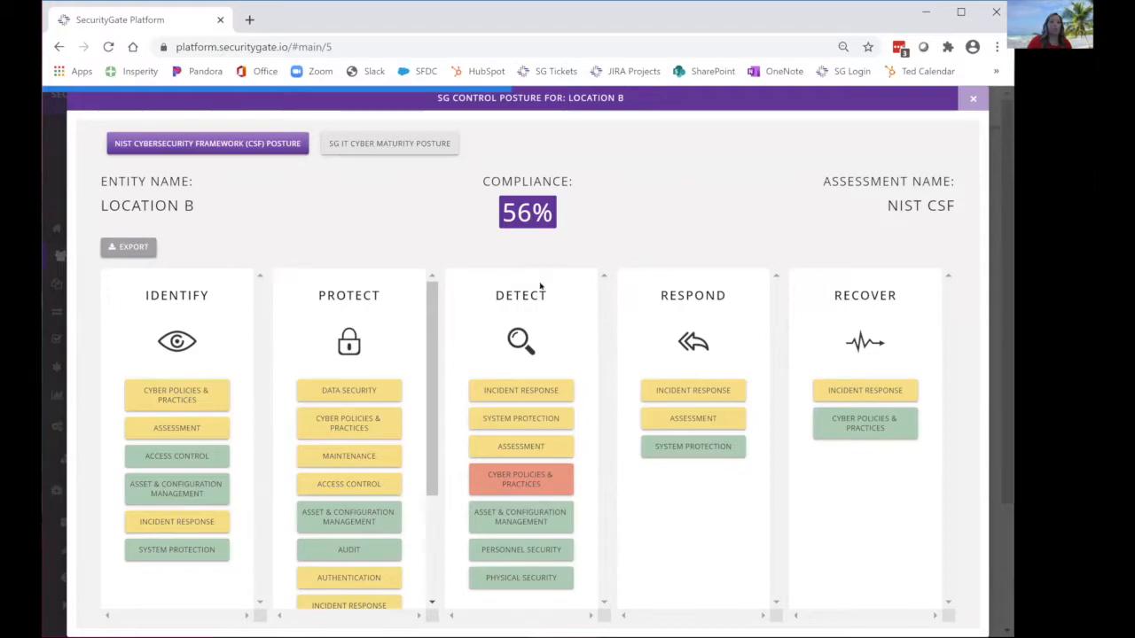
# - Export Location B's posture as SecurityGate_Control_Posture.pdf and review its Identify question breakdown
pyautogui.click(128, 247)
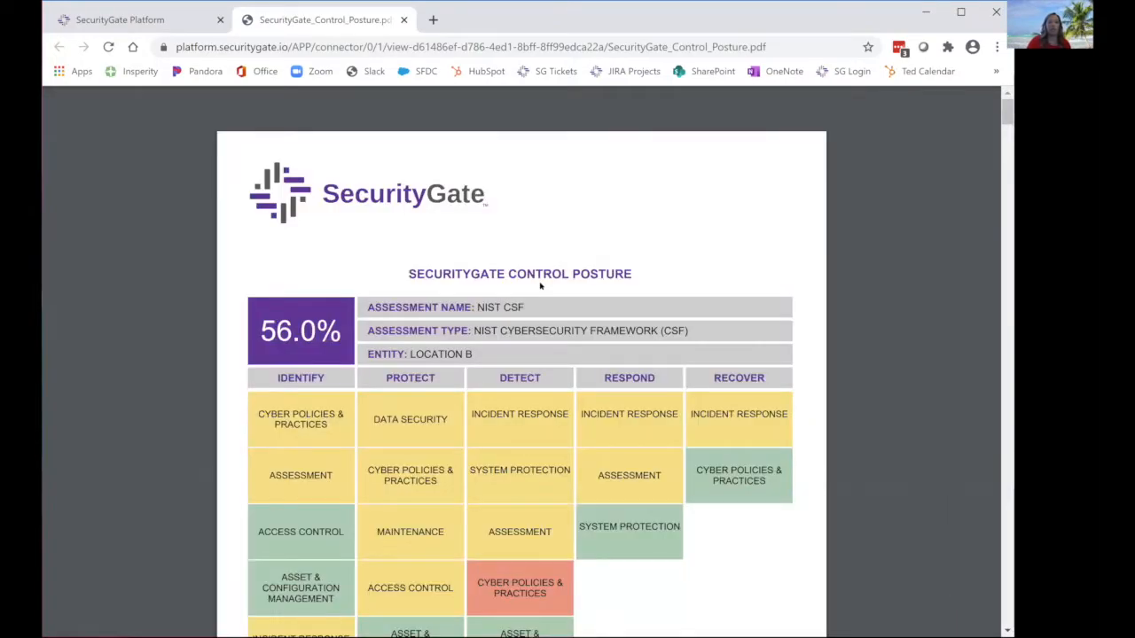
pyautogui.scroll(-3)
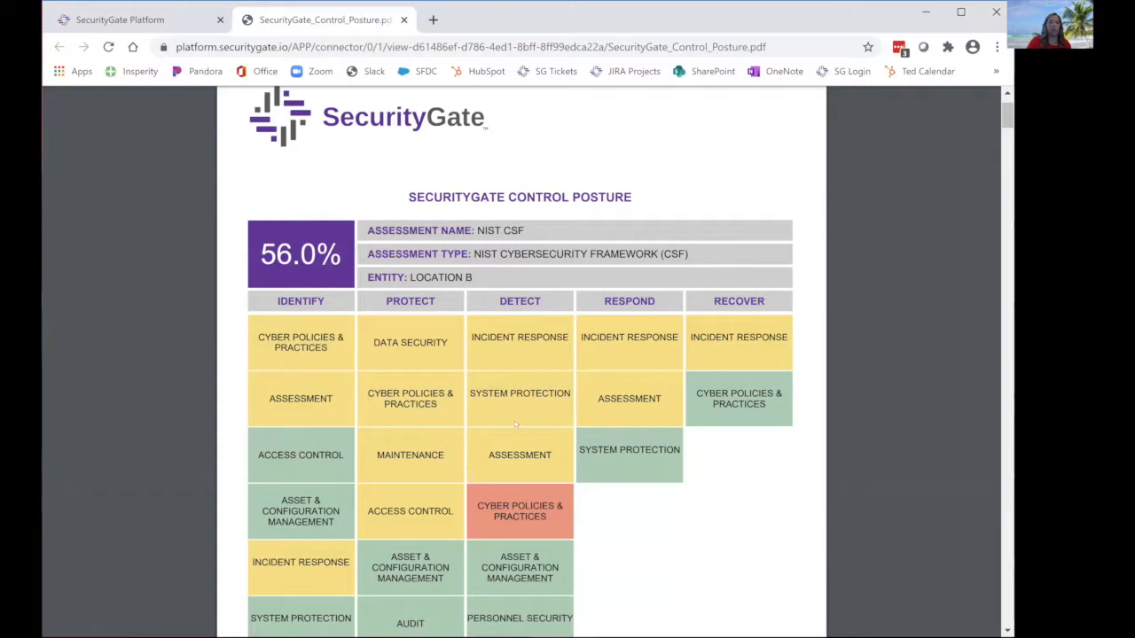
pyautogui.scroll(-3)
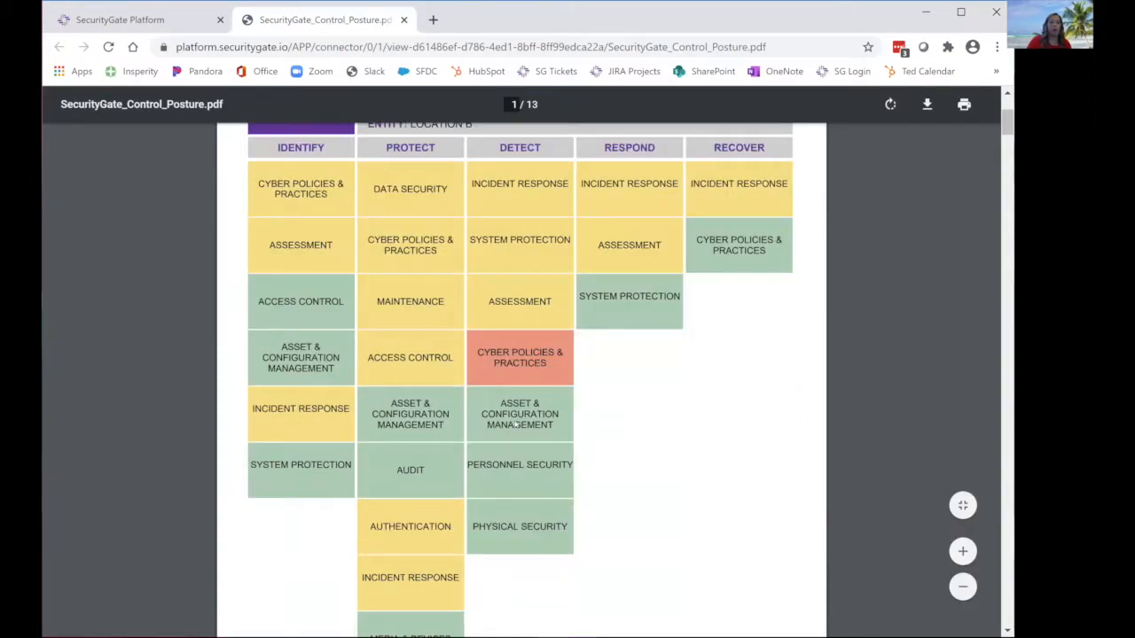
pyautogui.scroll(3)
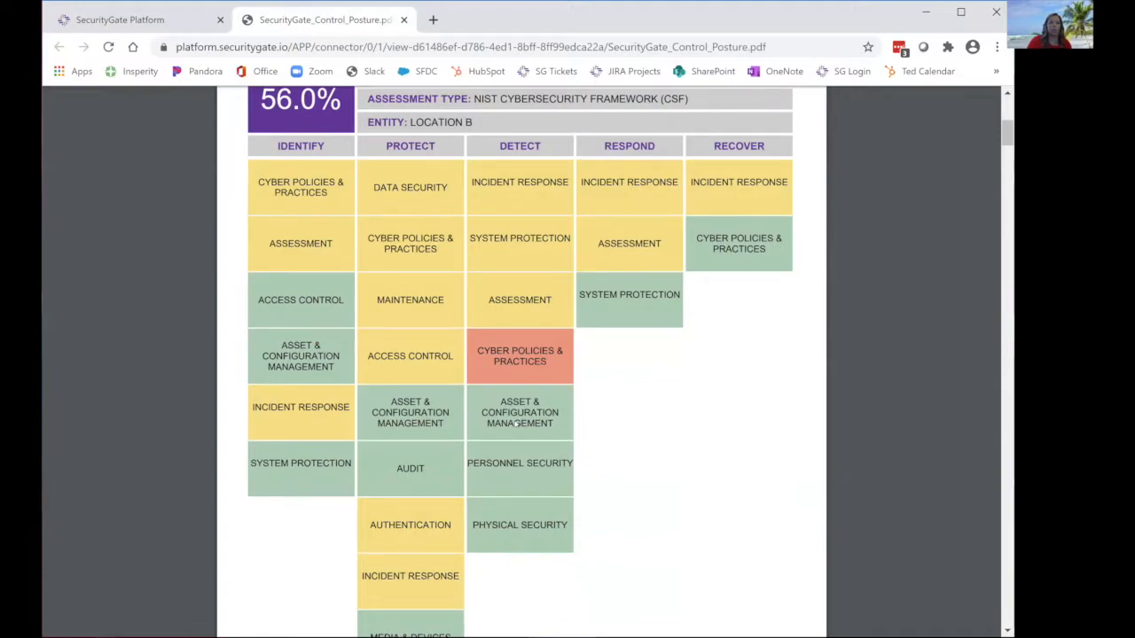
pyautogui.scroll(-3)
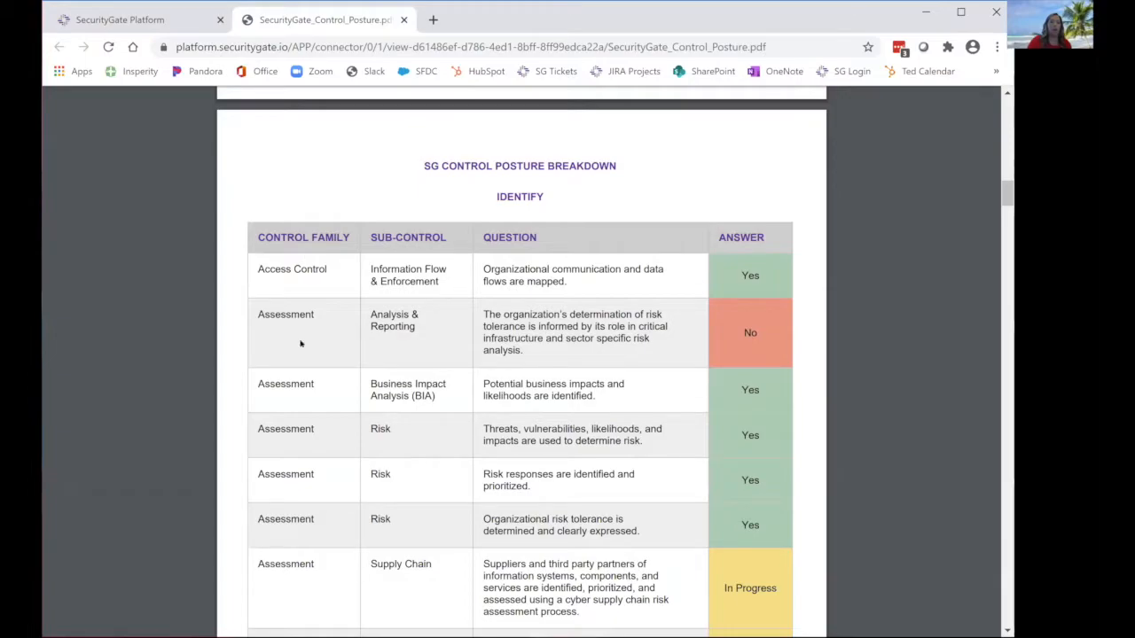
pyautogui.moveTo(404, 346)
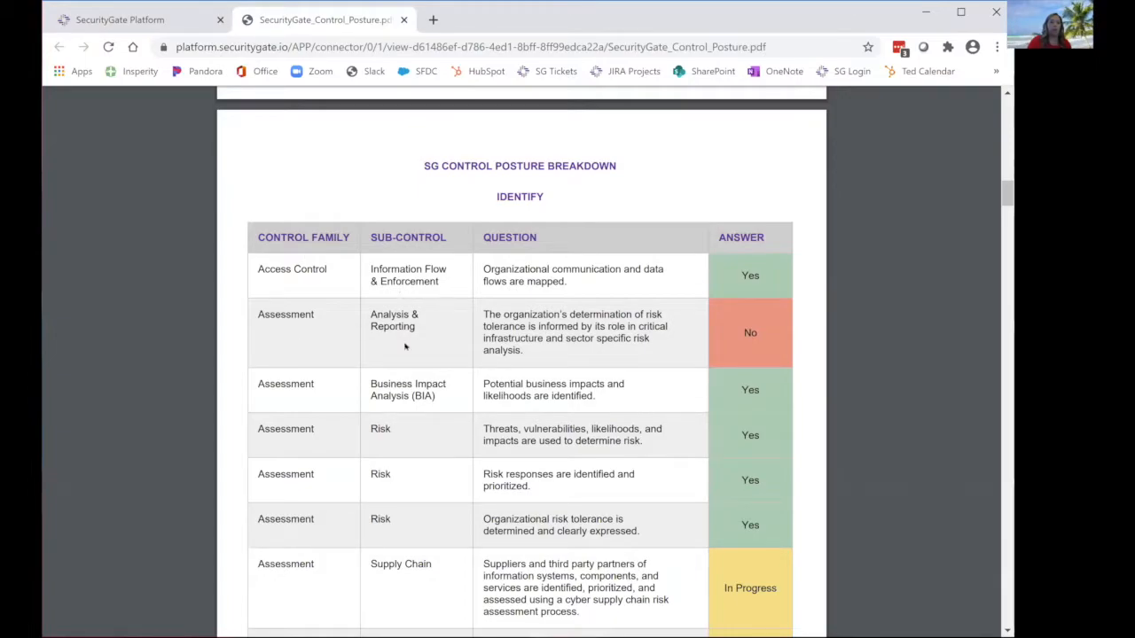
pyautogui.moveTo(741, 286)
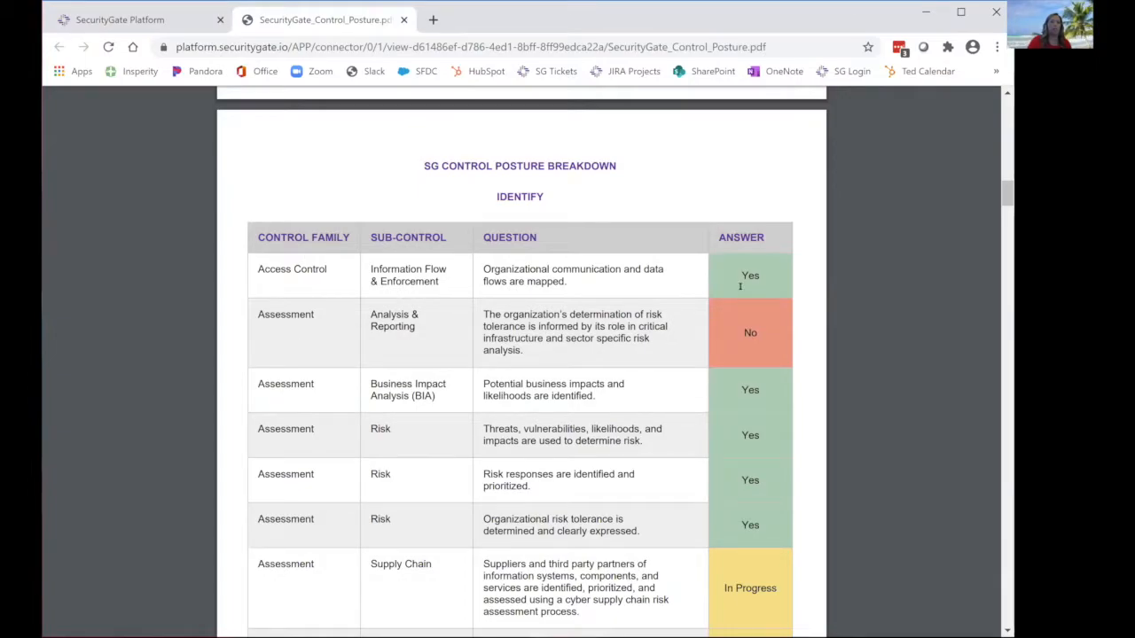
pyautogui.moveTo(288, 124)
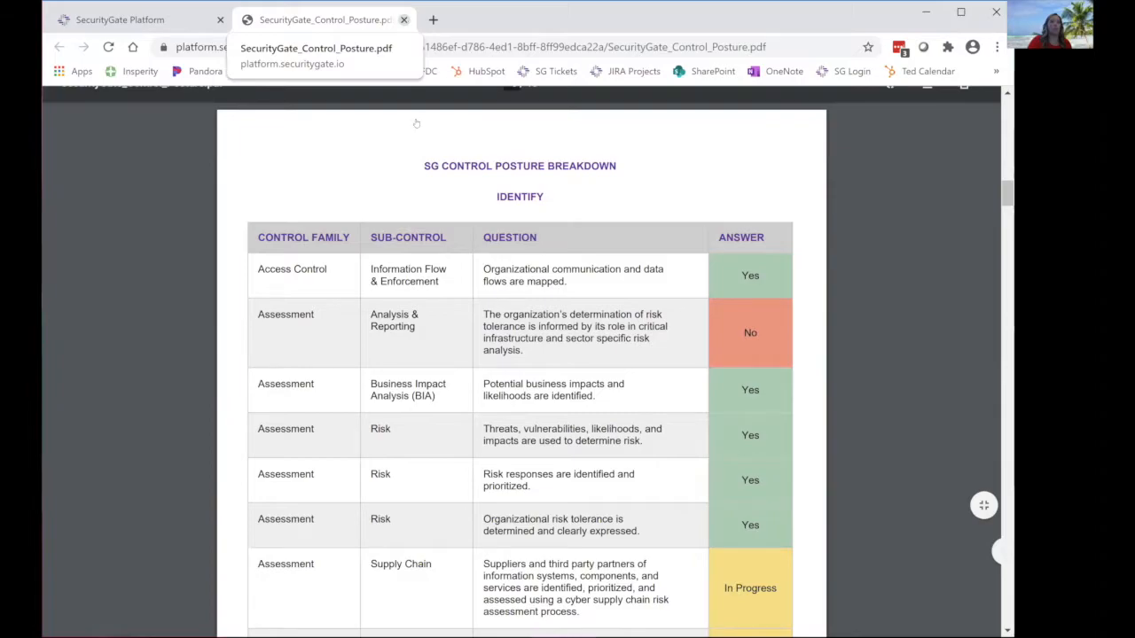
# - Return from the PDF to the platform and close Location B's posture back to Entities
pyautogui.click(404, 20)
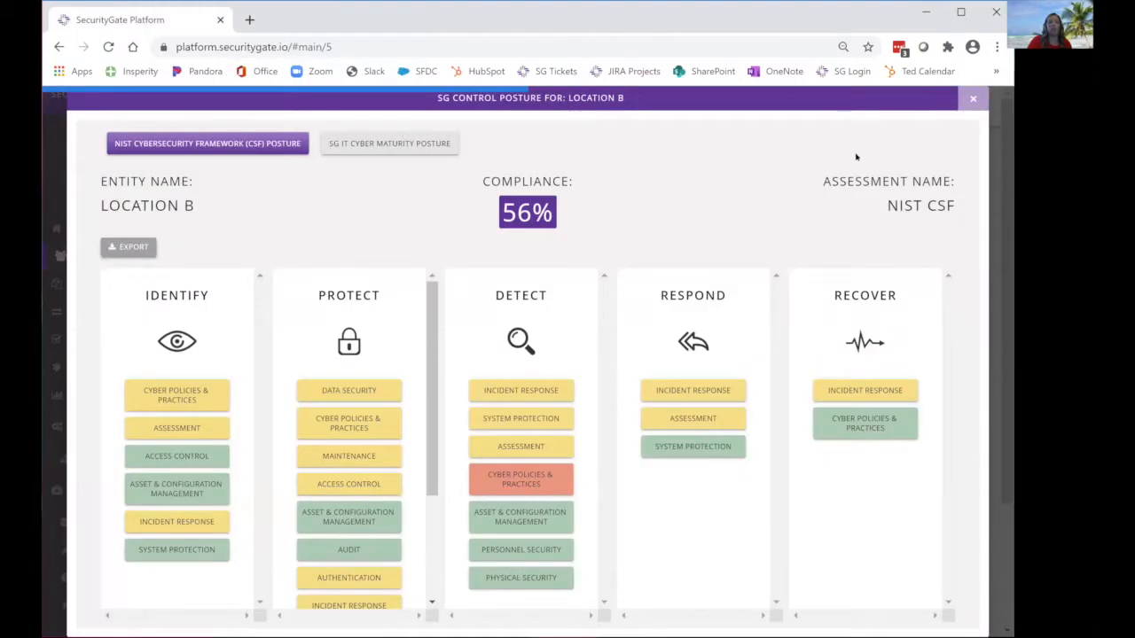
pyautogui.moveTo(418, 333)
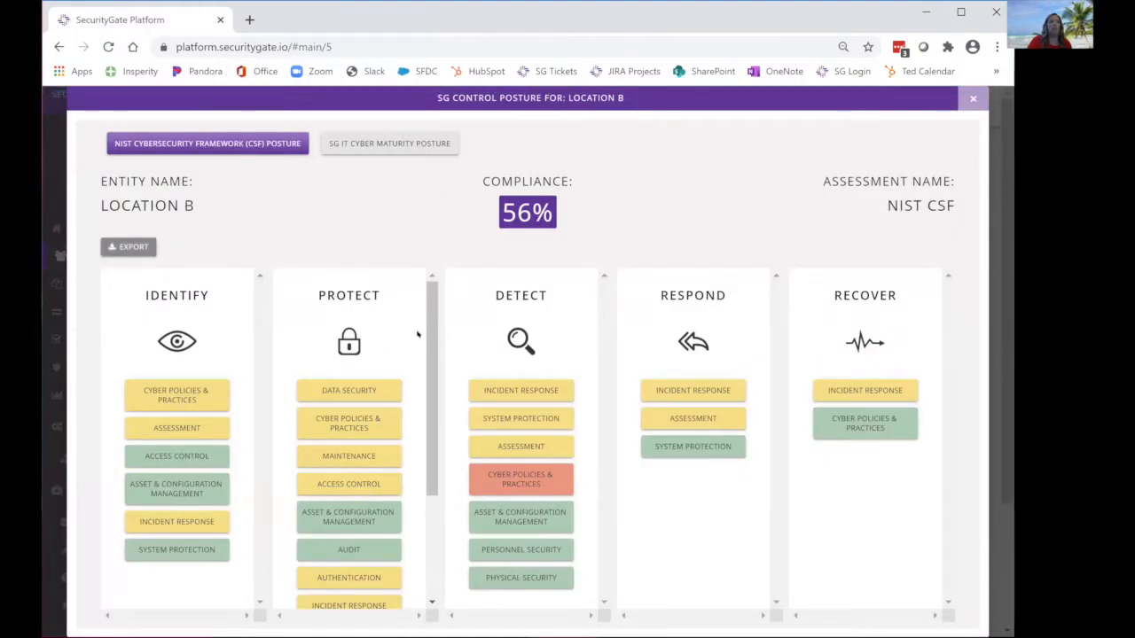
pyautogui.click(972, 98)
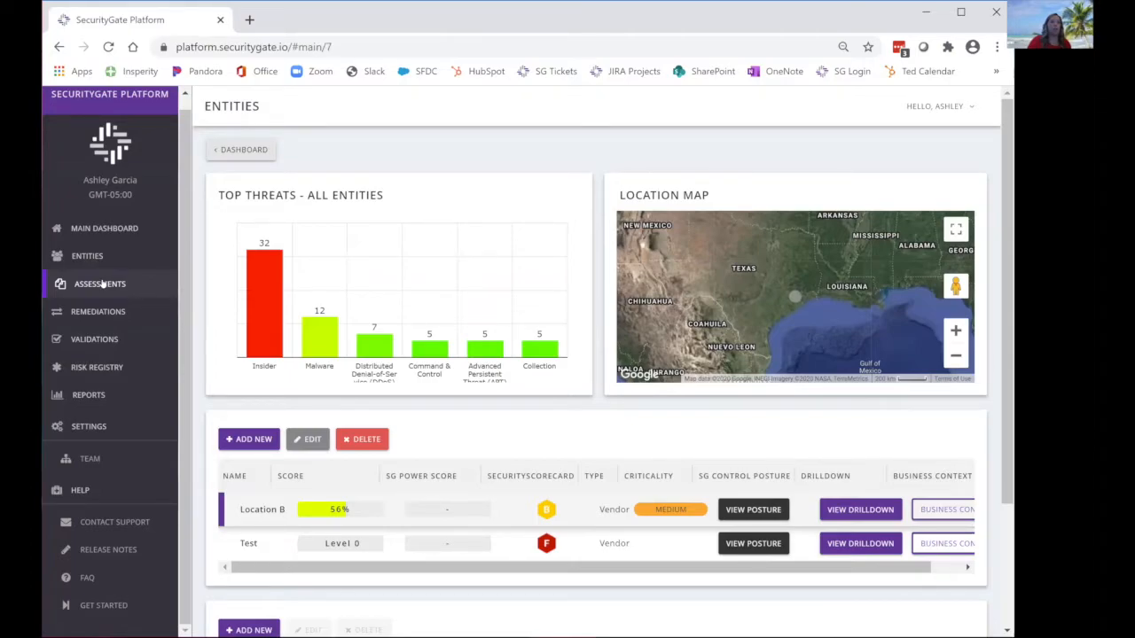
# - Go to Assessments and view the table listing NIST test, SOC2, OT Maturity and CMMC Test
pyautogui.click(99, 284)
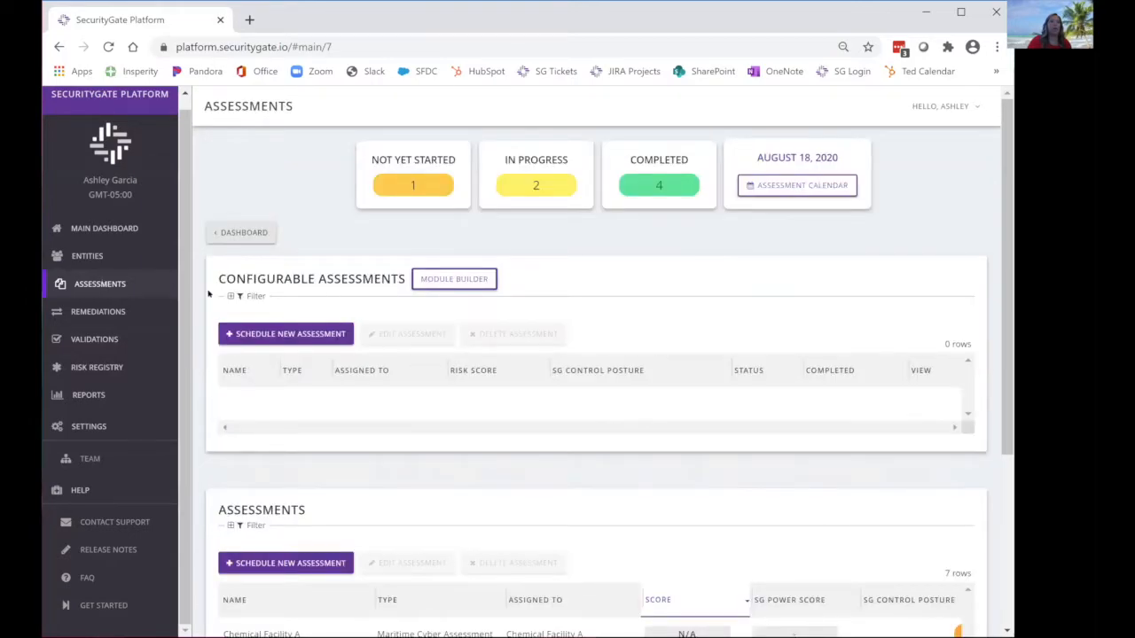
pyautogui.moveTo(369, 315)
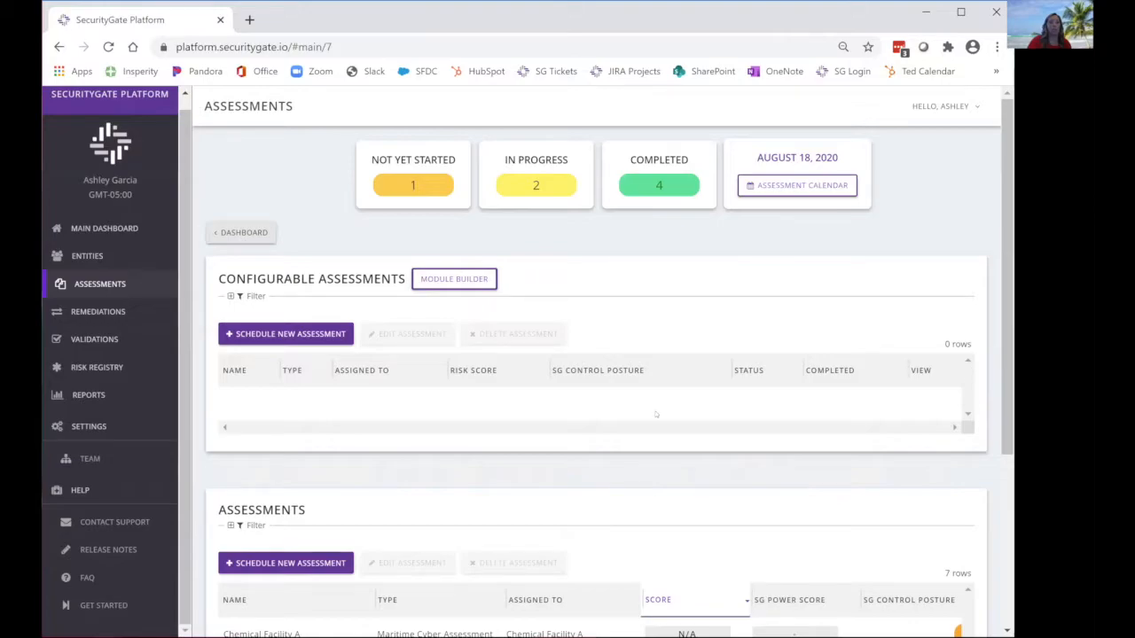
pyautogui.moveTo(319, 447)
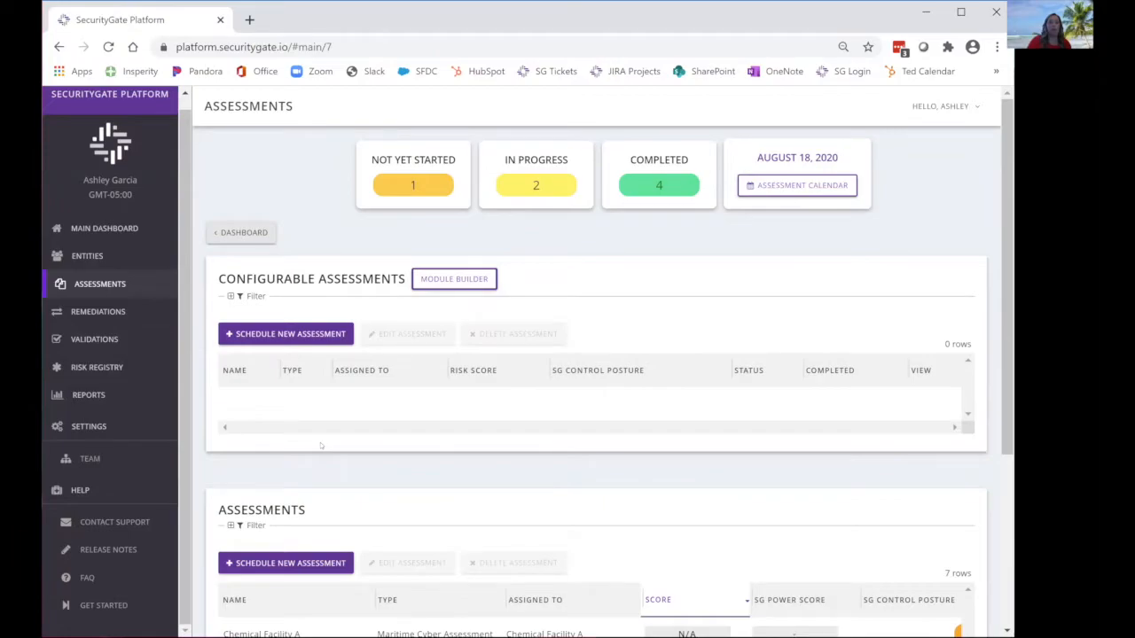
pyautogui.scroll(-3)
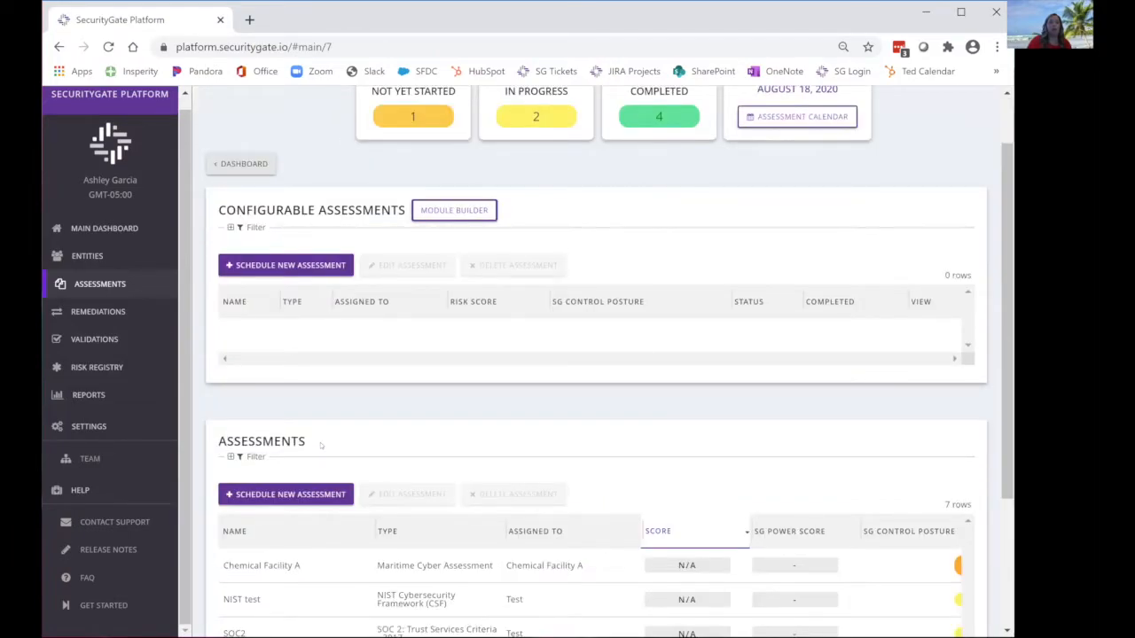
pyautogui.scroll(-3)
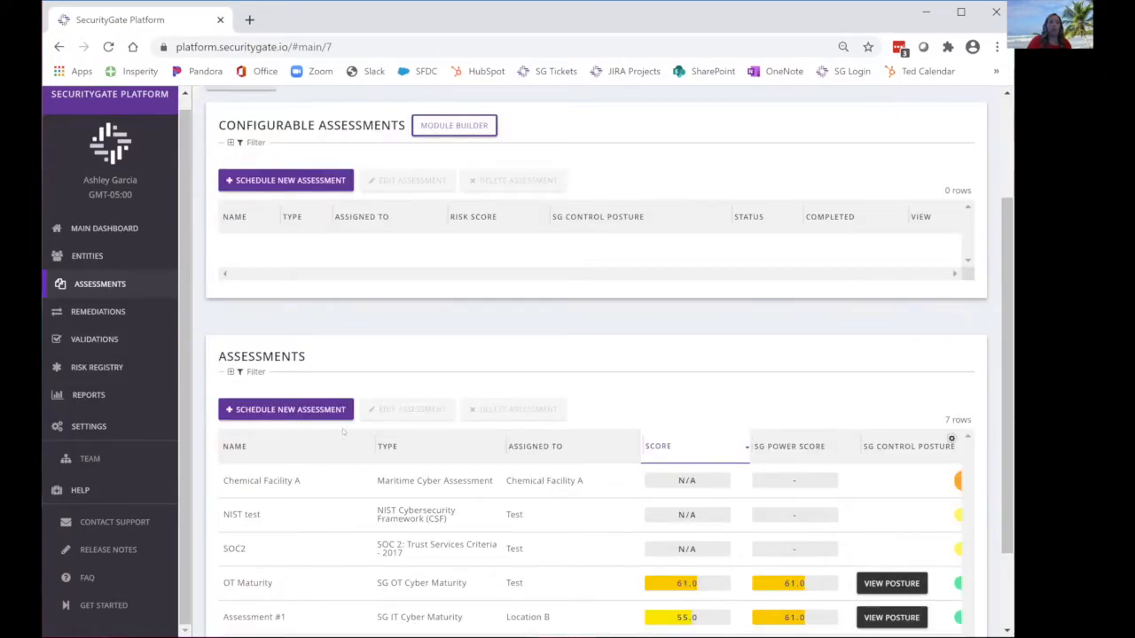
pyautogui.scroll(-3)
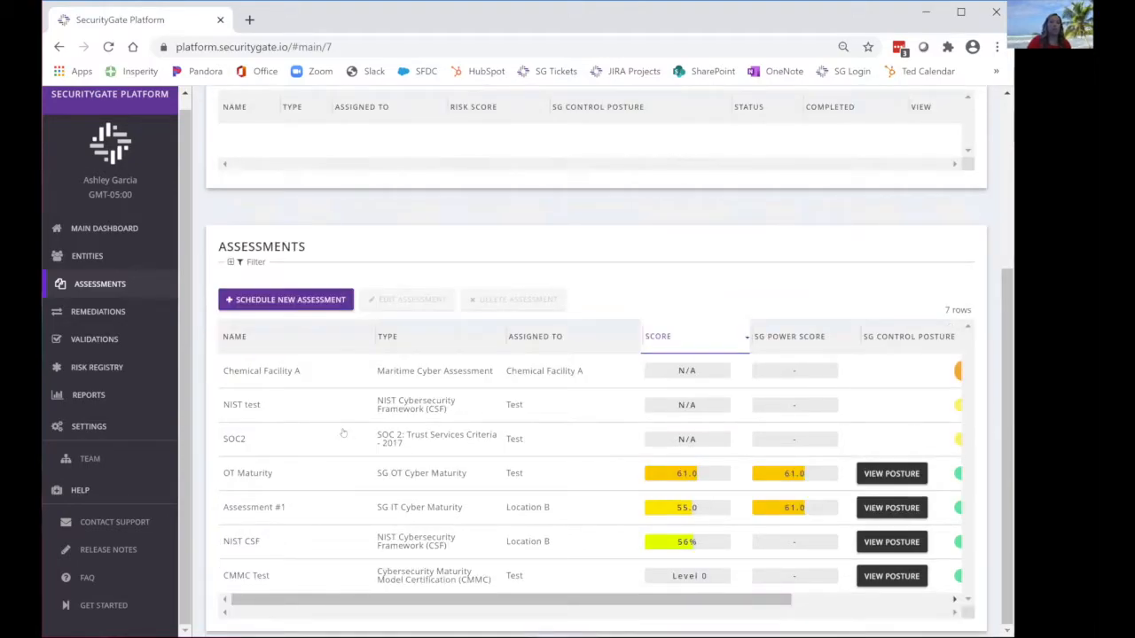
pyautogui.moveTo(387, 243)
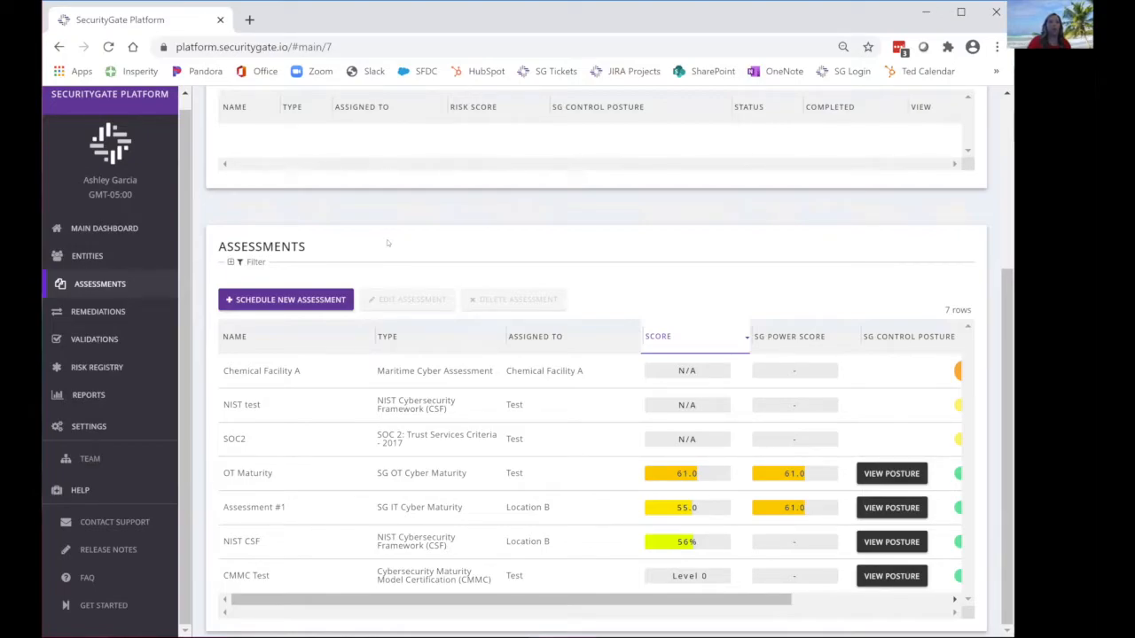
pyautogui.moveTo(347, 269)
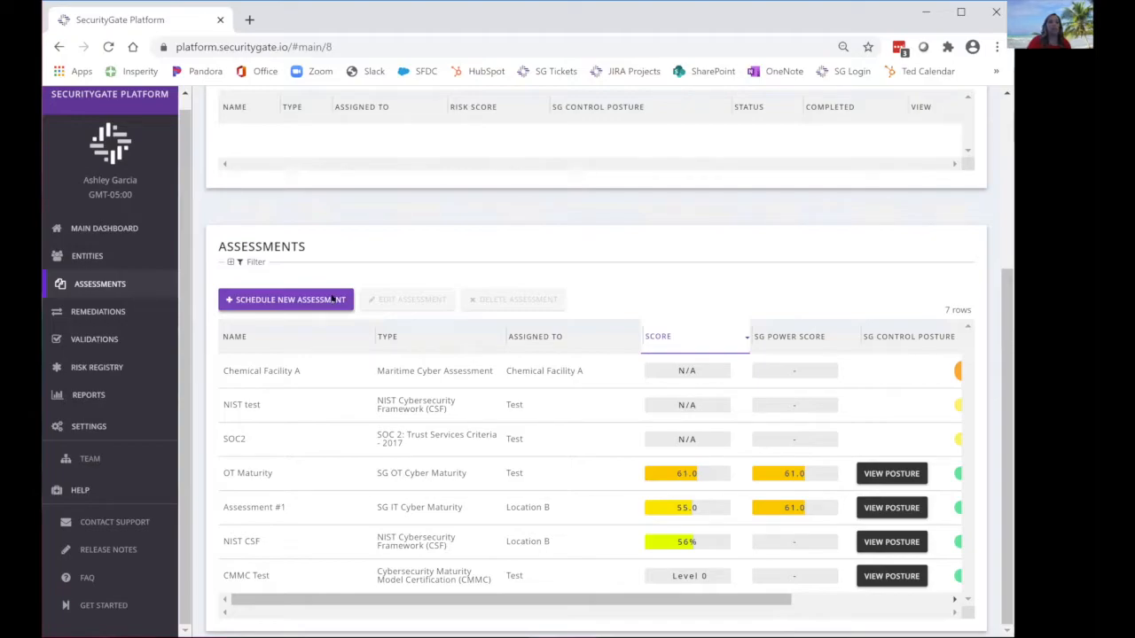
# - Start scheduling a new assessment with Review Required switched on
pyautogui.click(285, 300)
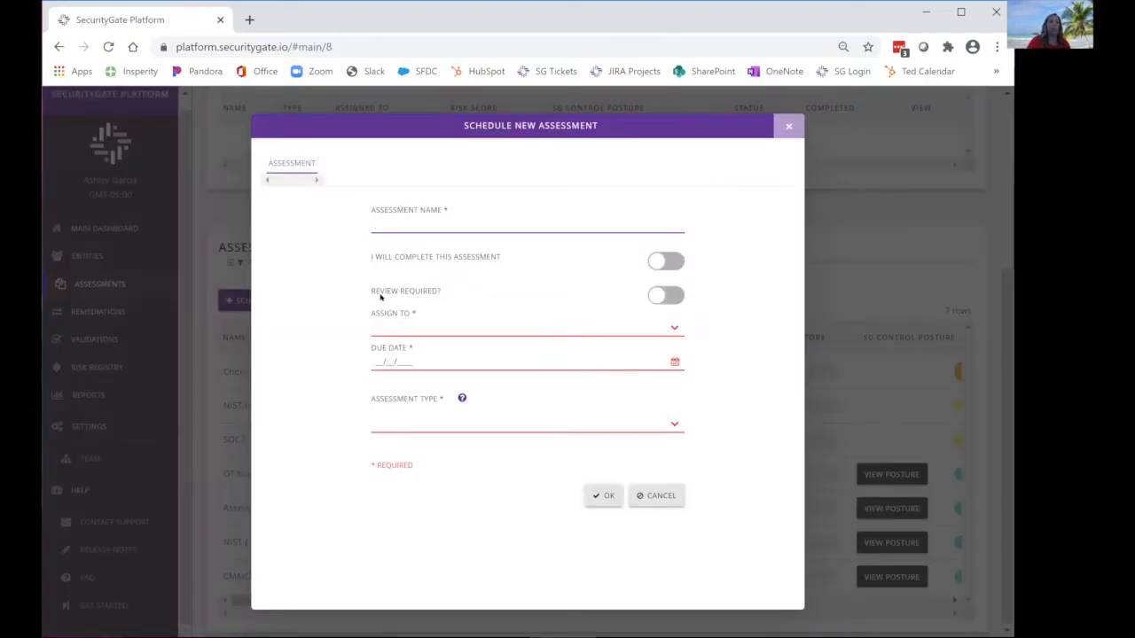
pyautogui.moveTo(665, 295)
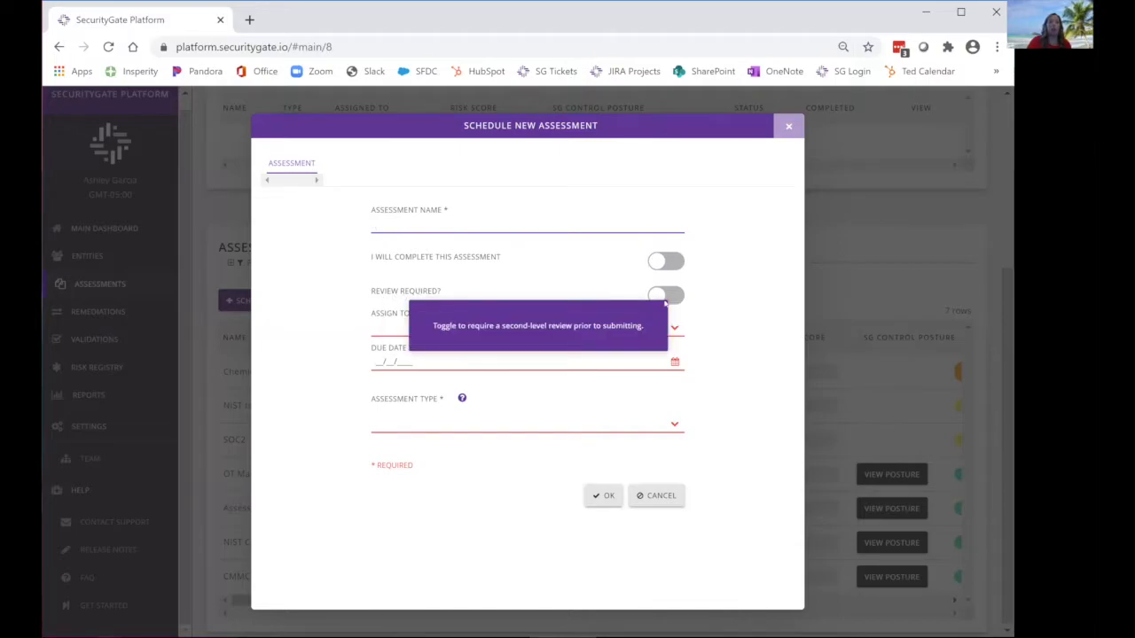
pyautogui.click(665, 294)
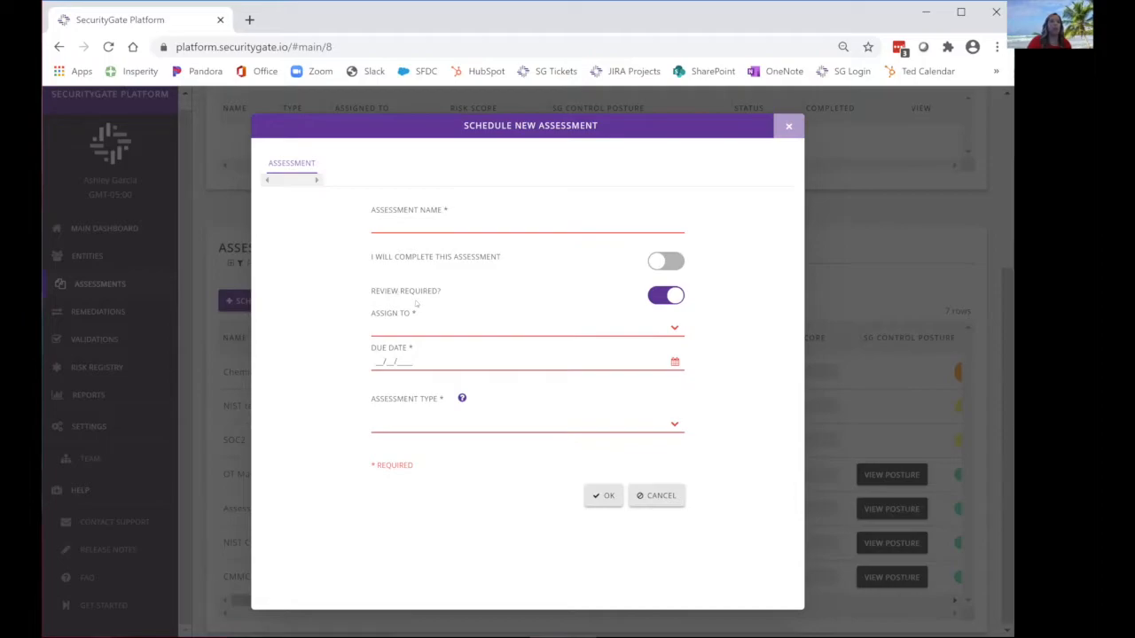
pyautogui.moveTo(422, 303)
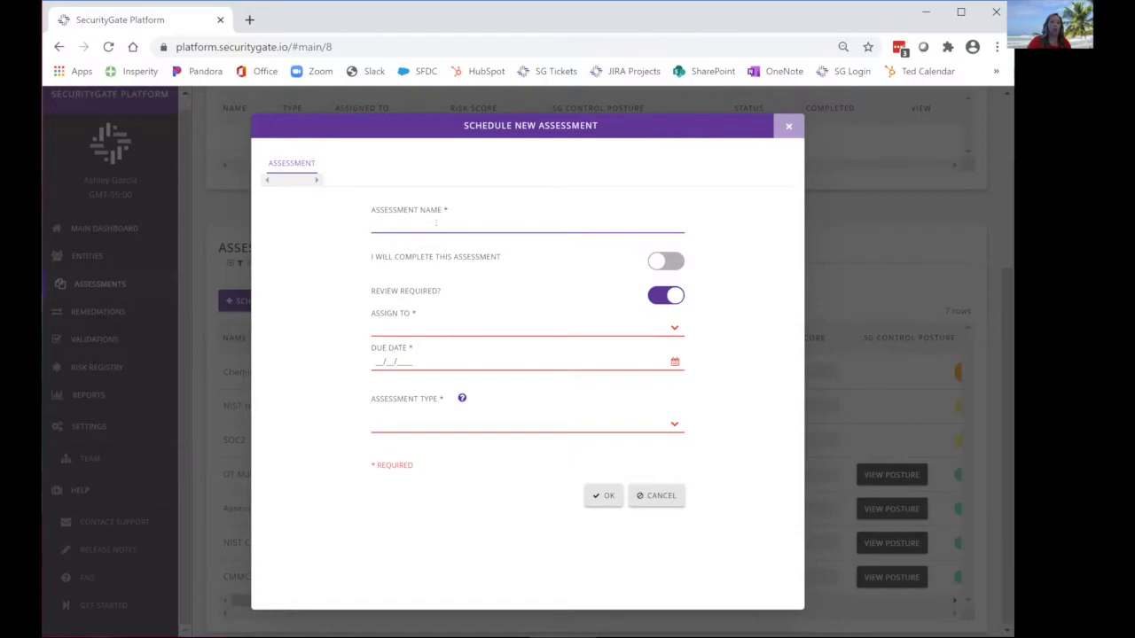
pyautogui.click(526, 224)
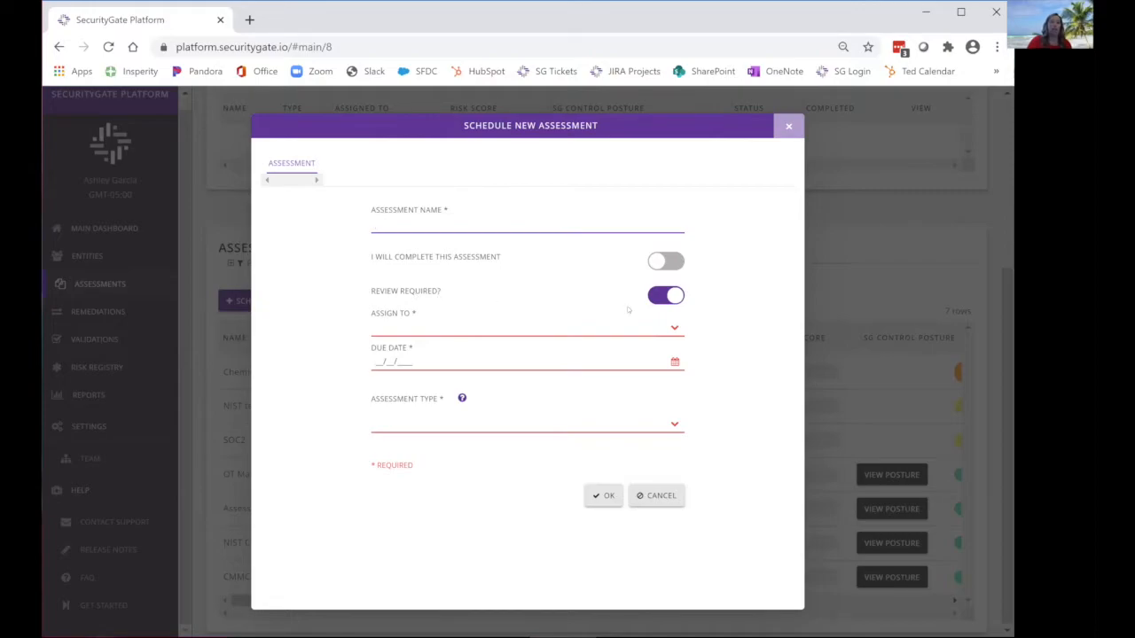
pyautogui.click(527, 221)
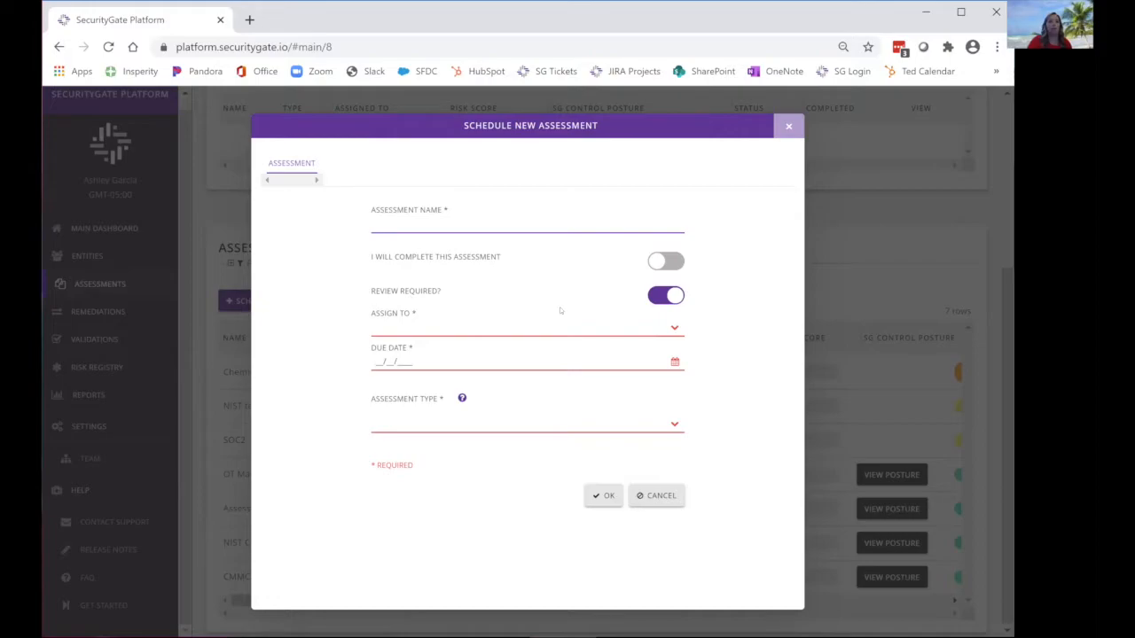
pyautogui.click(528, 223)
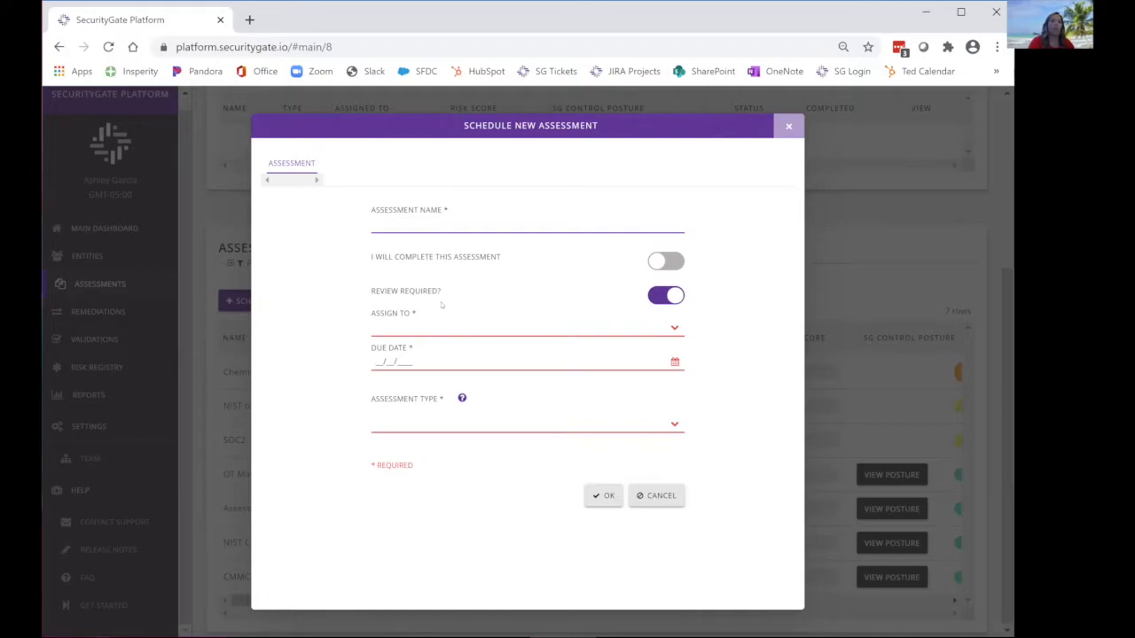
pyautogui.click(527, 223)
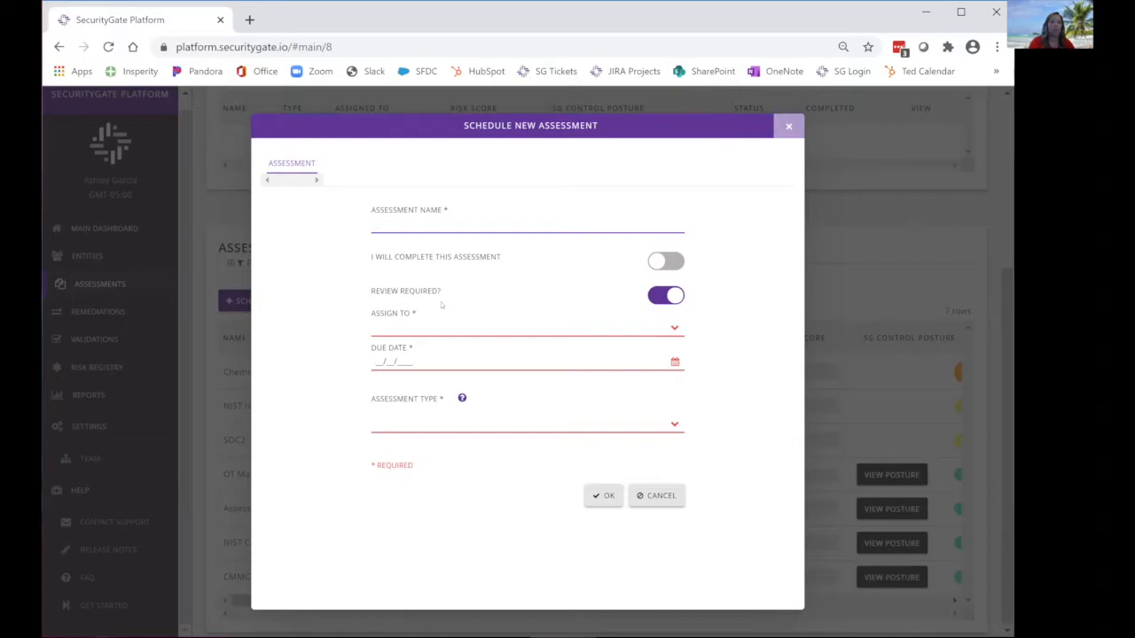
pyautogui.click(527, 223)
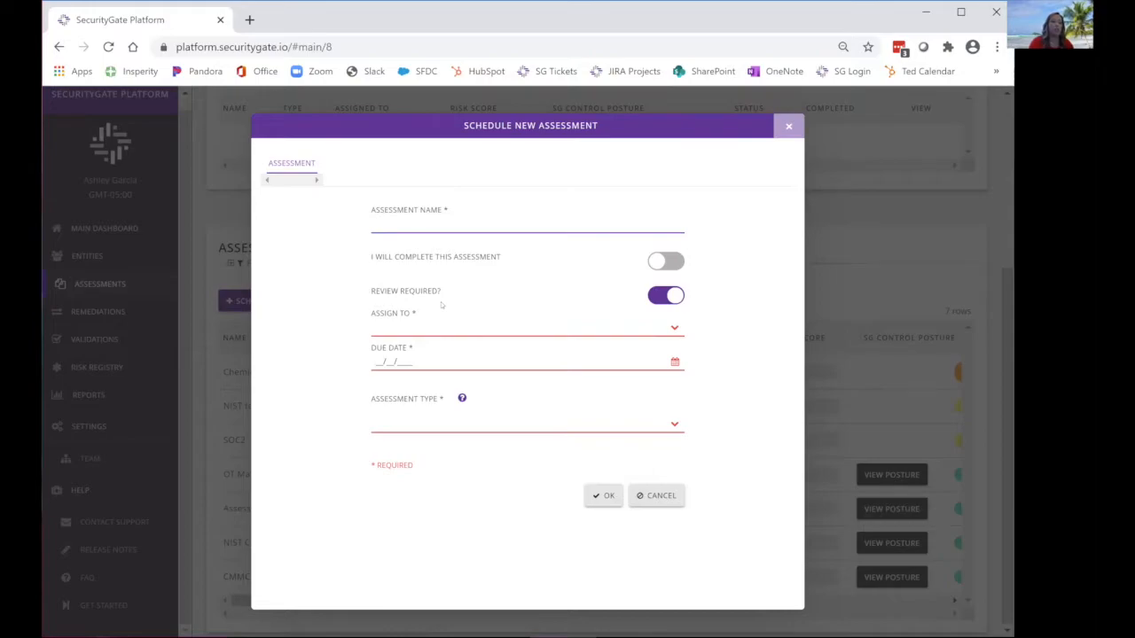
pyautogui.click(529, 224)
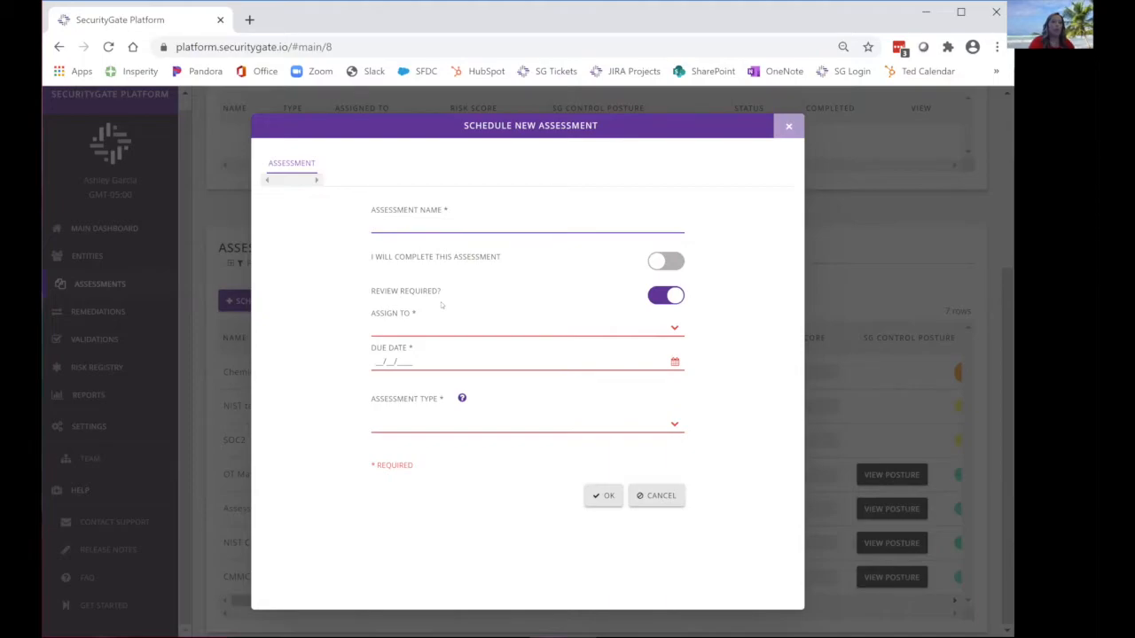
pyautogui.click(527, 223)
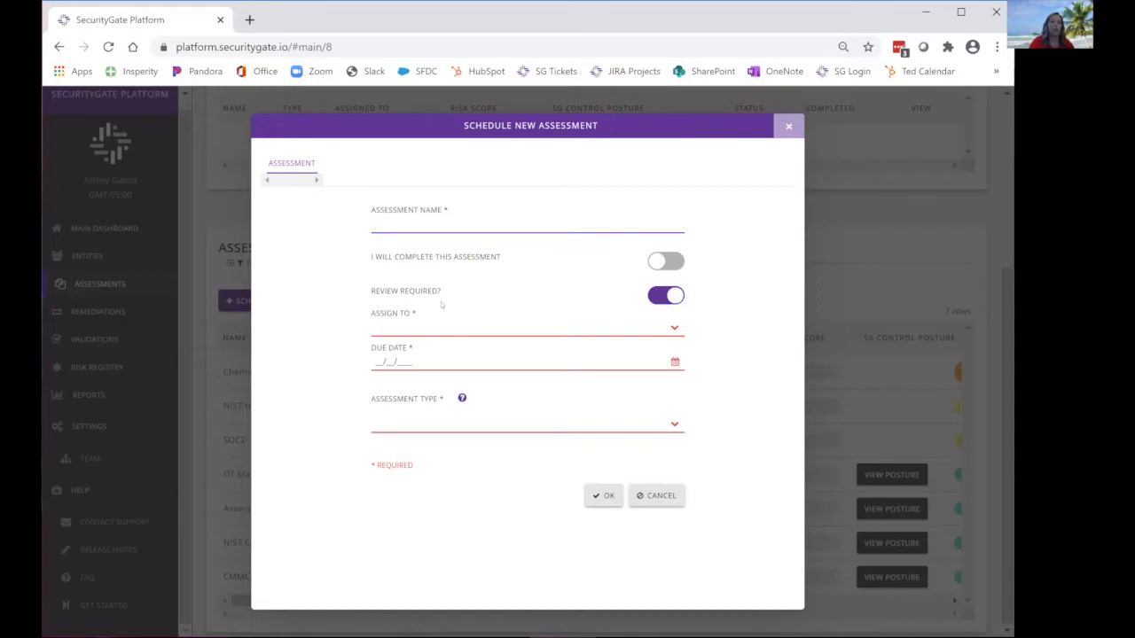
# - Name the new assessment 'Test' and assign it to the Test entity
pyautogui.click(527, 224)
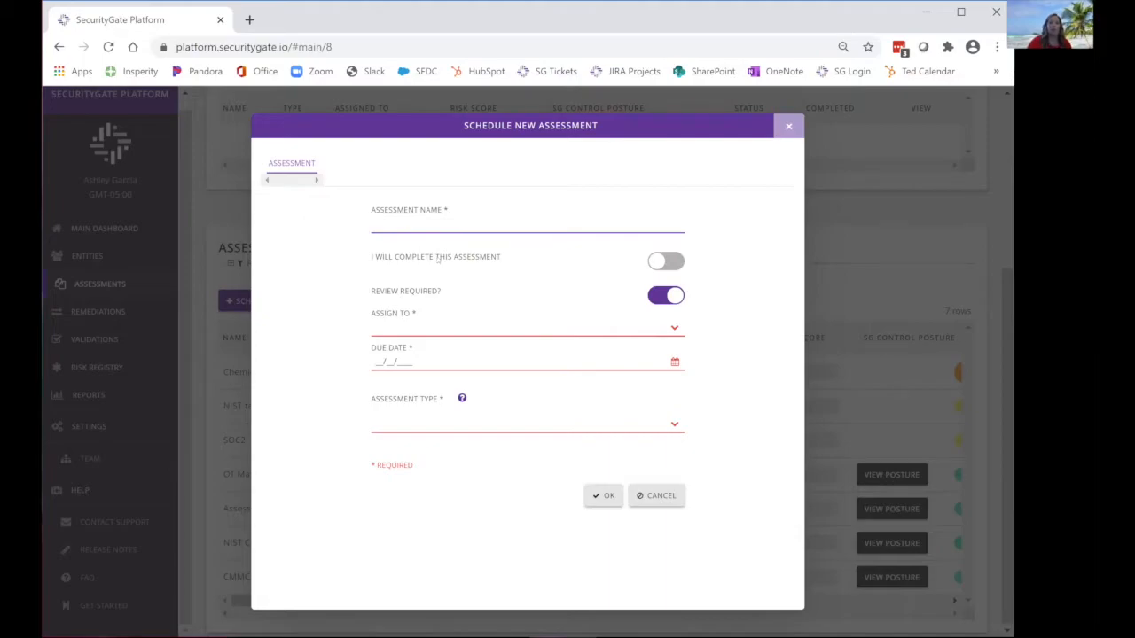
pyautogui.write('Te')
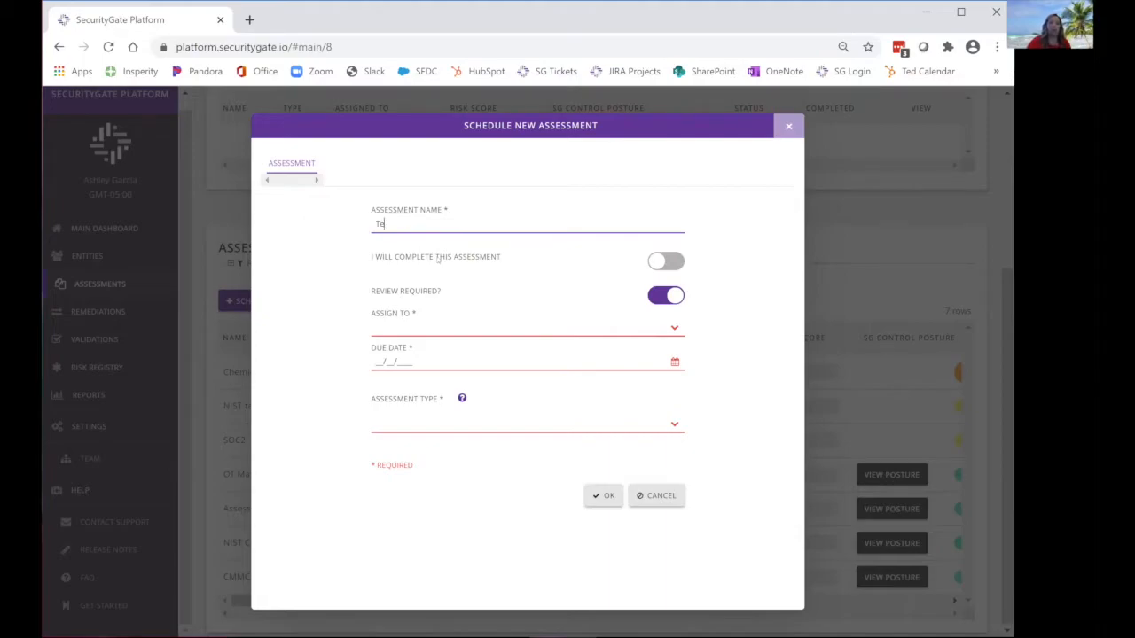
pyautogui.write('st')
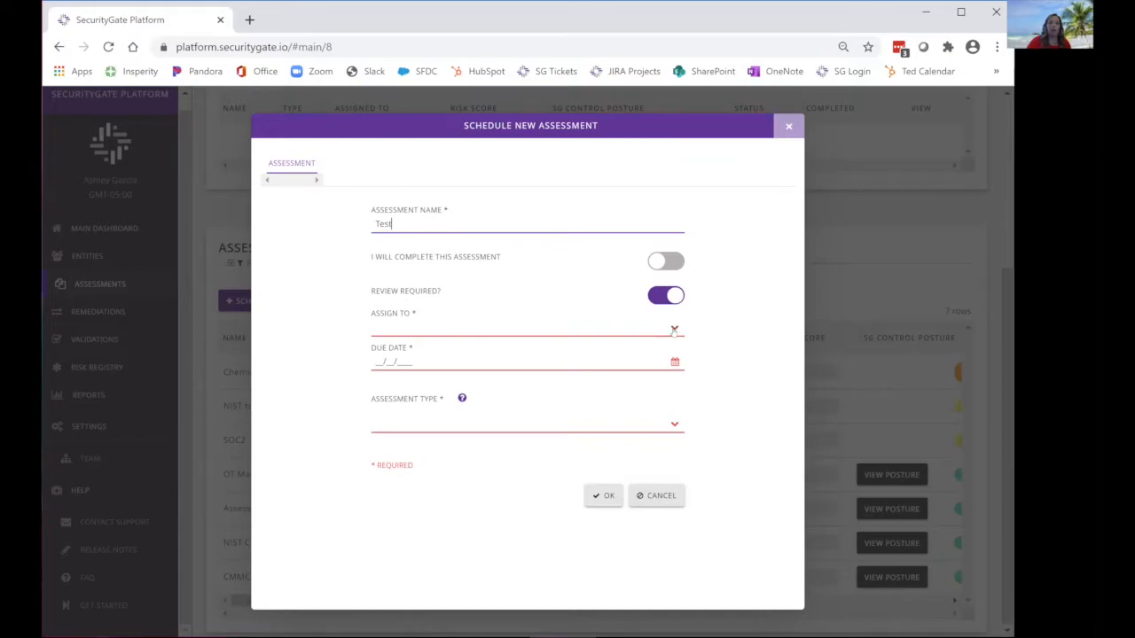
pyautogui.click(528, 328)
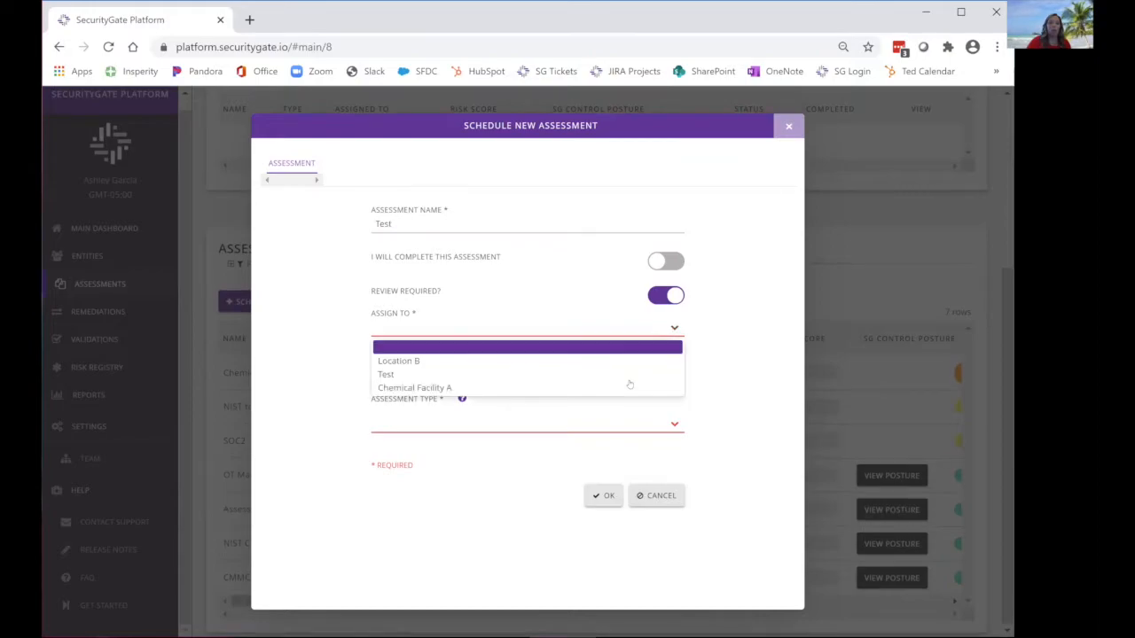
pyautogui.click(386, 375)
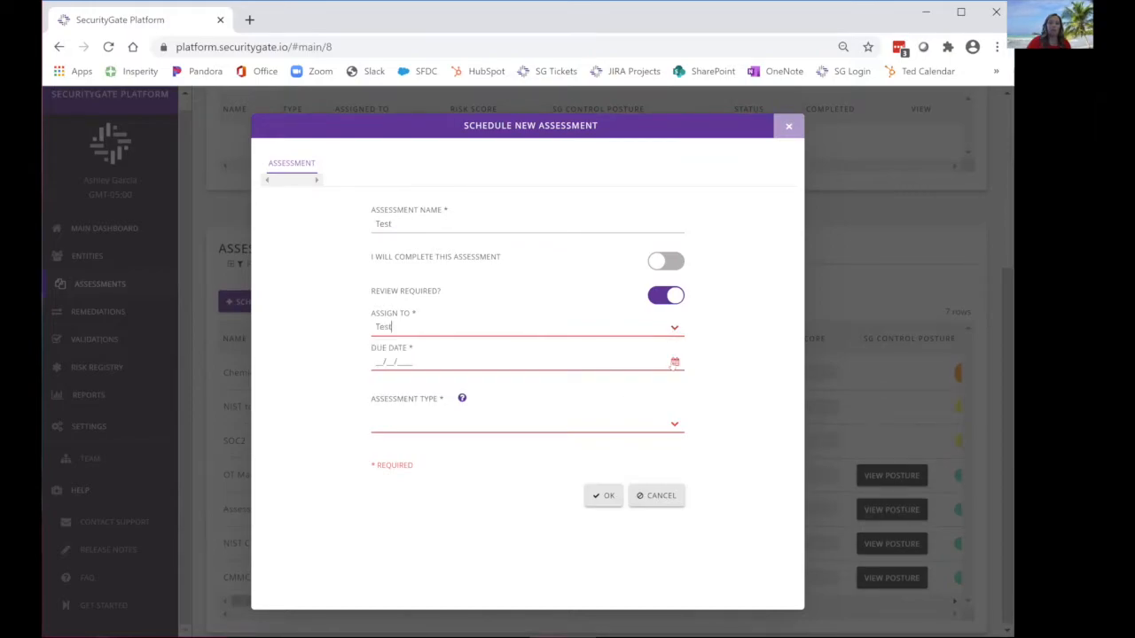
# - Set the due date to 08/21/2020 and the assessment type to SG OT Cyber Maturity
pyautogui.click(674, 362)
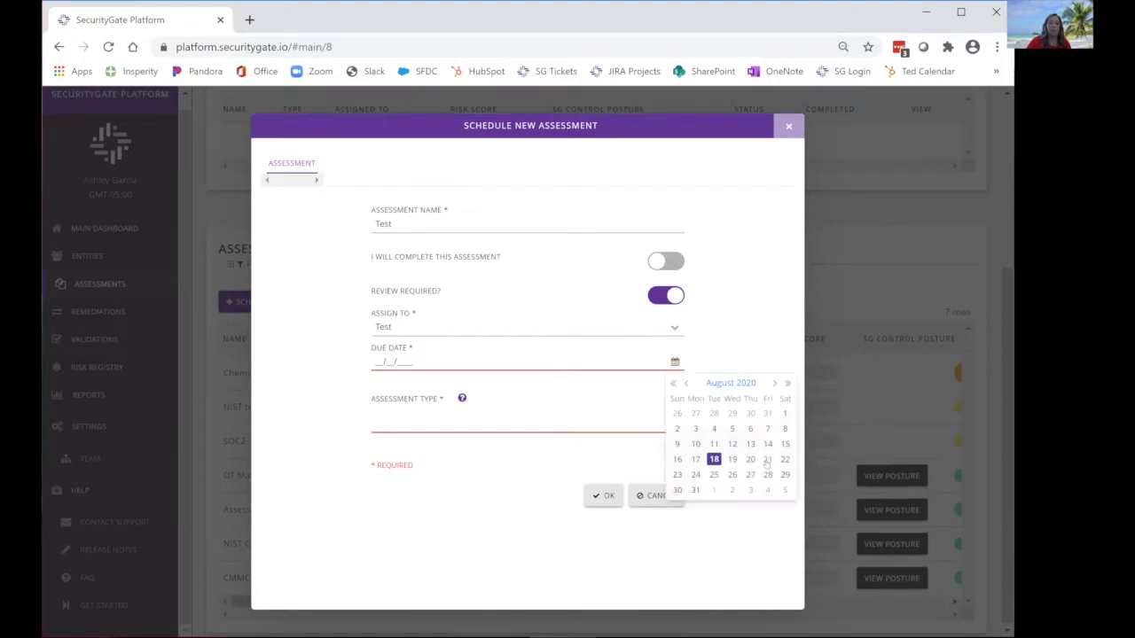
pyautogui.click(766, 459)
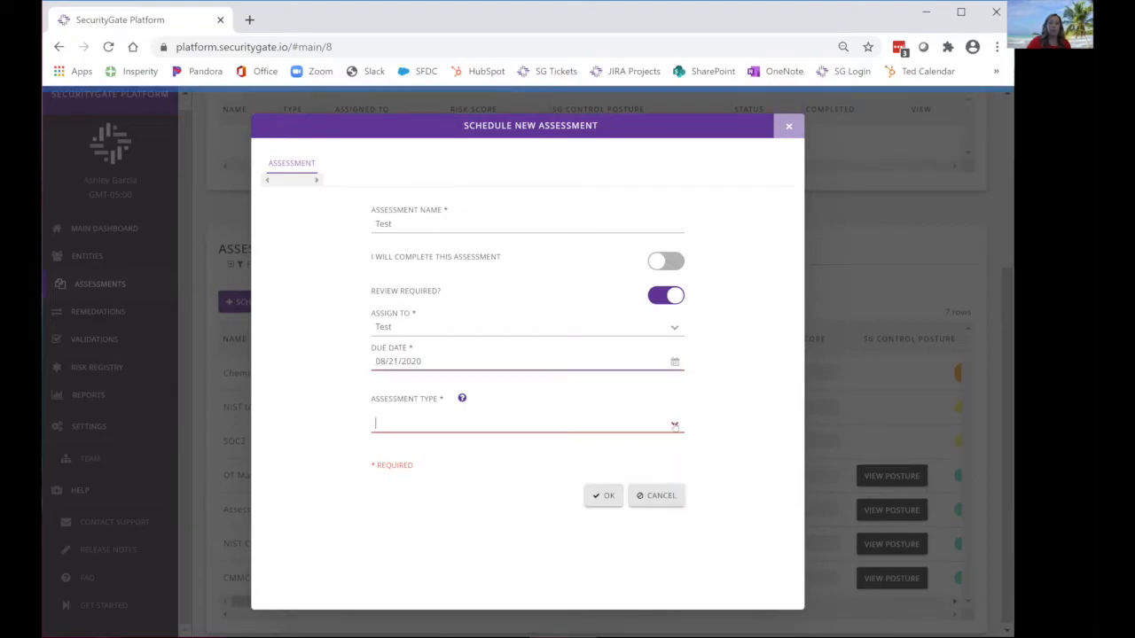
pyautogui.click(527, 423)
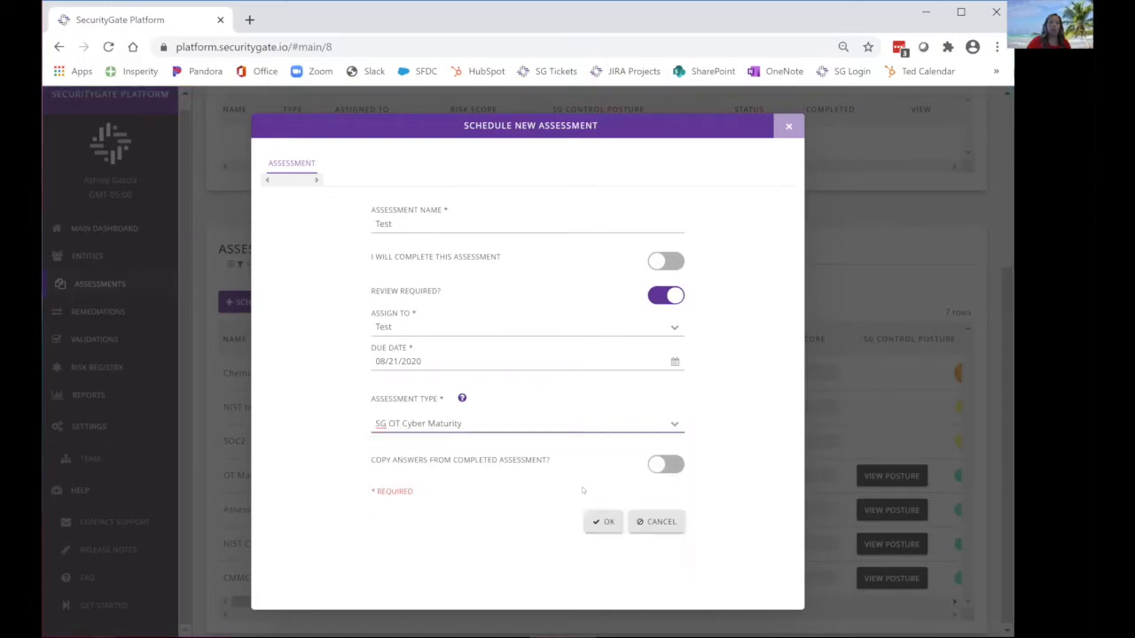
pyautogui.click(526, 422)
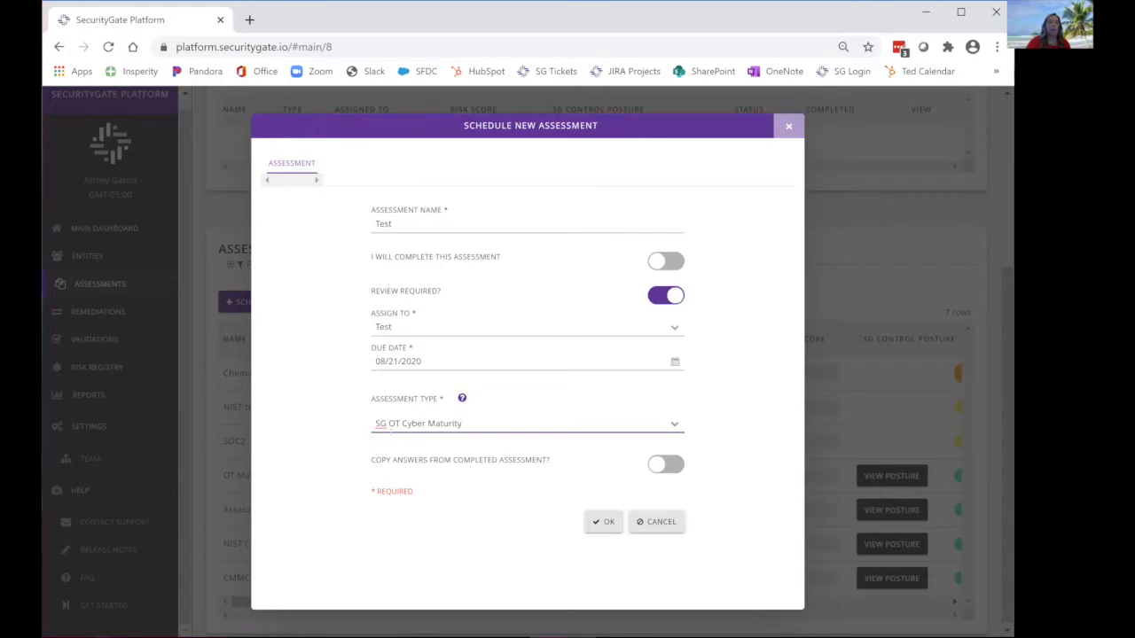
pyautogui.click(528, 422)
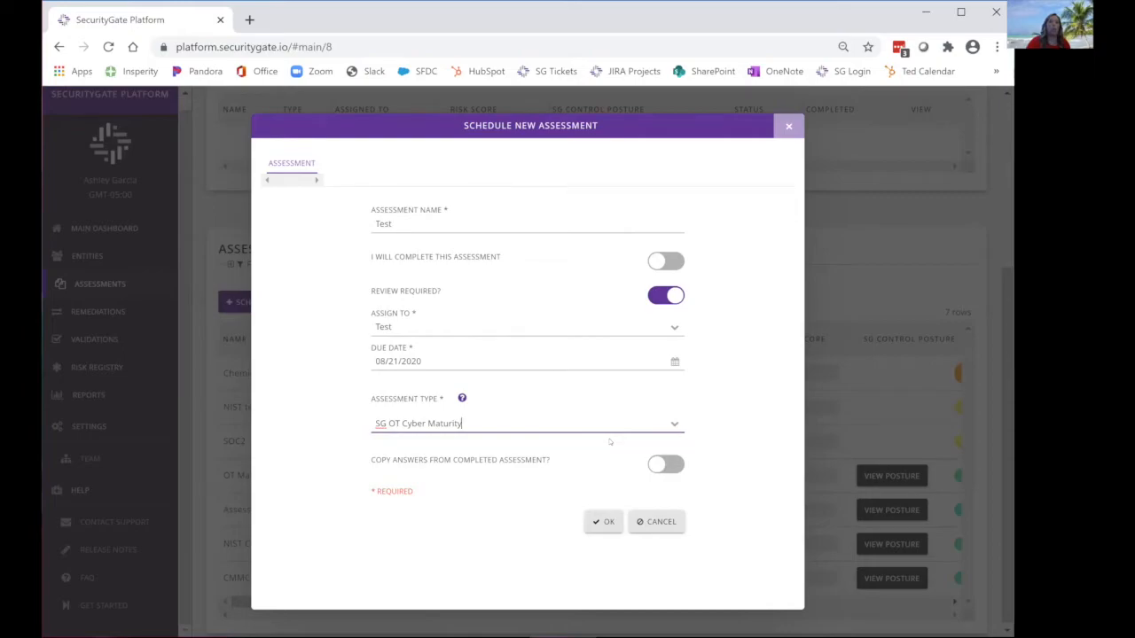
pyautogui.moveTo(656, 468)
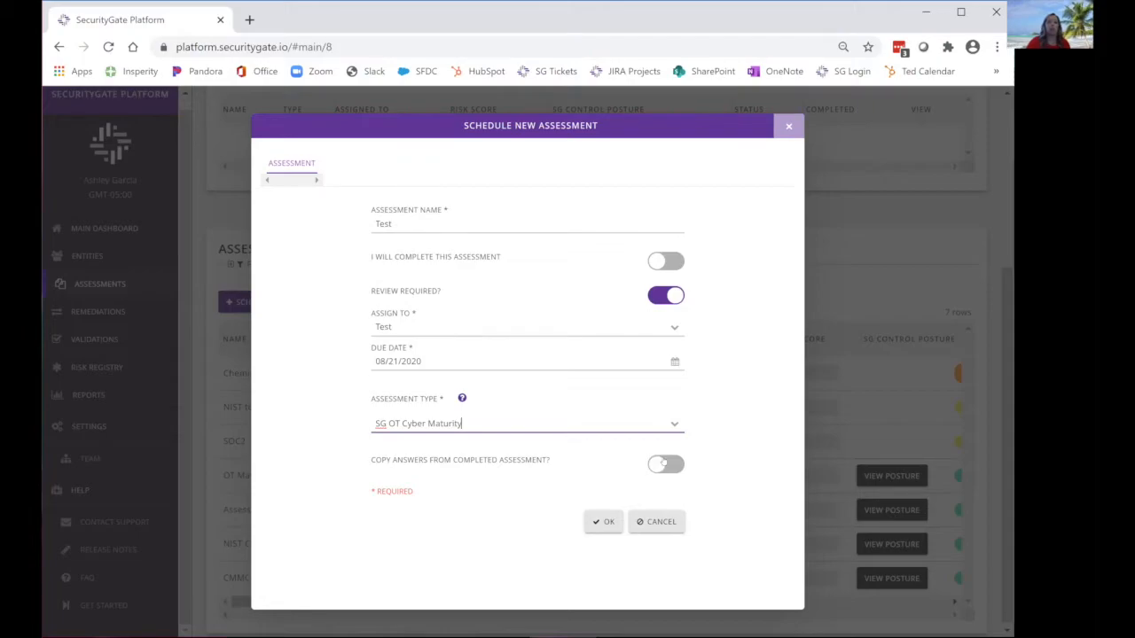
# - Switch on Copy Answers From Completed Assessment and choose OT Maturity as the source
pyautogui.click(667, 465)
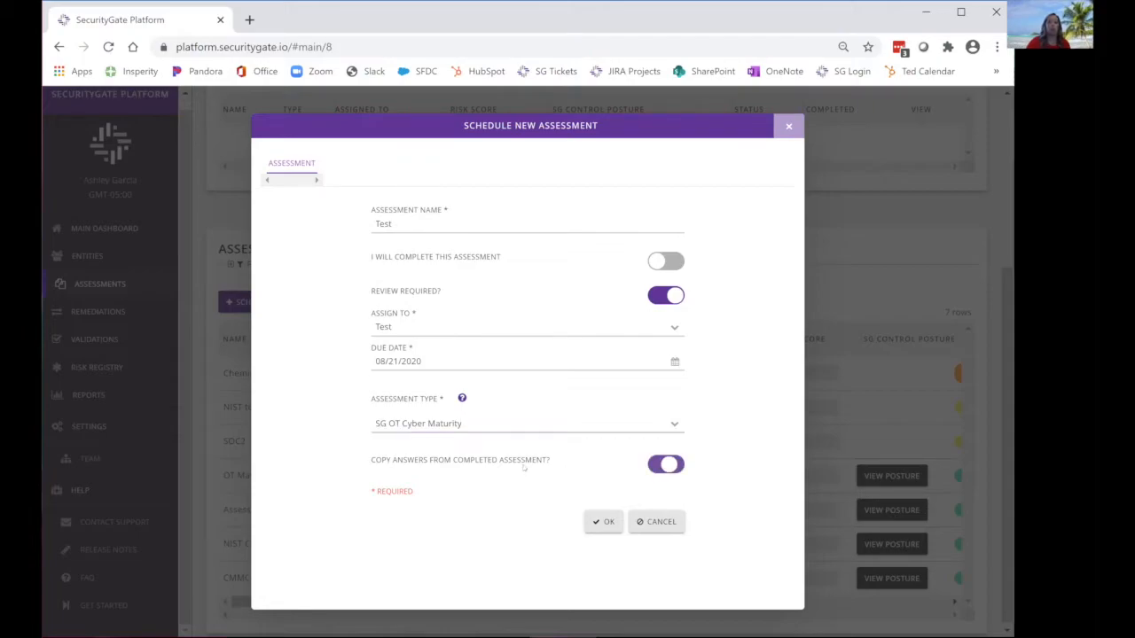
pyautogui.click(665, 465)
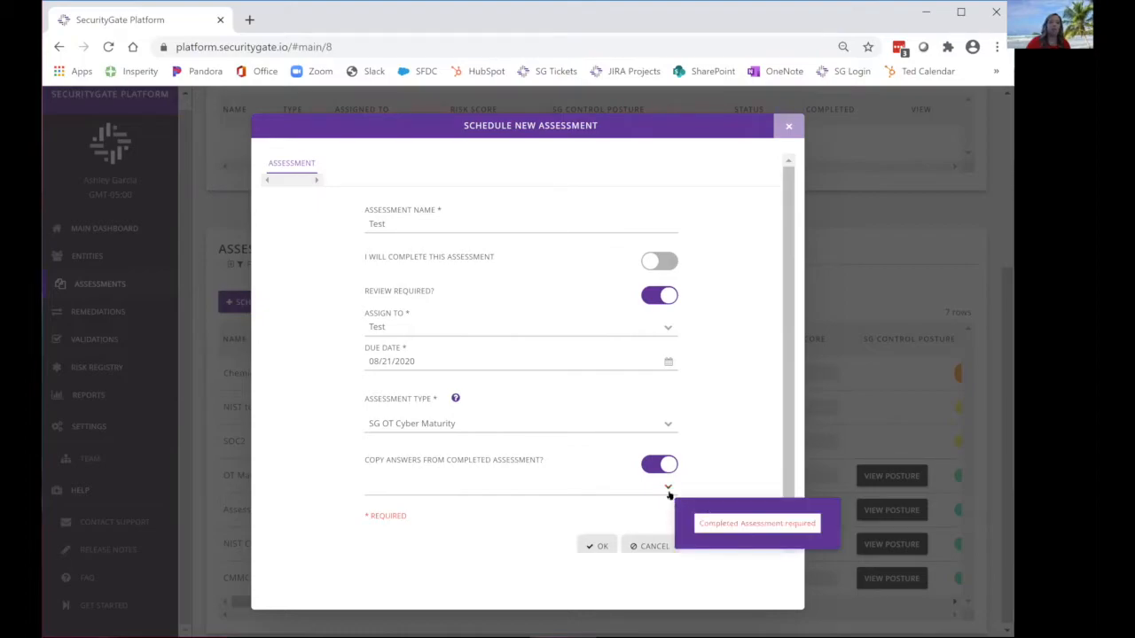
pyautogui.moveTo(667, 489)
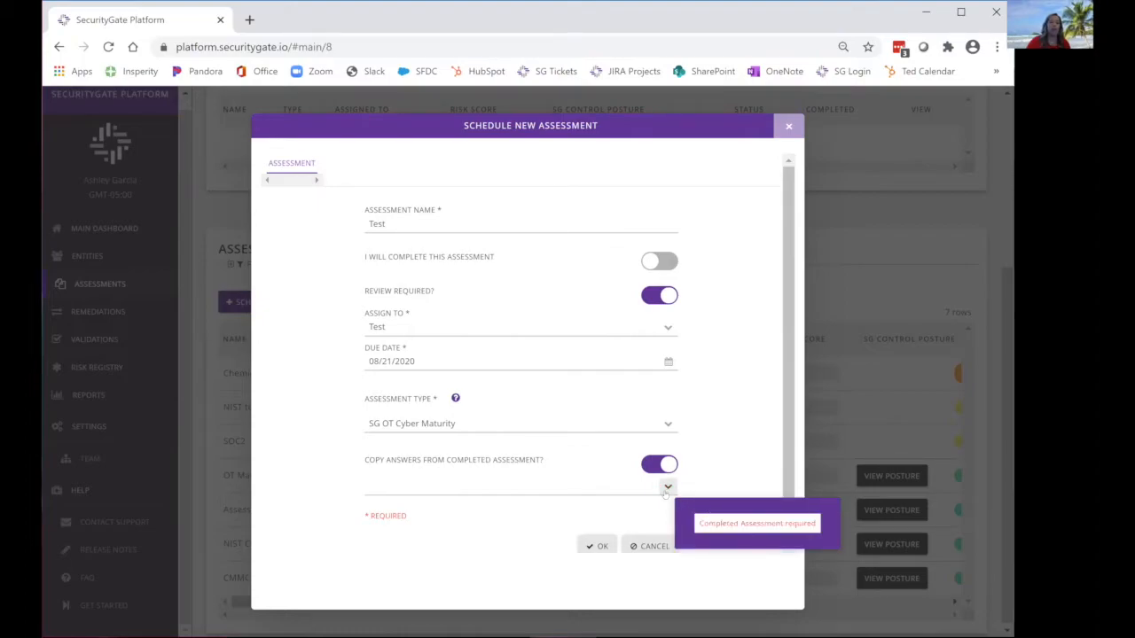
pyautogui.click(667, 486)
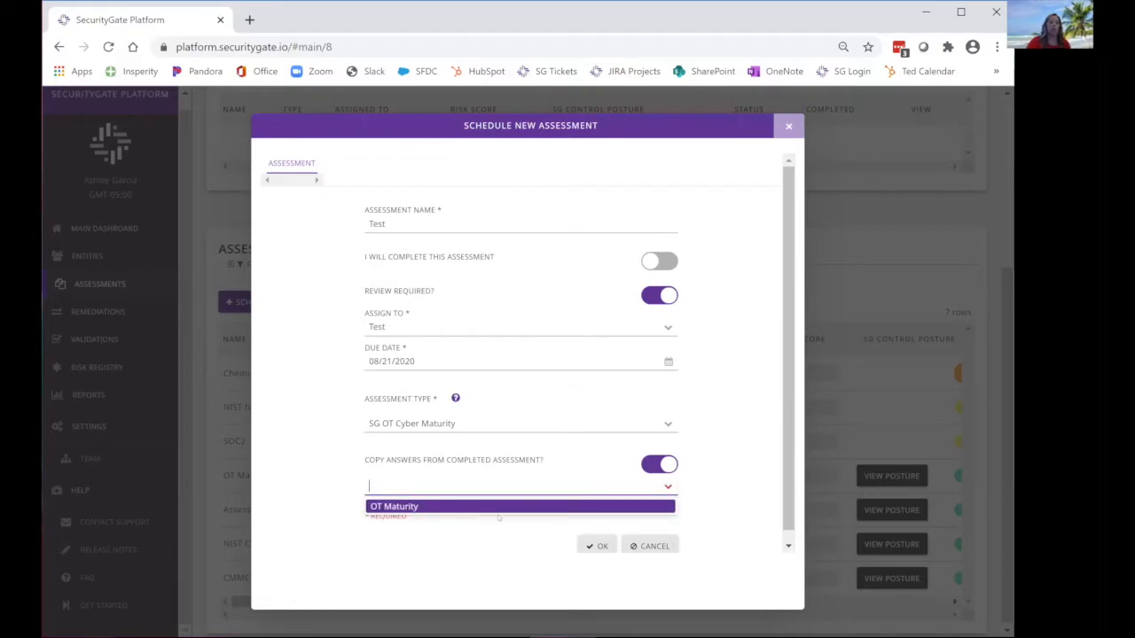
pyautogui.click(521, 508)
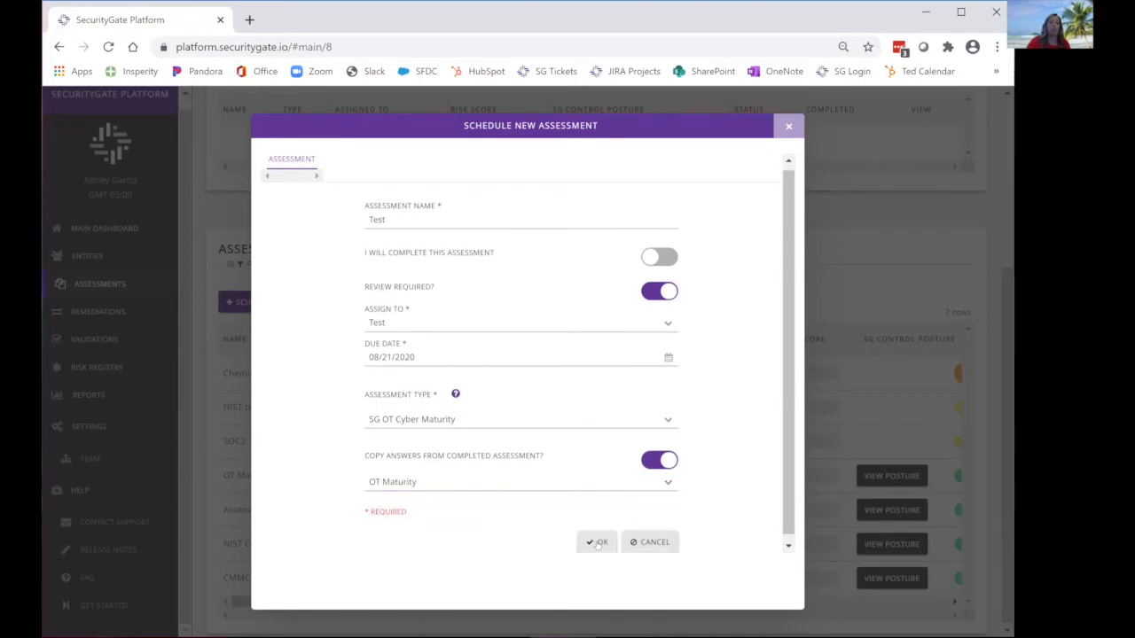
pyautogui.click(598, 542)
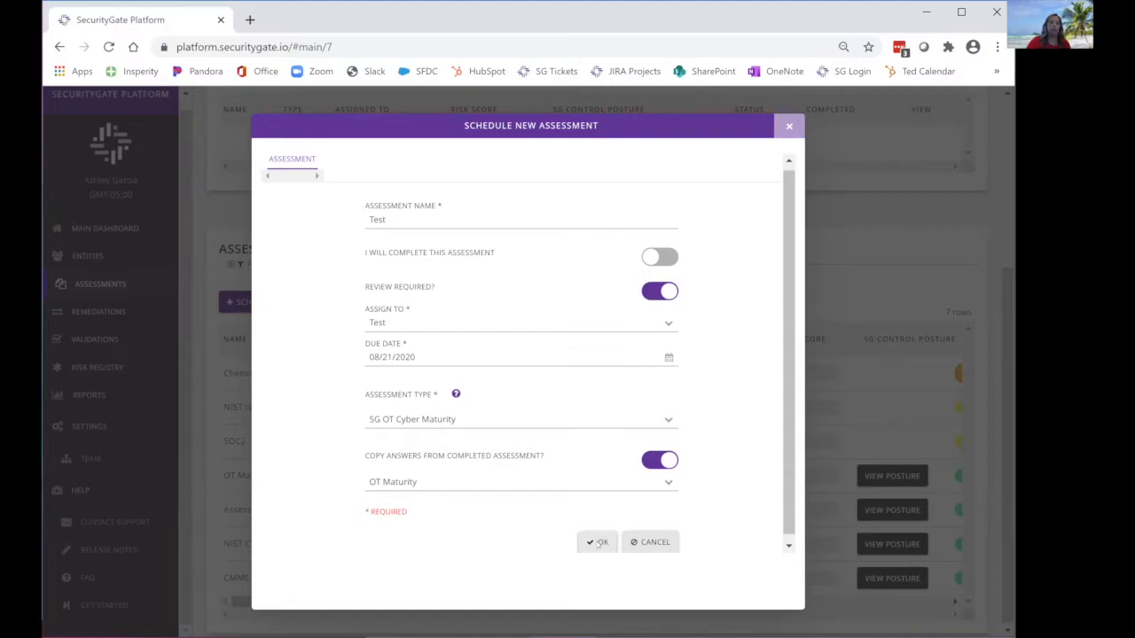
# - Confirm creation so Test appears atop the assessments list with score N/A
pyautogui.click(596, 543)
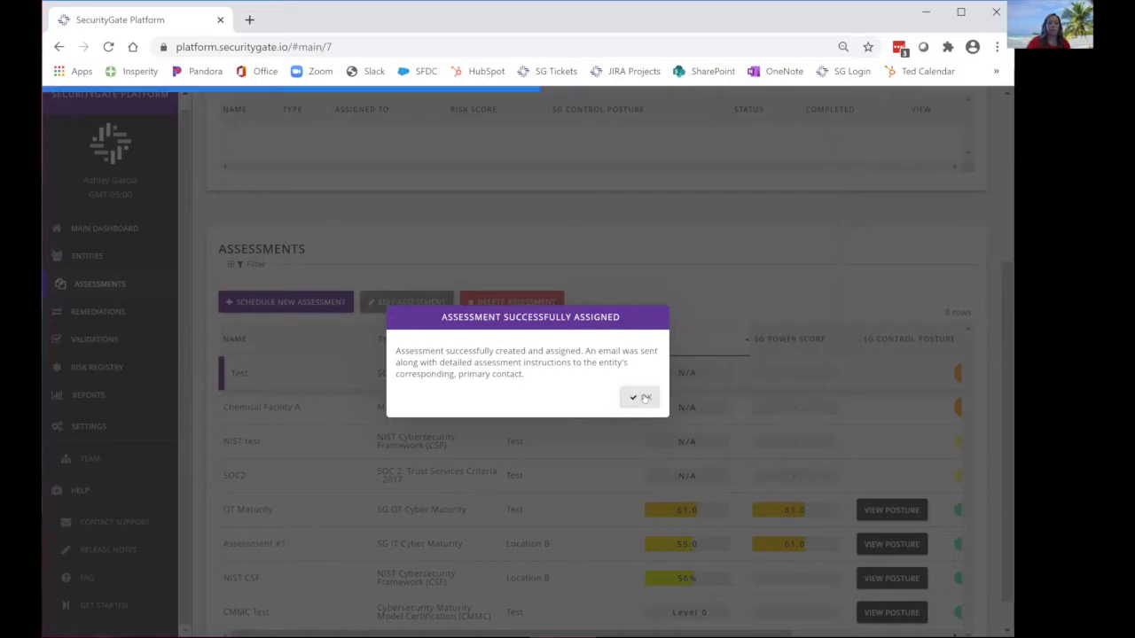
pyautogui.click(638, 397)
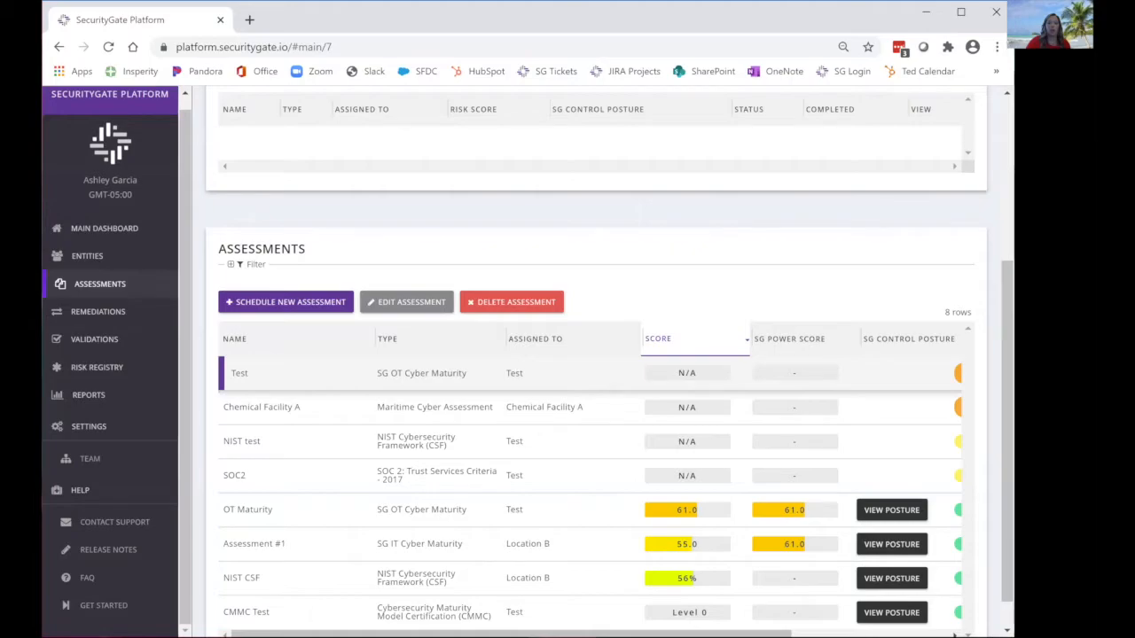
pyautogui.hscroll(3)
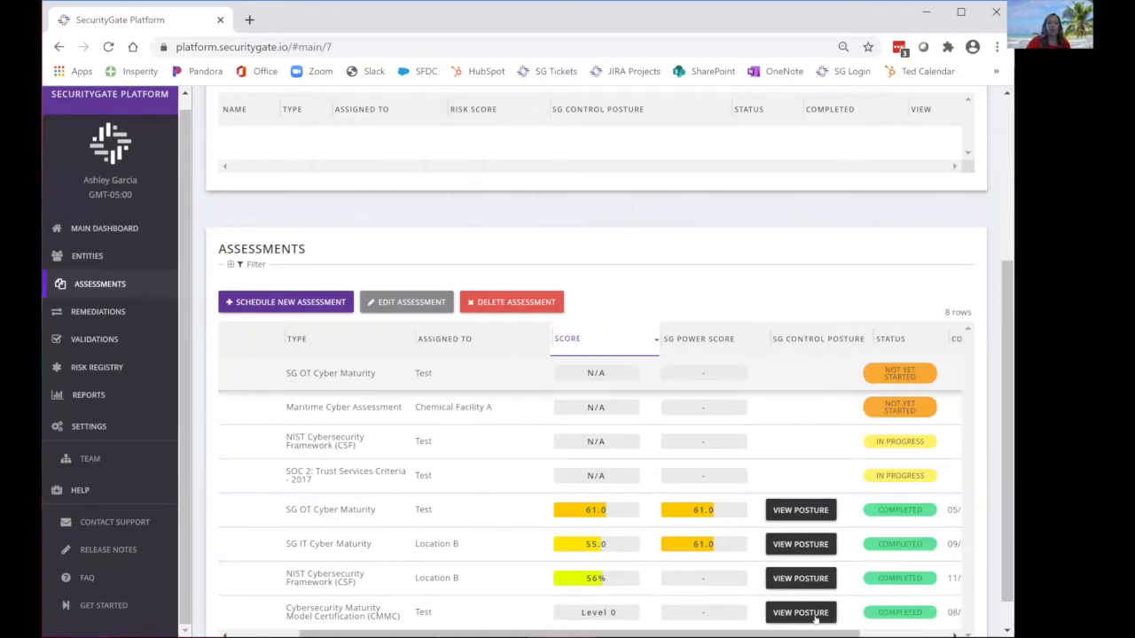
pyautogui.hscroll(3)
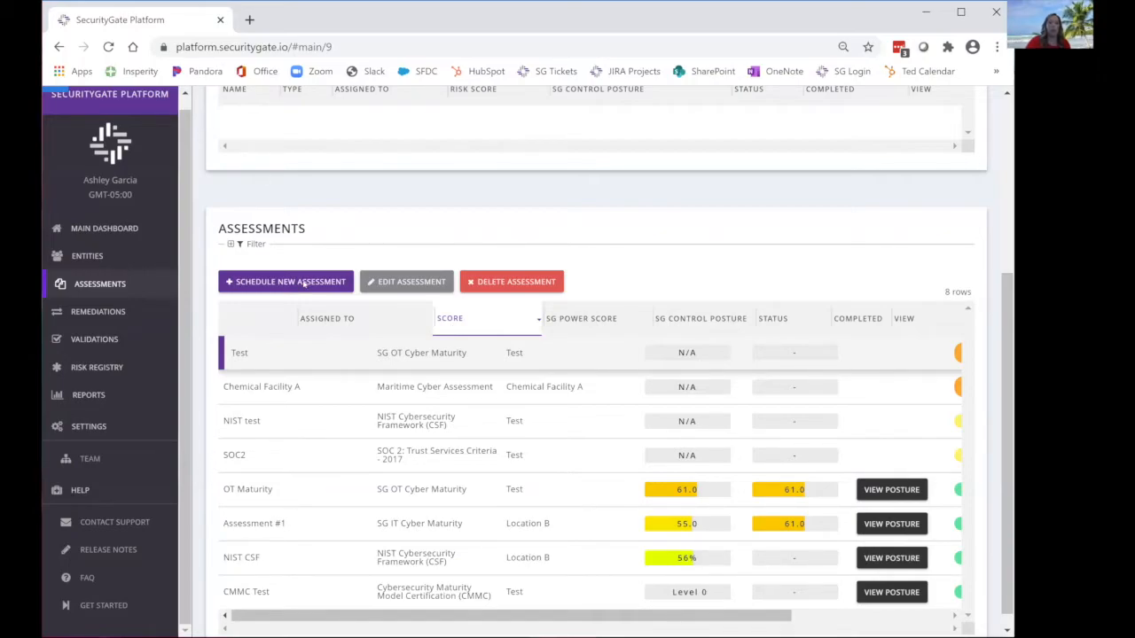
# - Open the Test assessment and scroll through its pre-filled Yes/No Identify answers
pyautogui.click(239, 351)
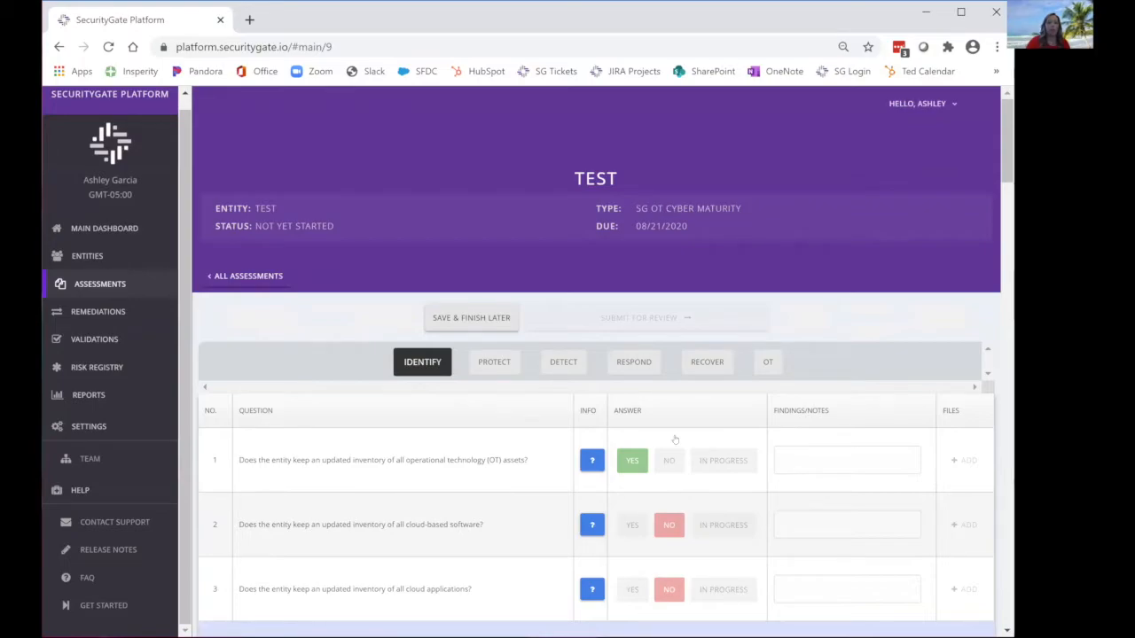
pyautogui.scroll(-3)
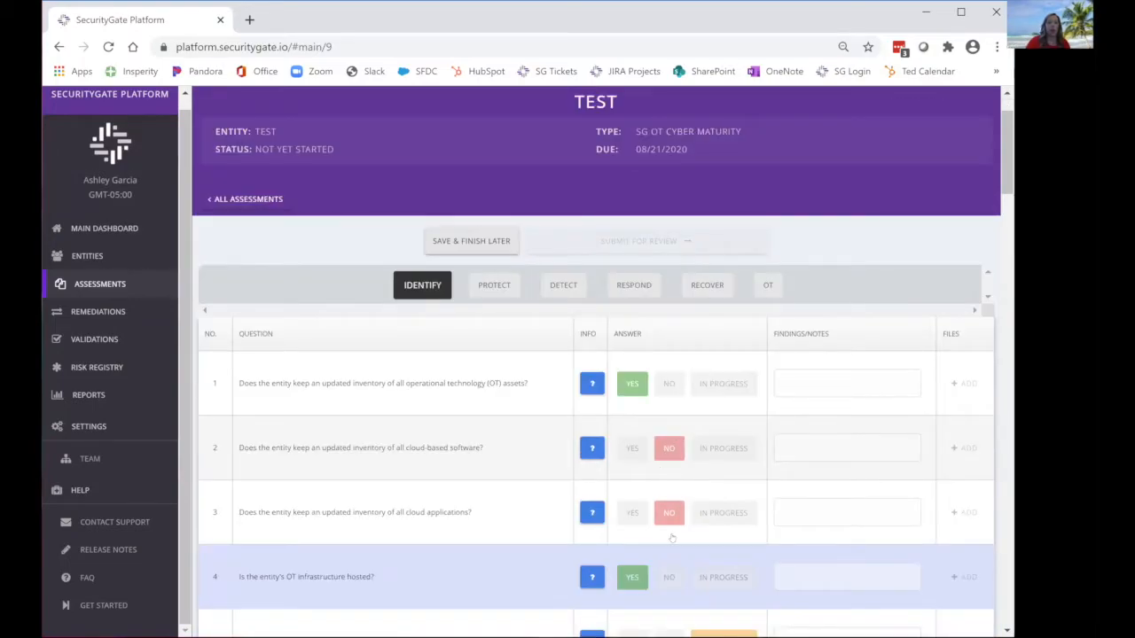
pyautogui.scroll(-3)
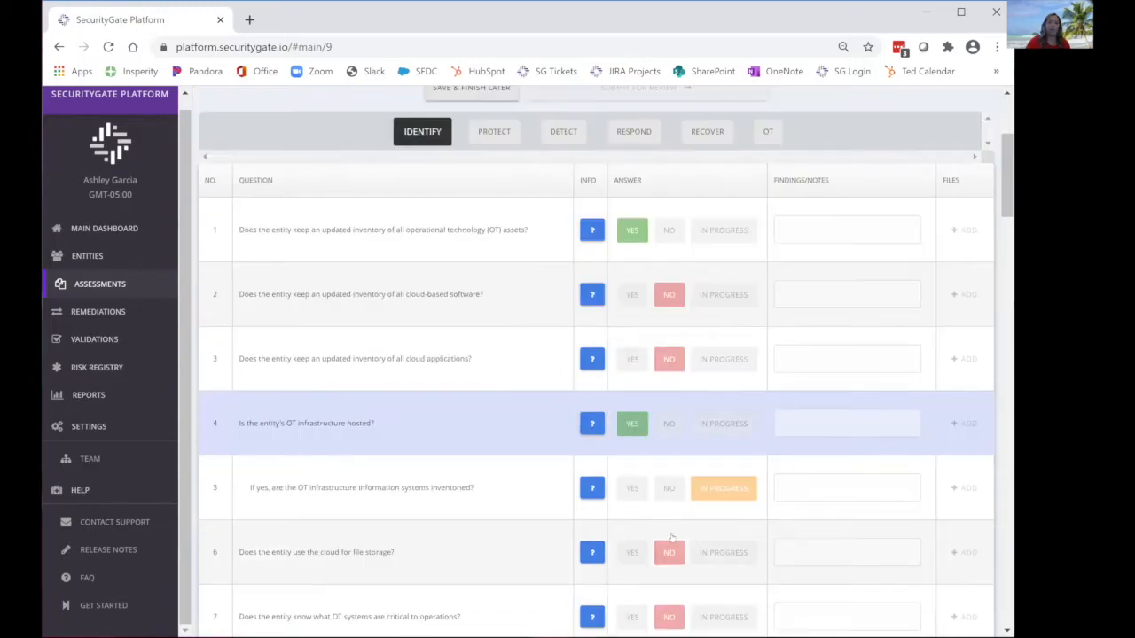
pyautogui.moveTo(674, 387)
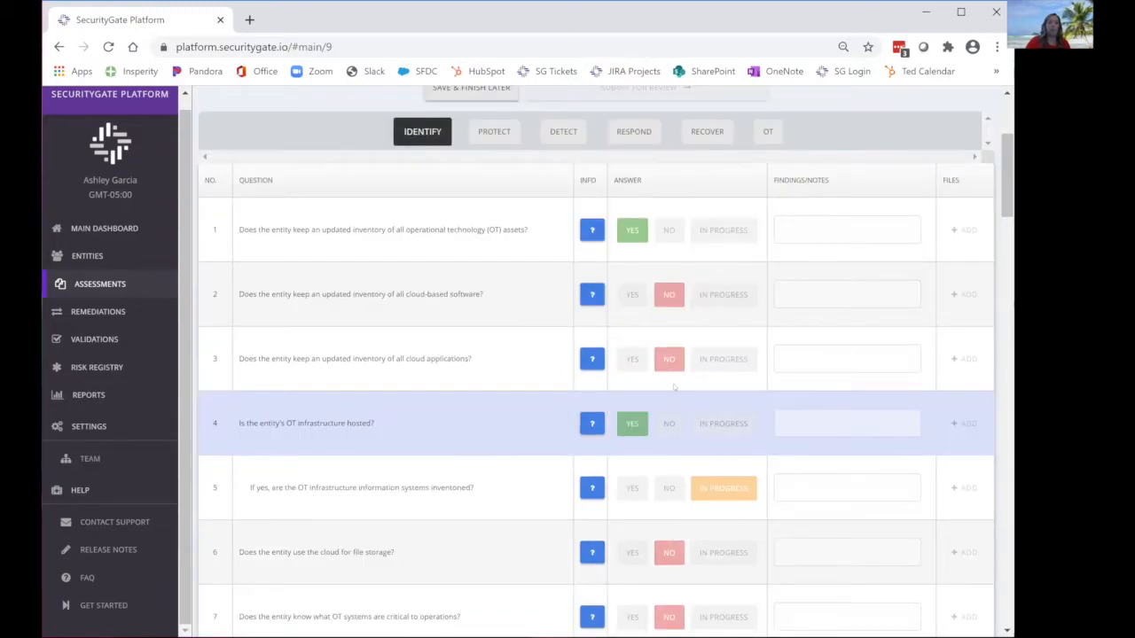
pyautogui.scroll(3)
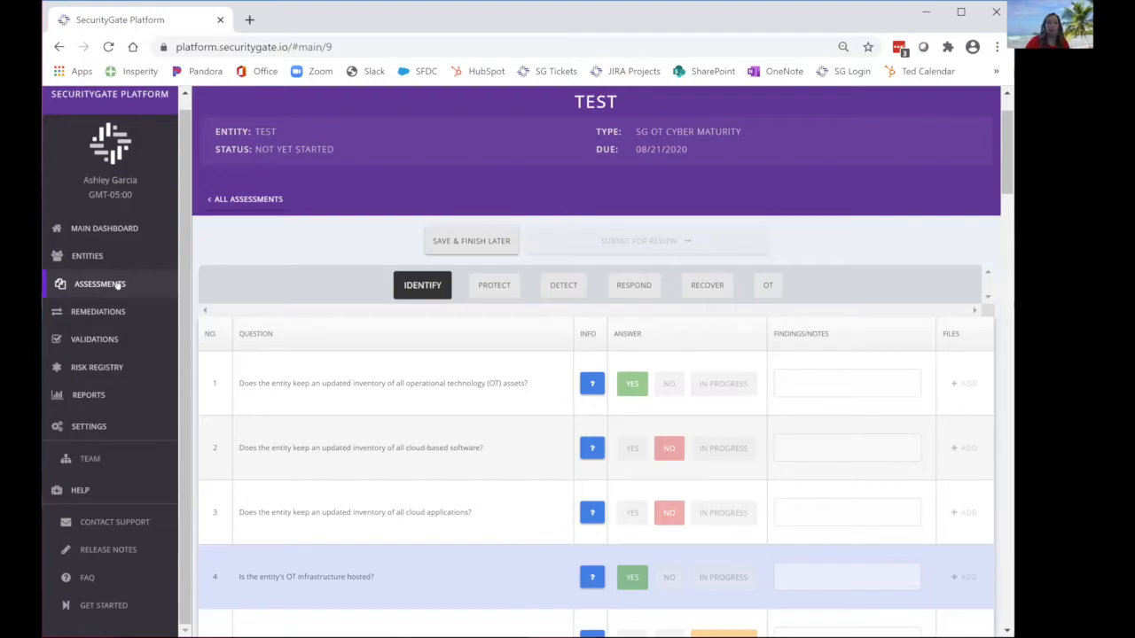
pyautogui.scroll(3)
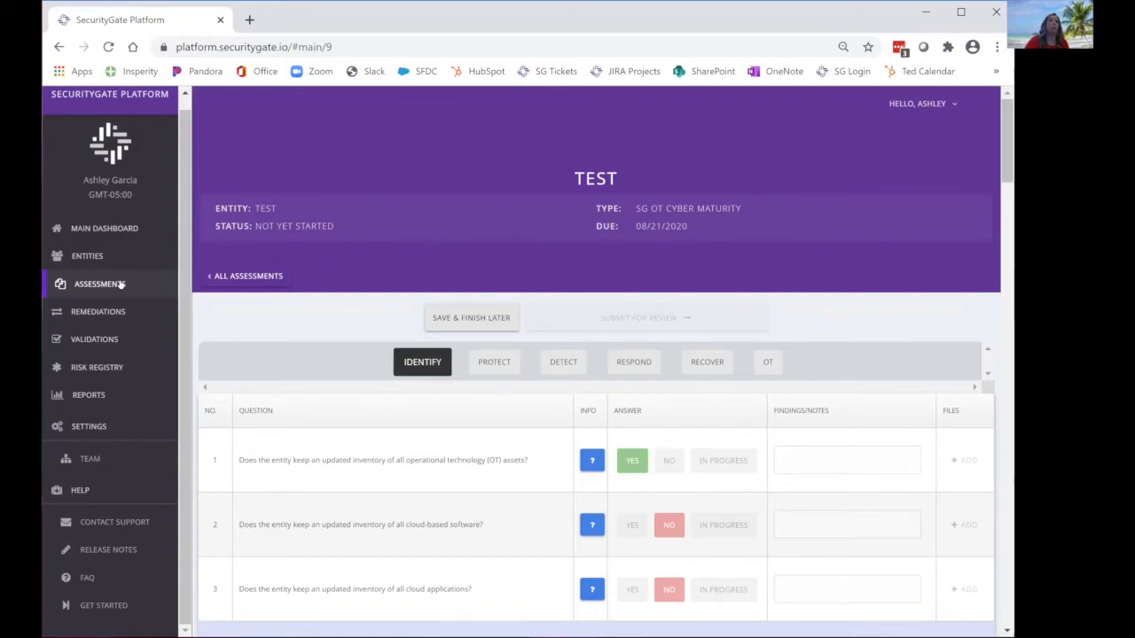
pyautogui.moveTo(163, 262)
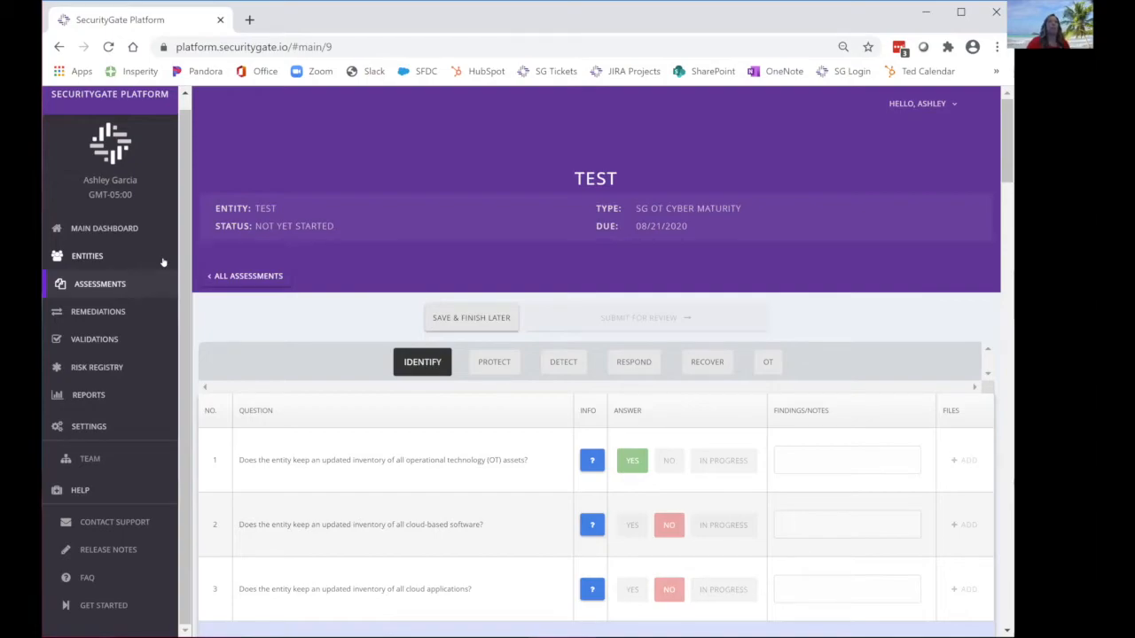
pyautogui.moveTo(298, 283)
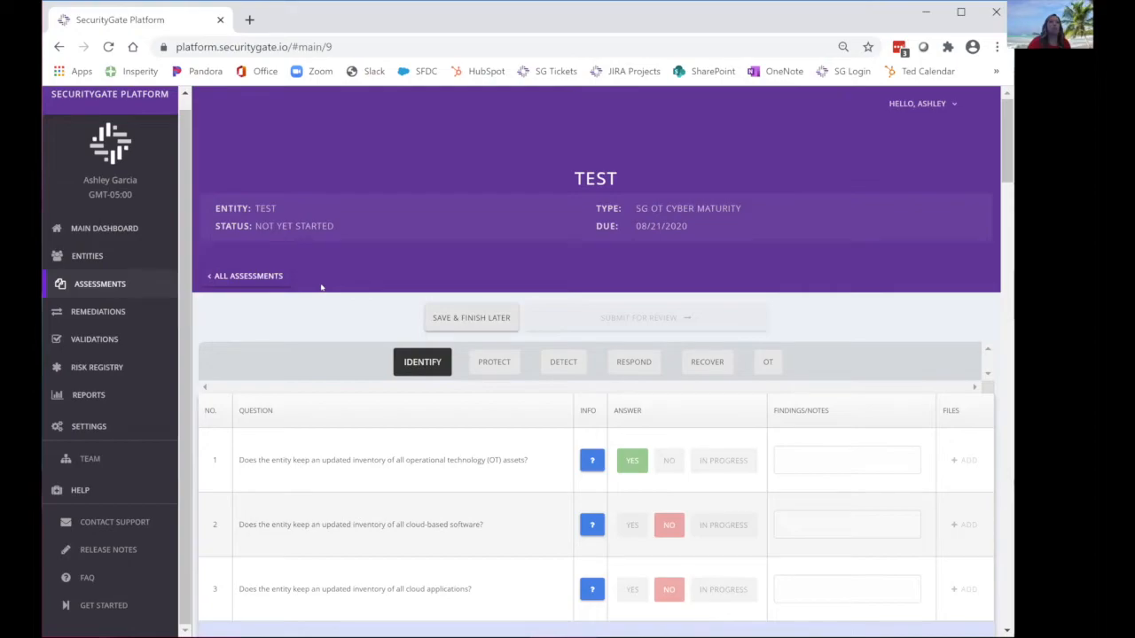
pyautogui.moveTo(357, 287)
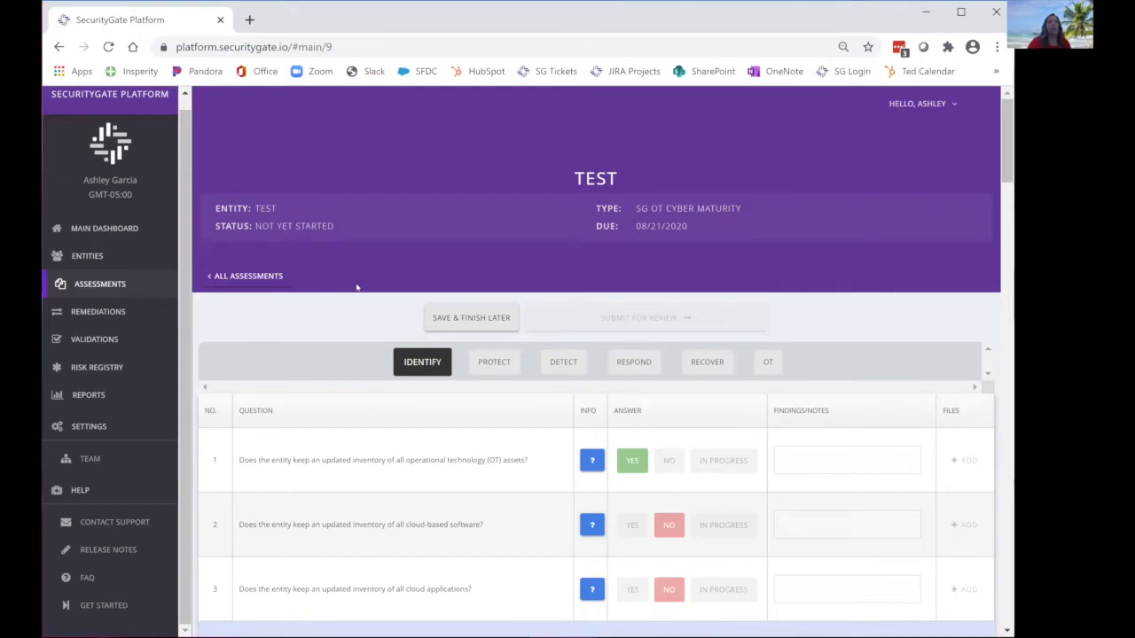
pyautogui.moveTo(470, 284)
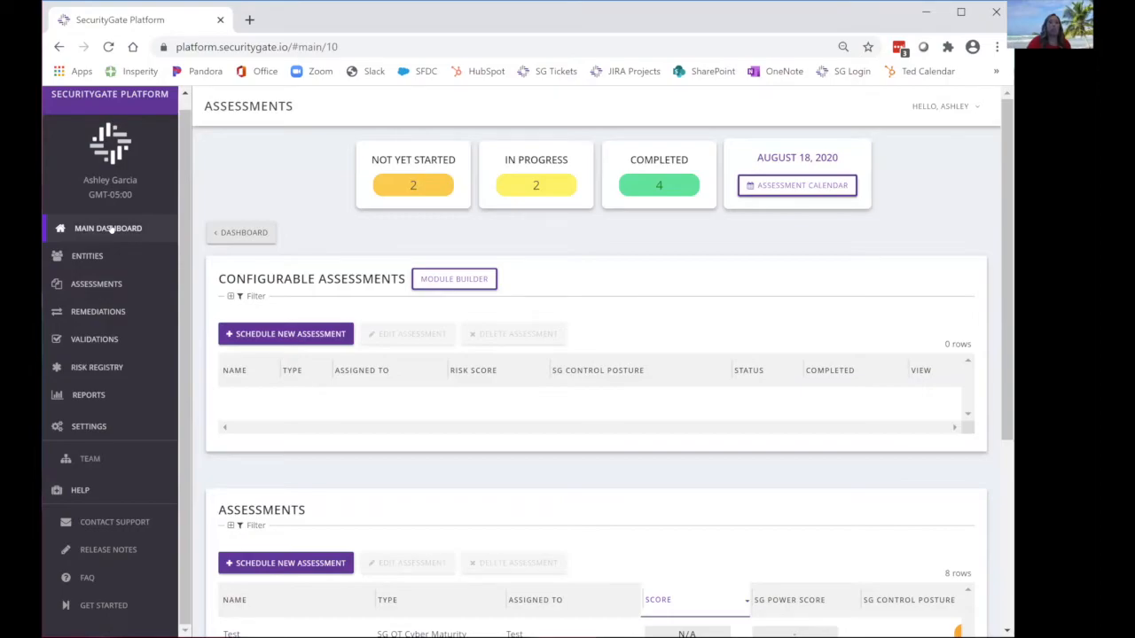
# - Return to the main dashboard showing maturity rating 58 and power score 61
pyautogui.click(107, 227)
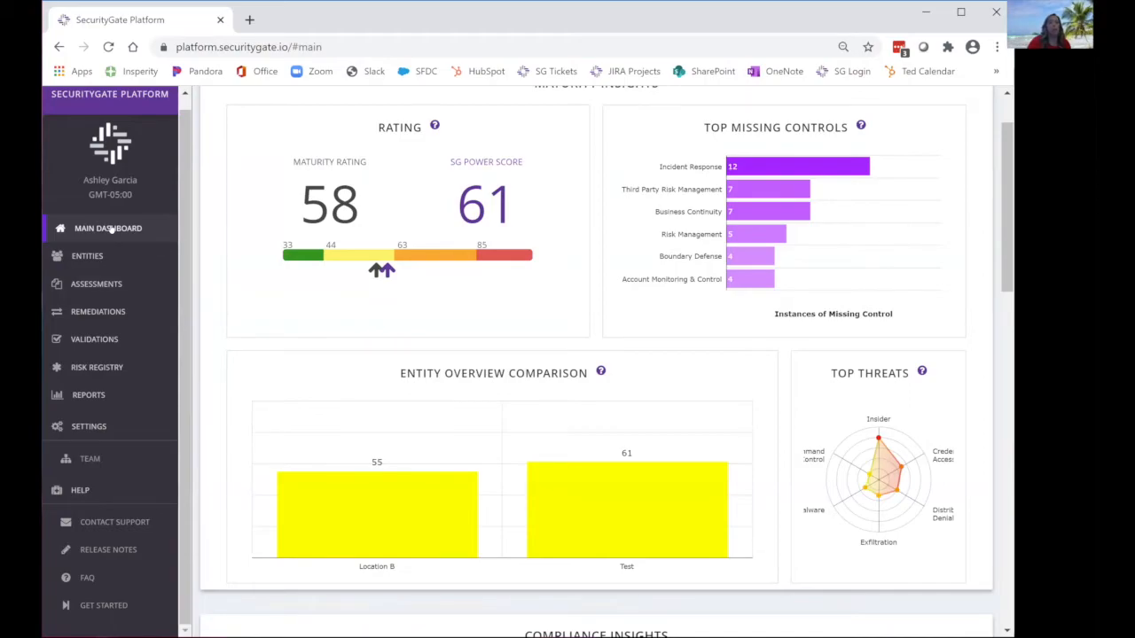
pyautogui.moveTo(110, 227)
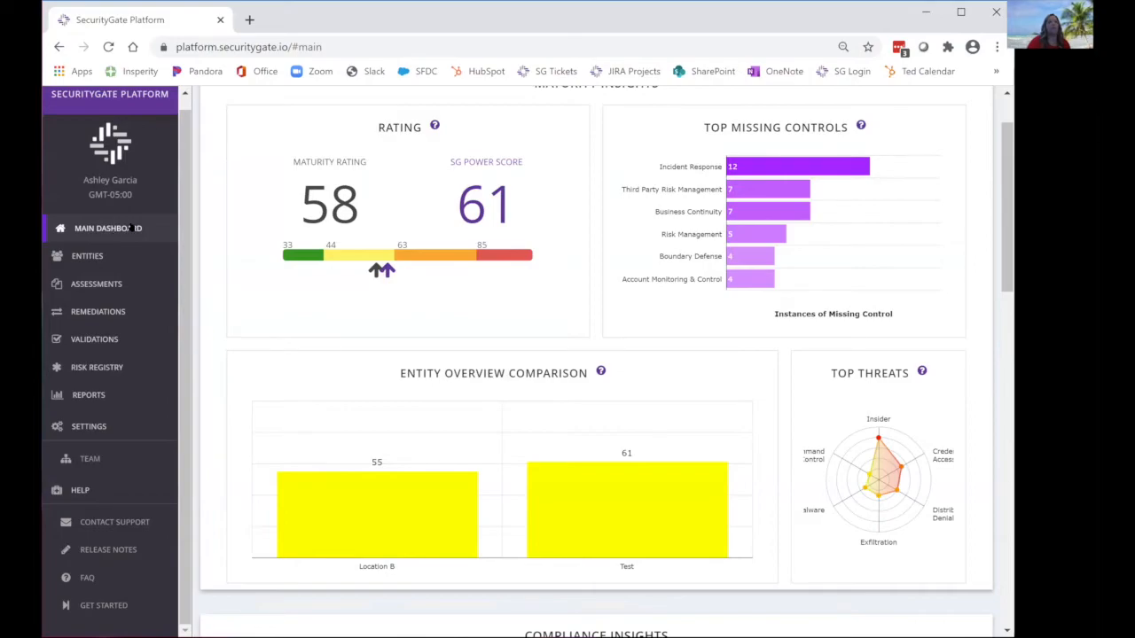
pyautogui.moveTo(231, 241)
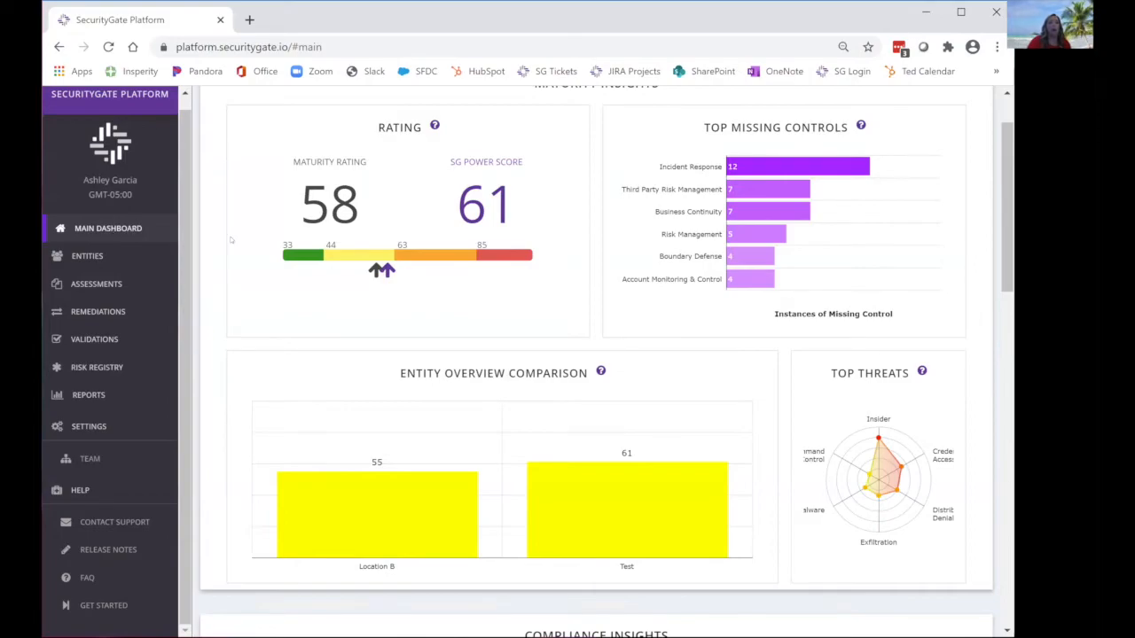